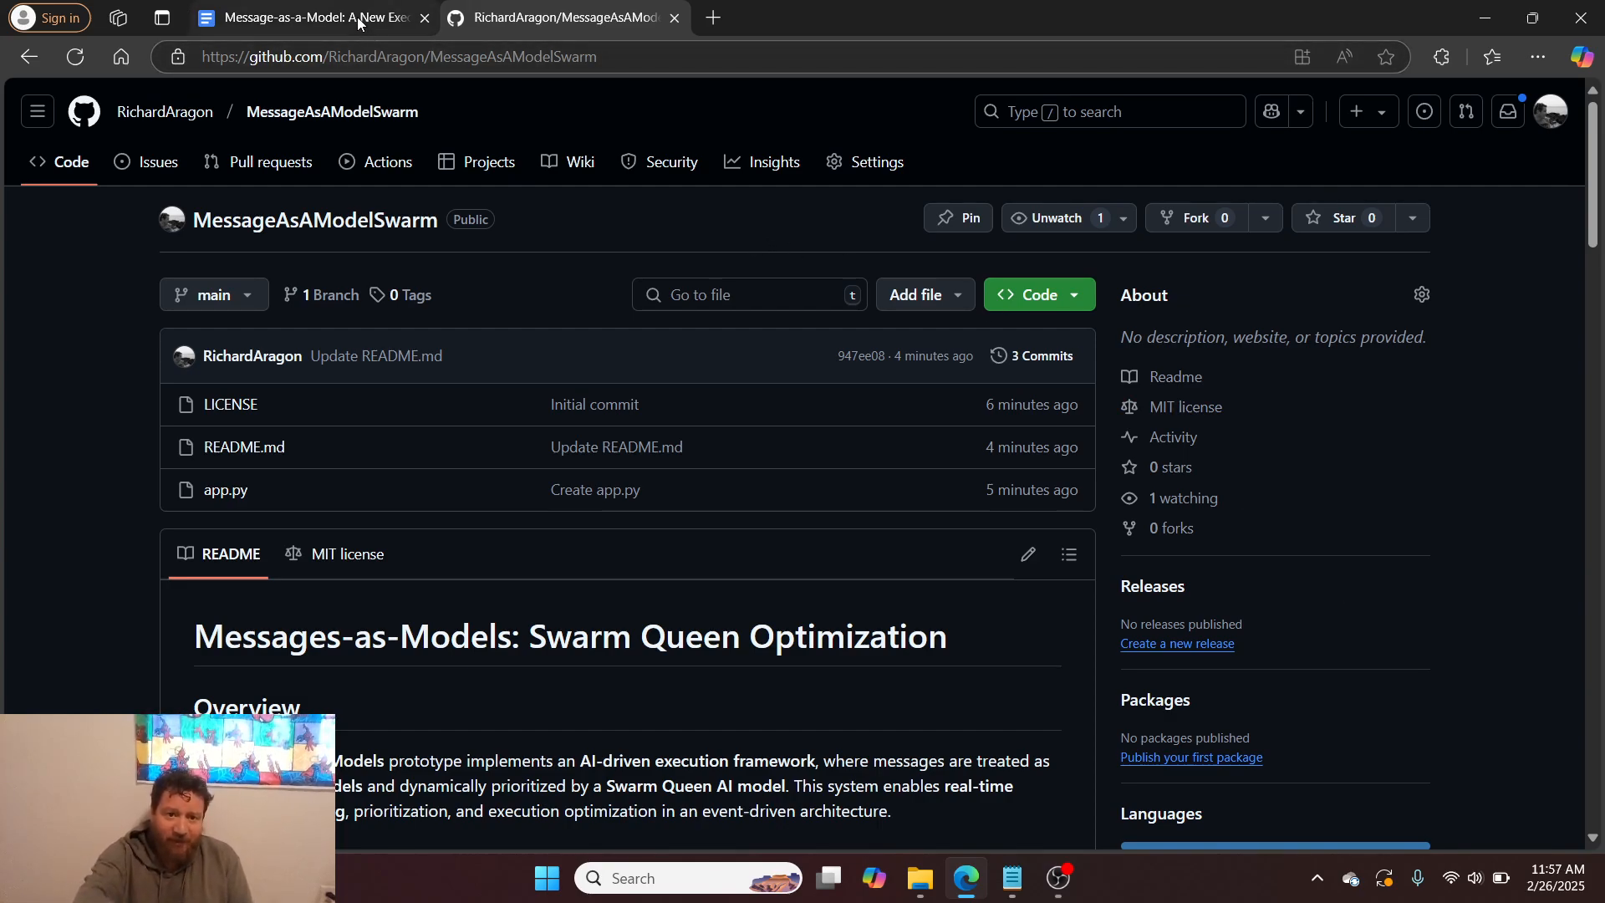
Step: Switch from GitHub to the 'Message-as-a-Model: A New Execution Paradigm' Google Doc
{"action": "left_click", "coordinate": [307, 18]}
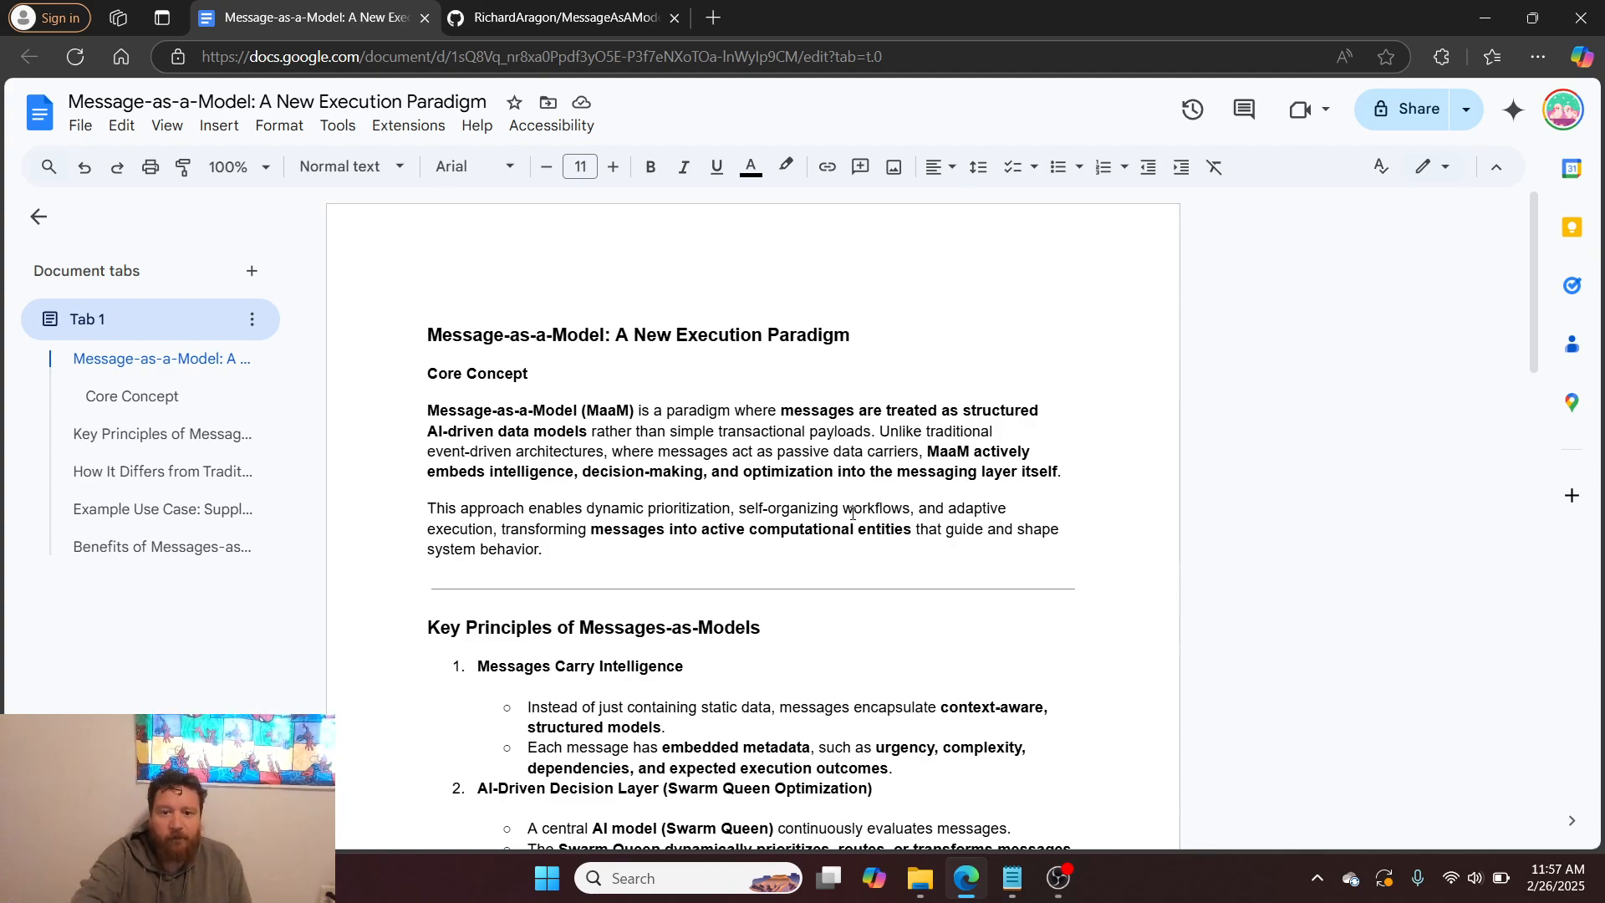
{"action": "scroll", "scroll_direction": "down", "scroll_amount": 3}
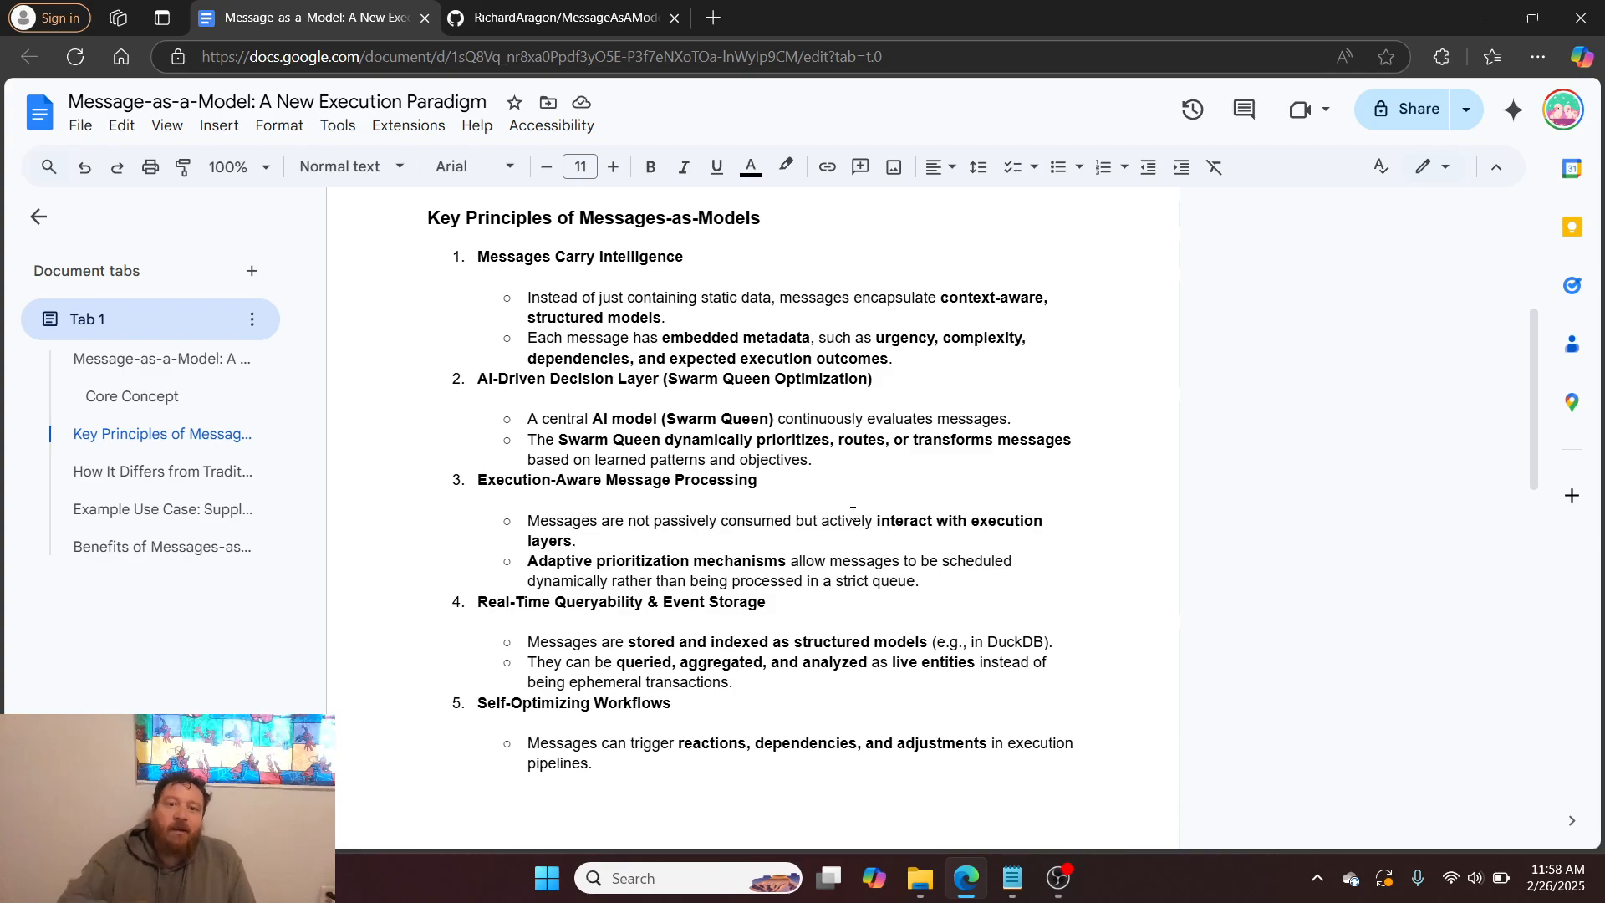
{"action": "scroll", "scroll_direction": "down", "scroll_amount": 3}
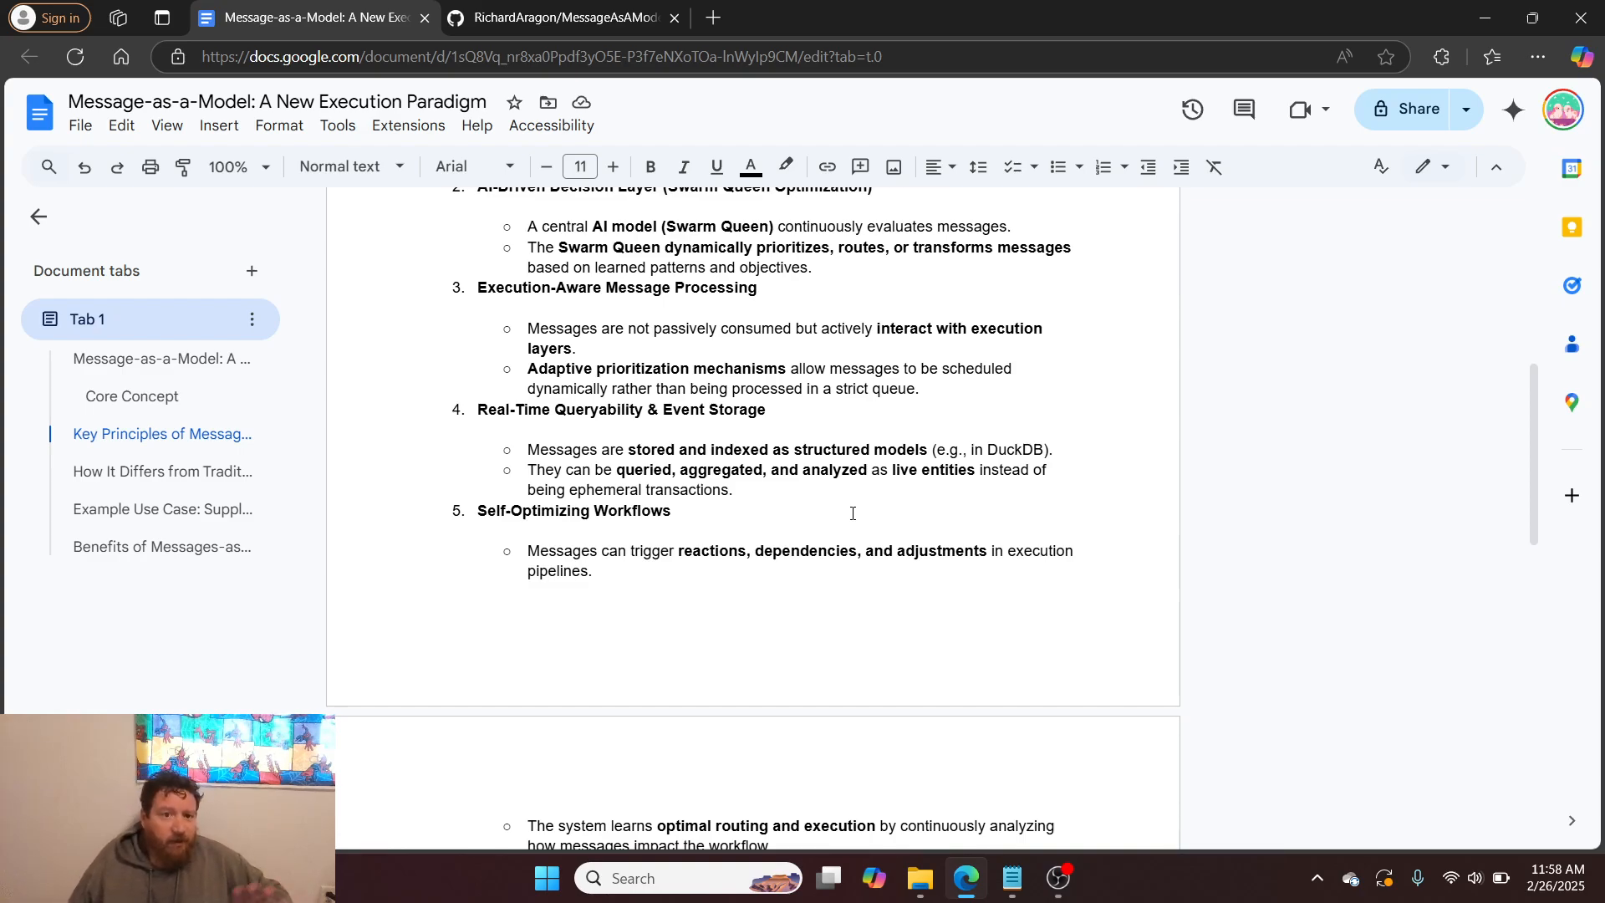
{"action": "scroll", "scroll_direction": "down", "scroll_amount": 3}
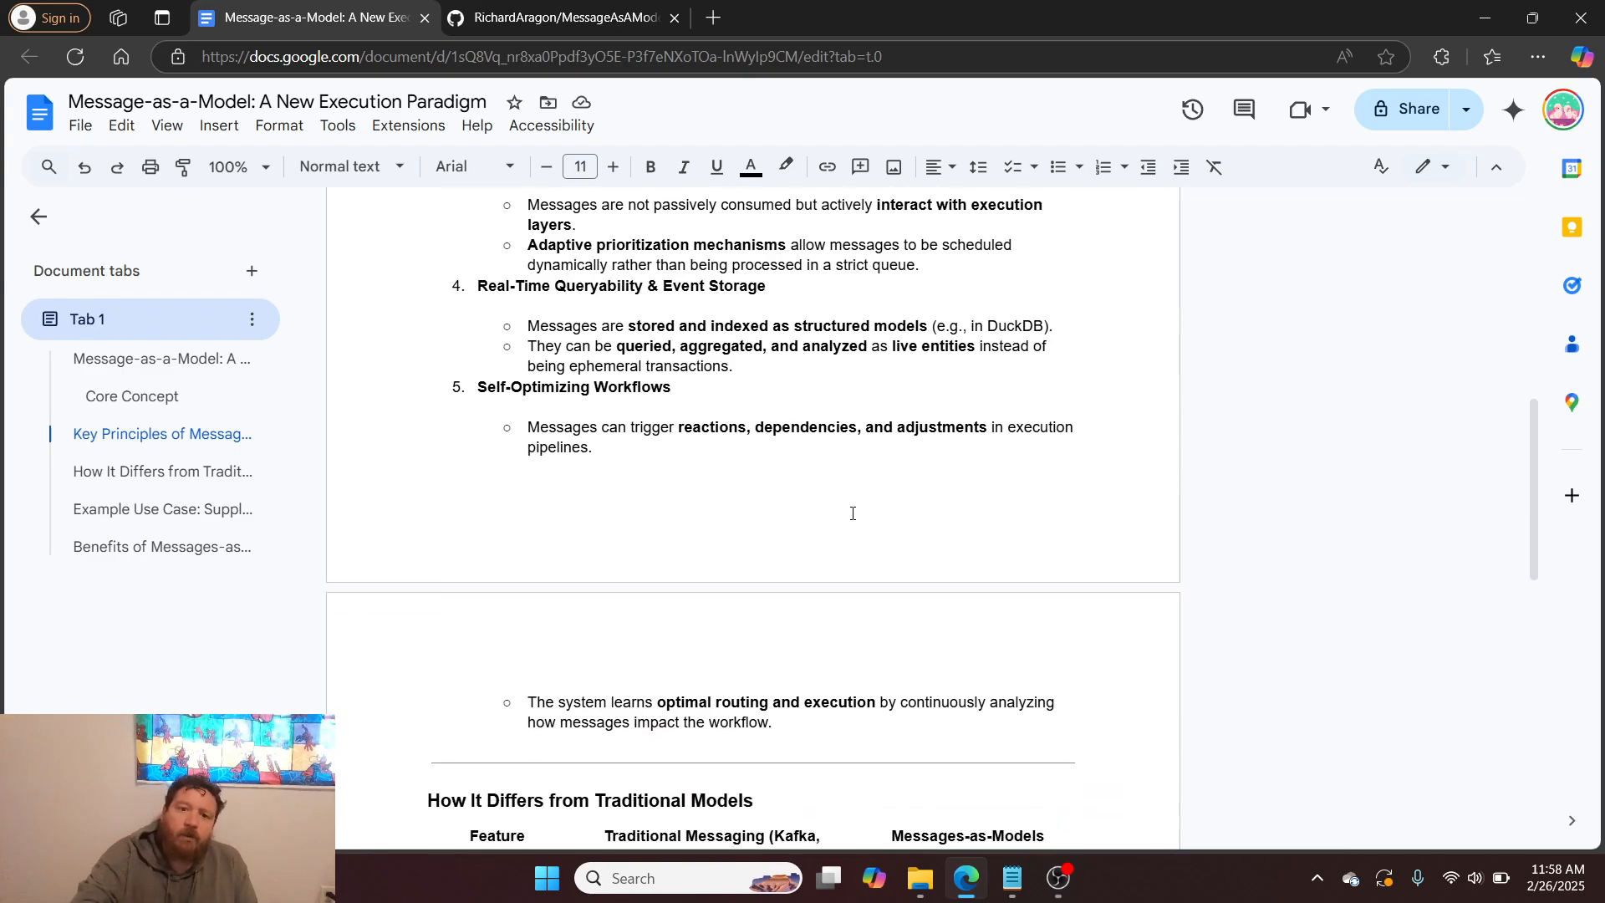
{"action": "scroll", "scroll_direction": "down", "scroll_amount": 3}
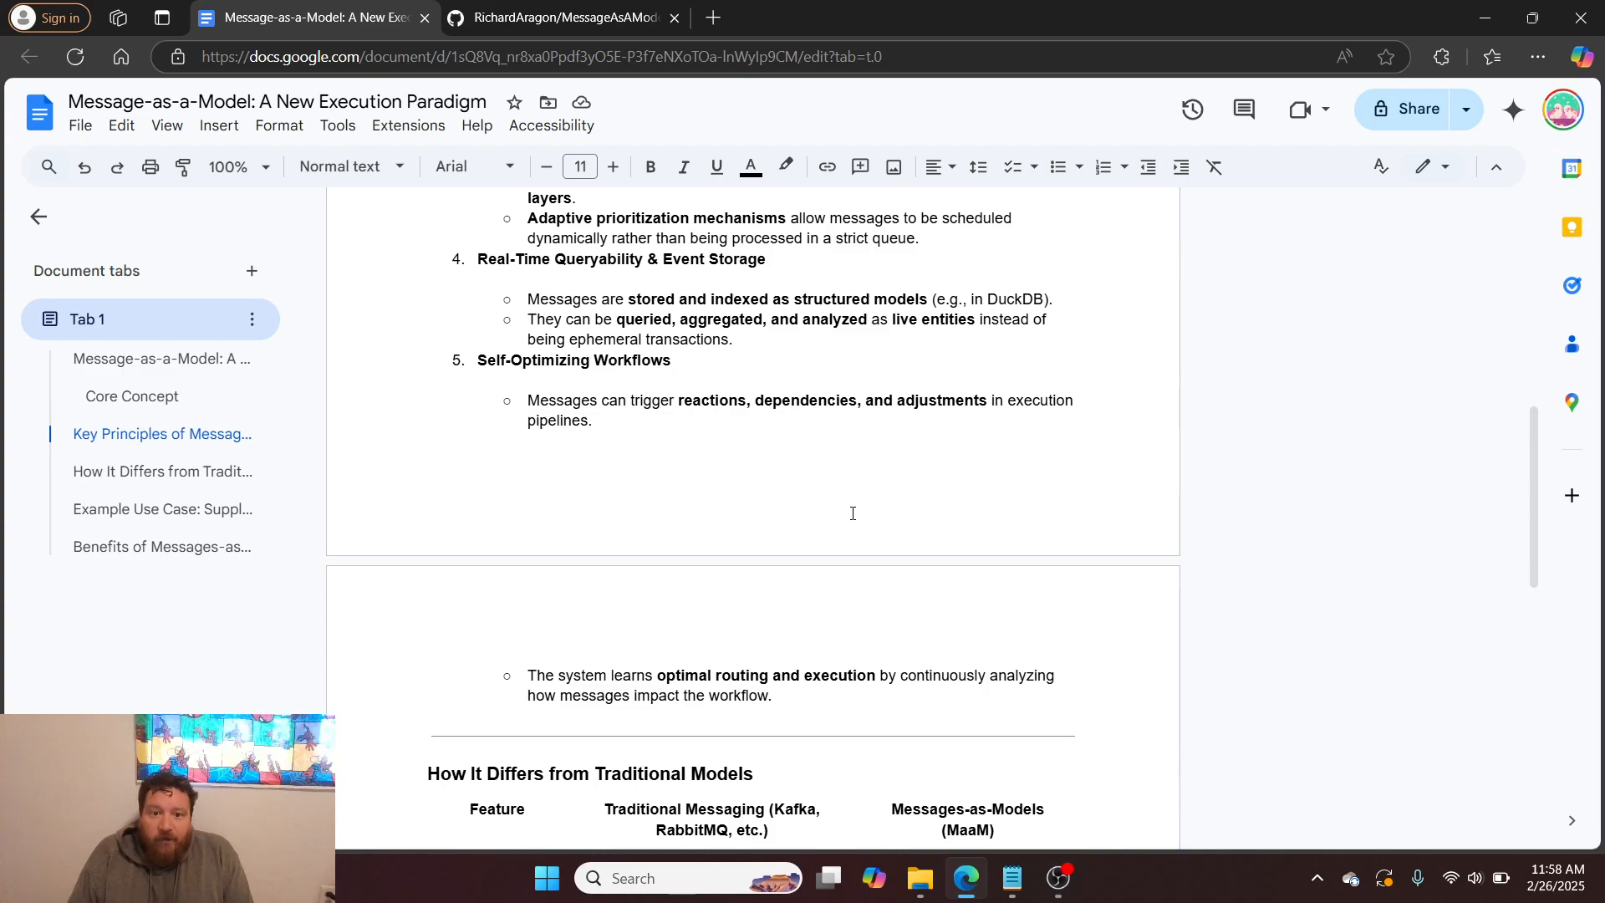
{"action": "scroll", "scroll_direction": "down", "scroll_amount": 3}
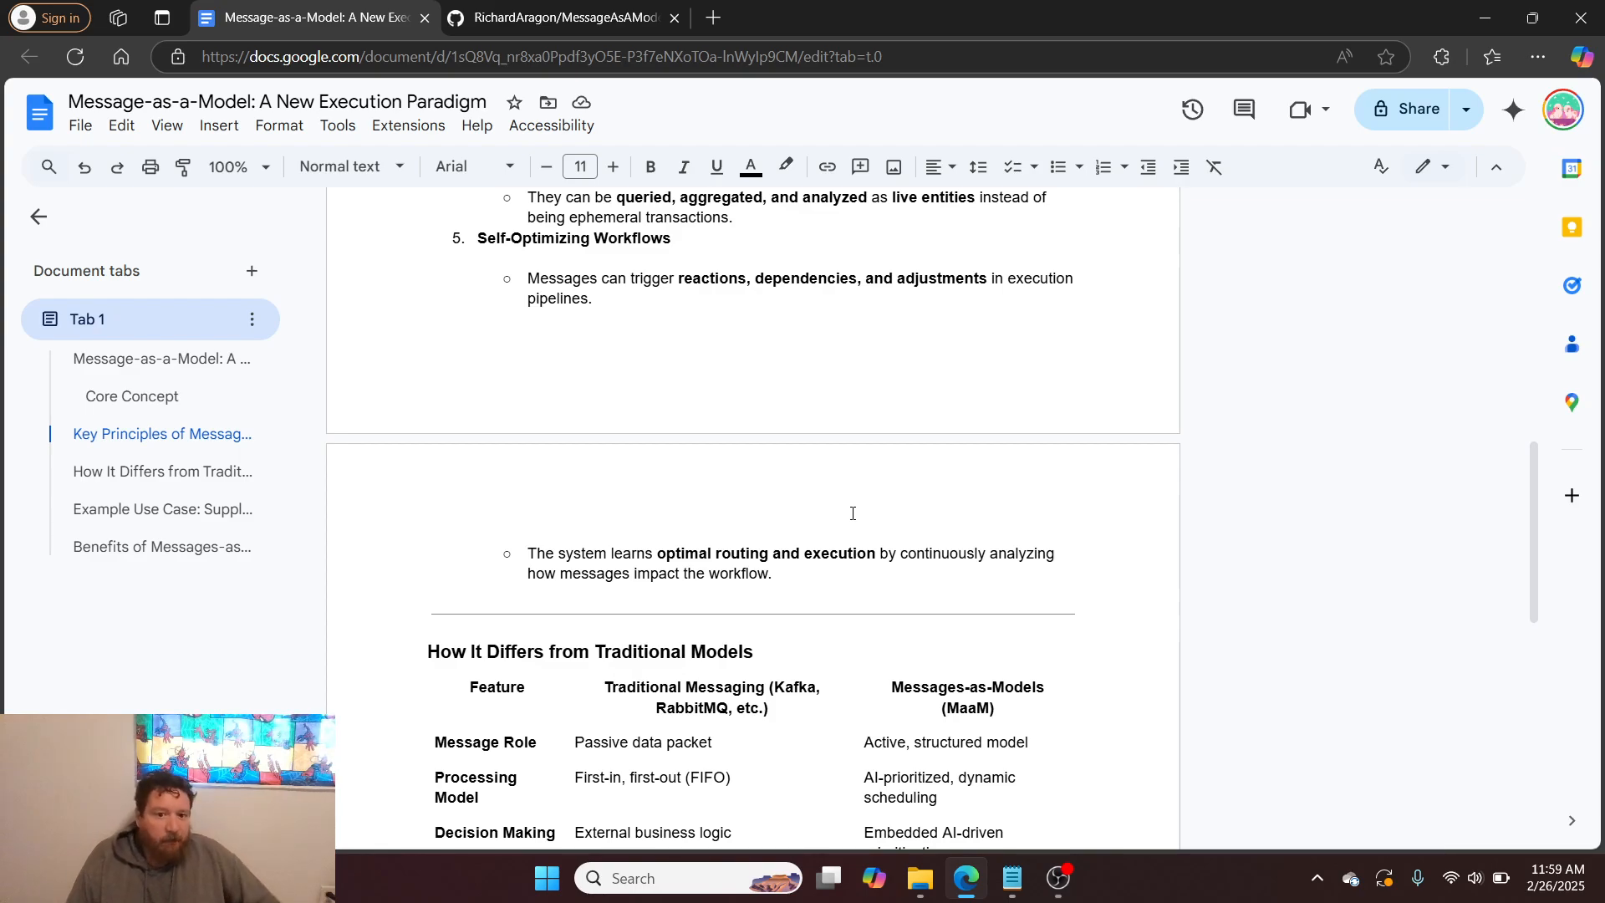
{"action": "scroll", "scroll_direction": "down", "scroll_amount": 3}
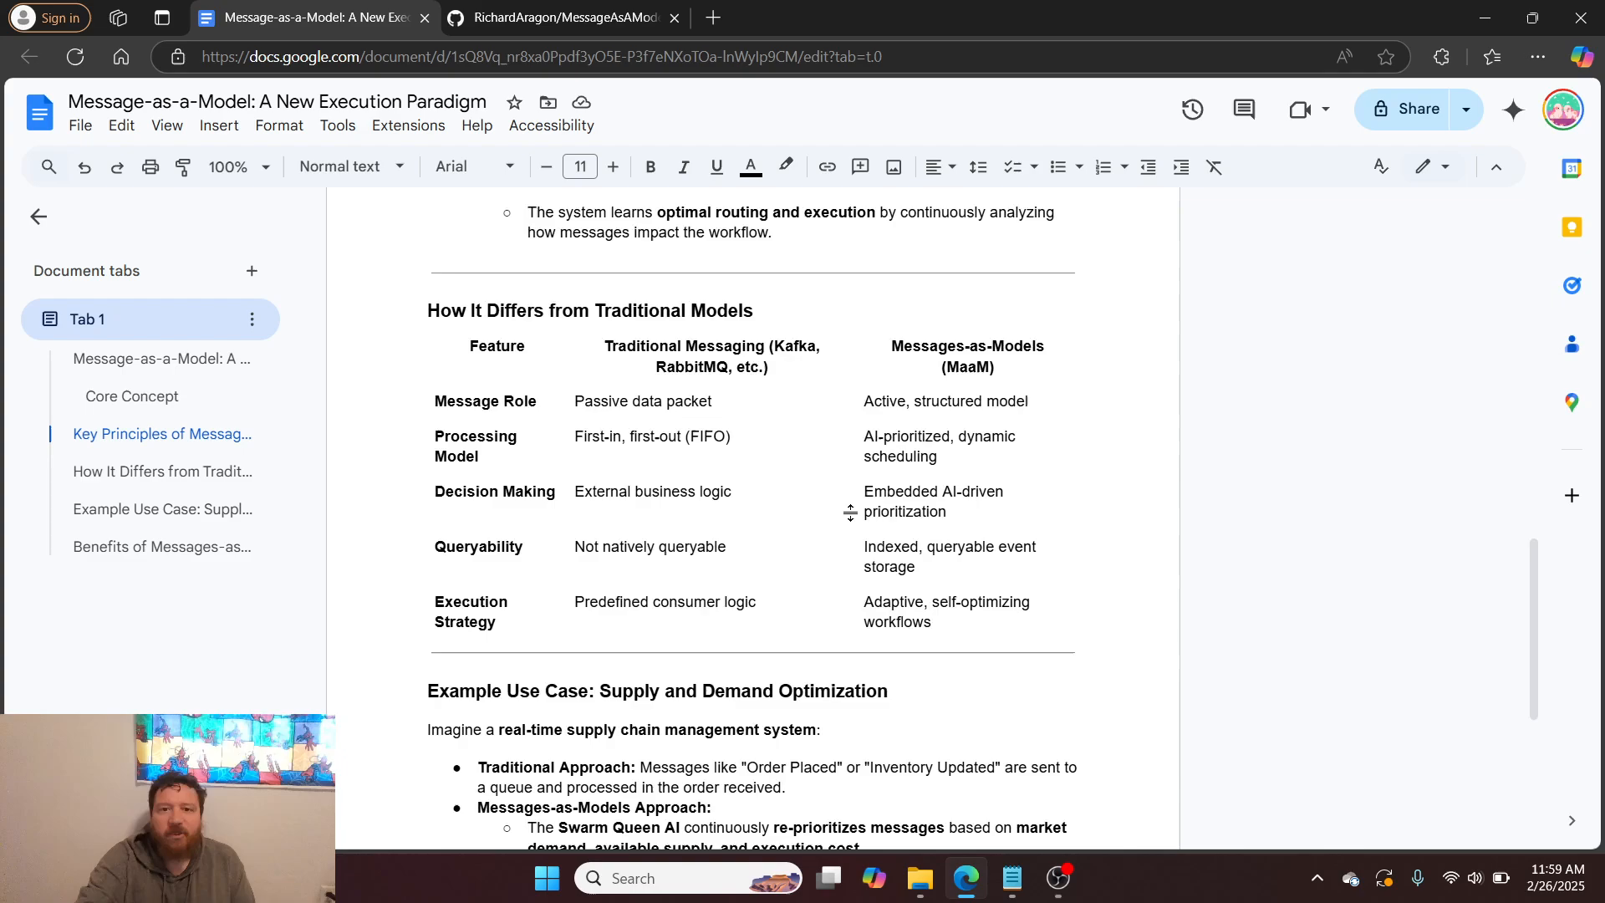
{"action": "scroll", "scroll_direction": "down", "scroll_amount": 3}
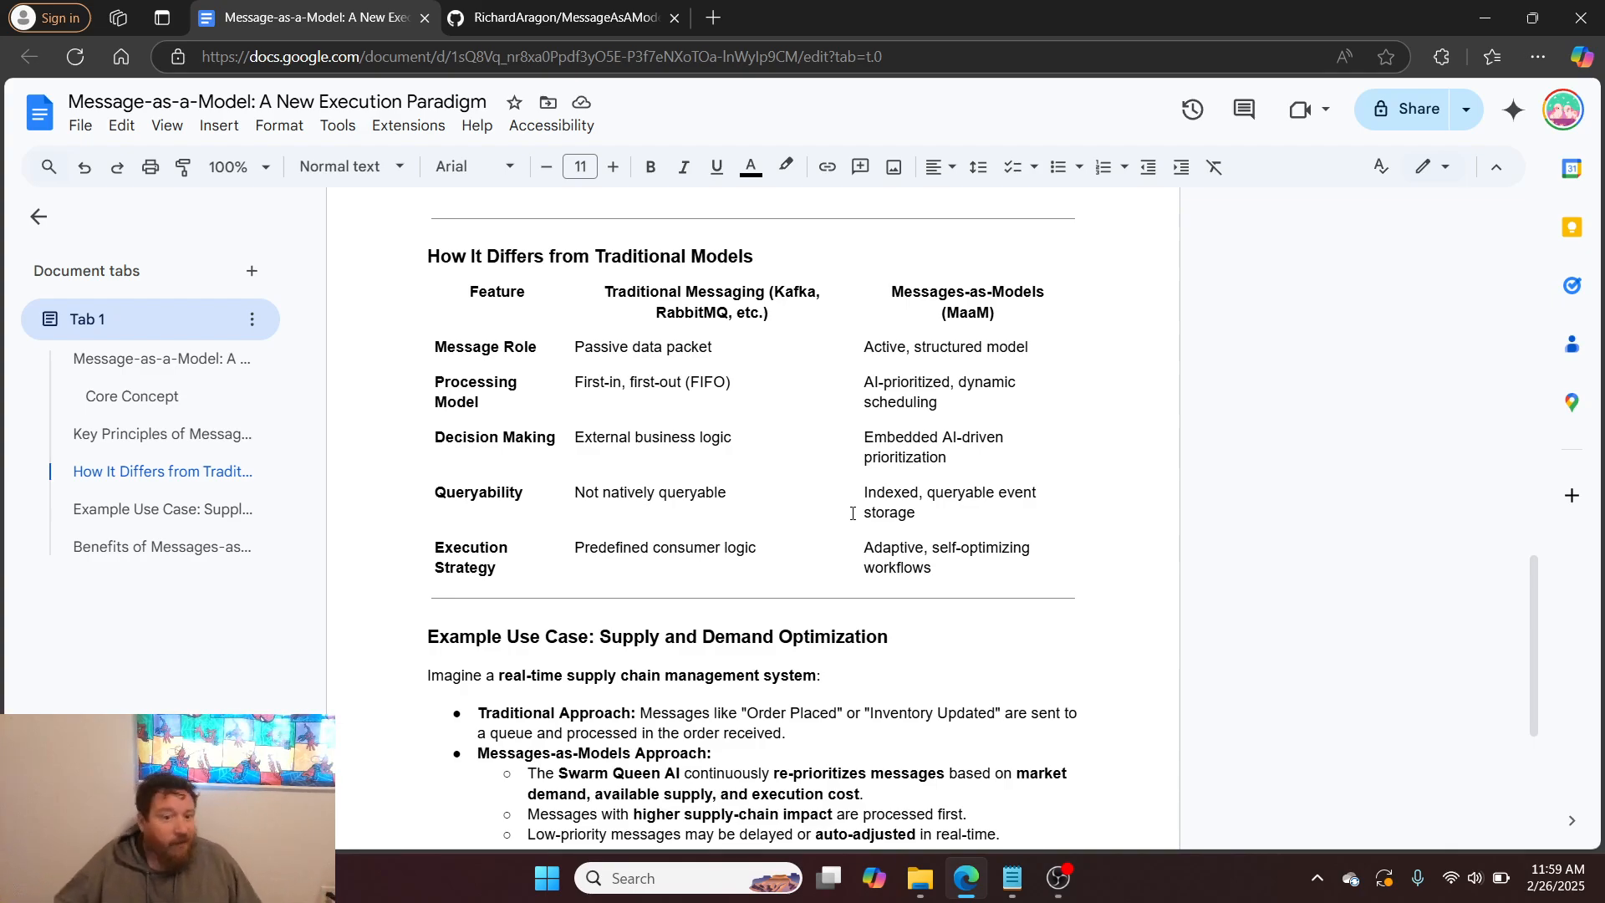
{"action": "scroll", "scroll_direction": "down", "scroll_amount": 3}
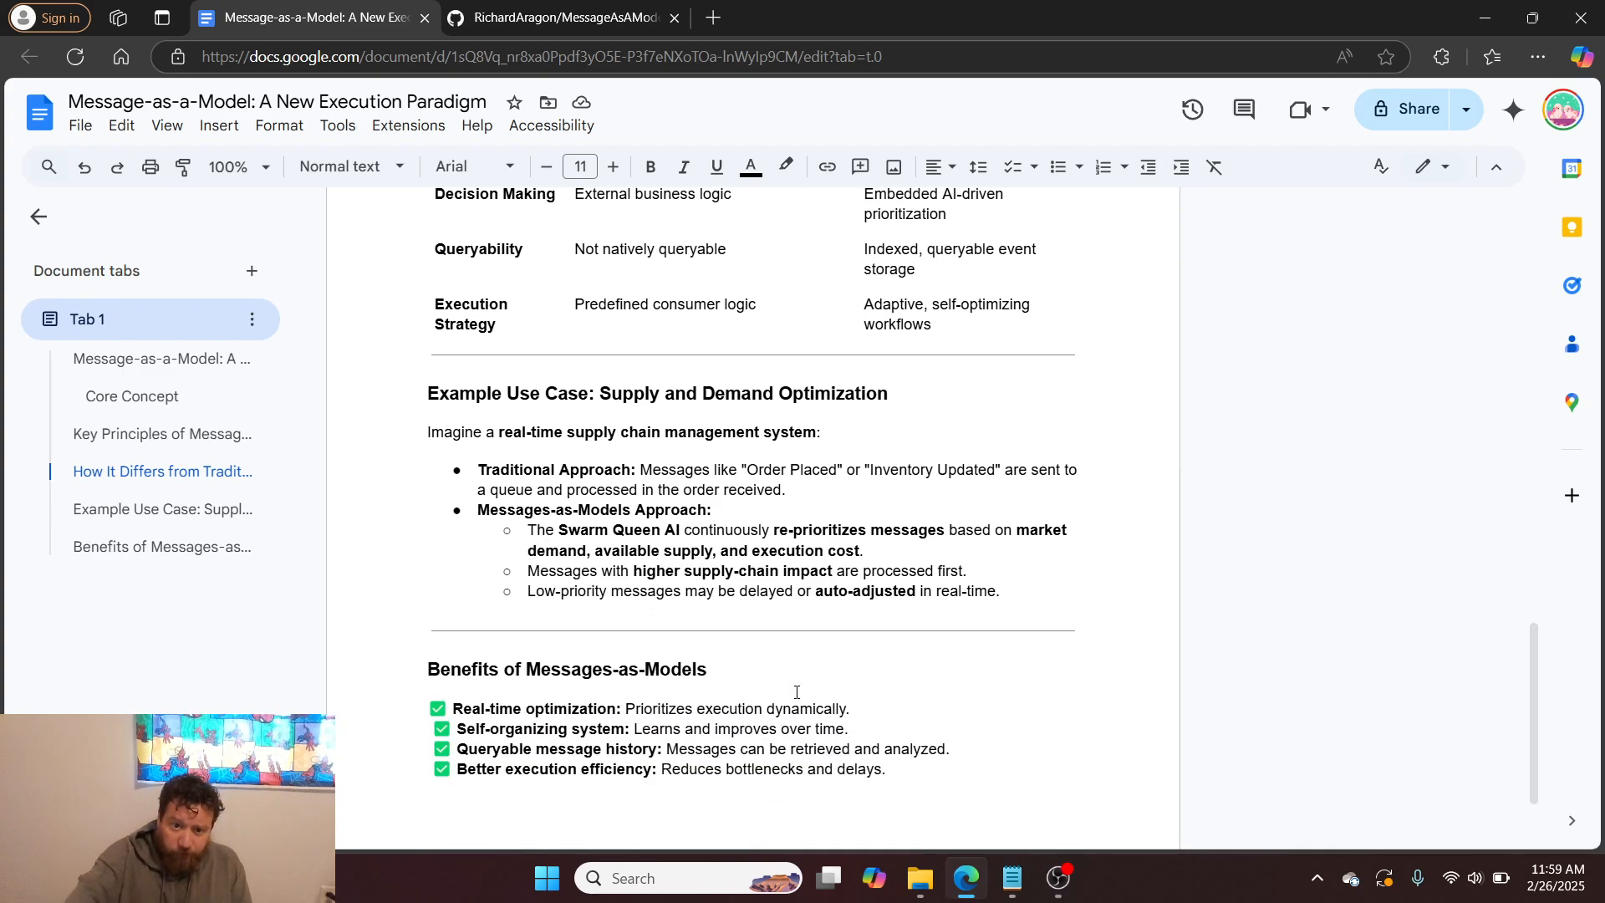
{"action": "scroll", "scroll_direction": "down", "scroll_amount": 3}
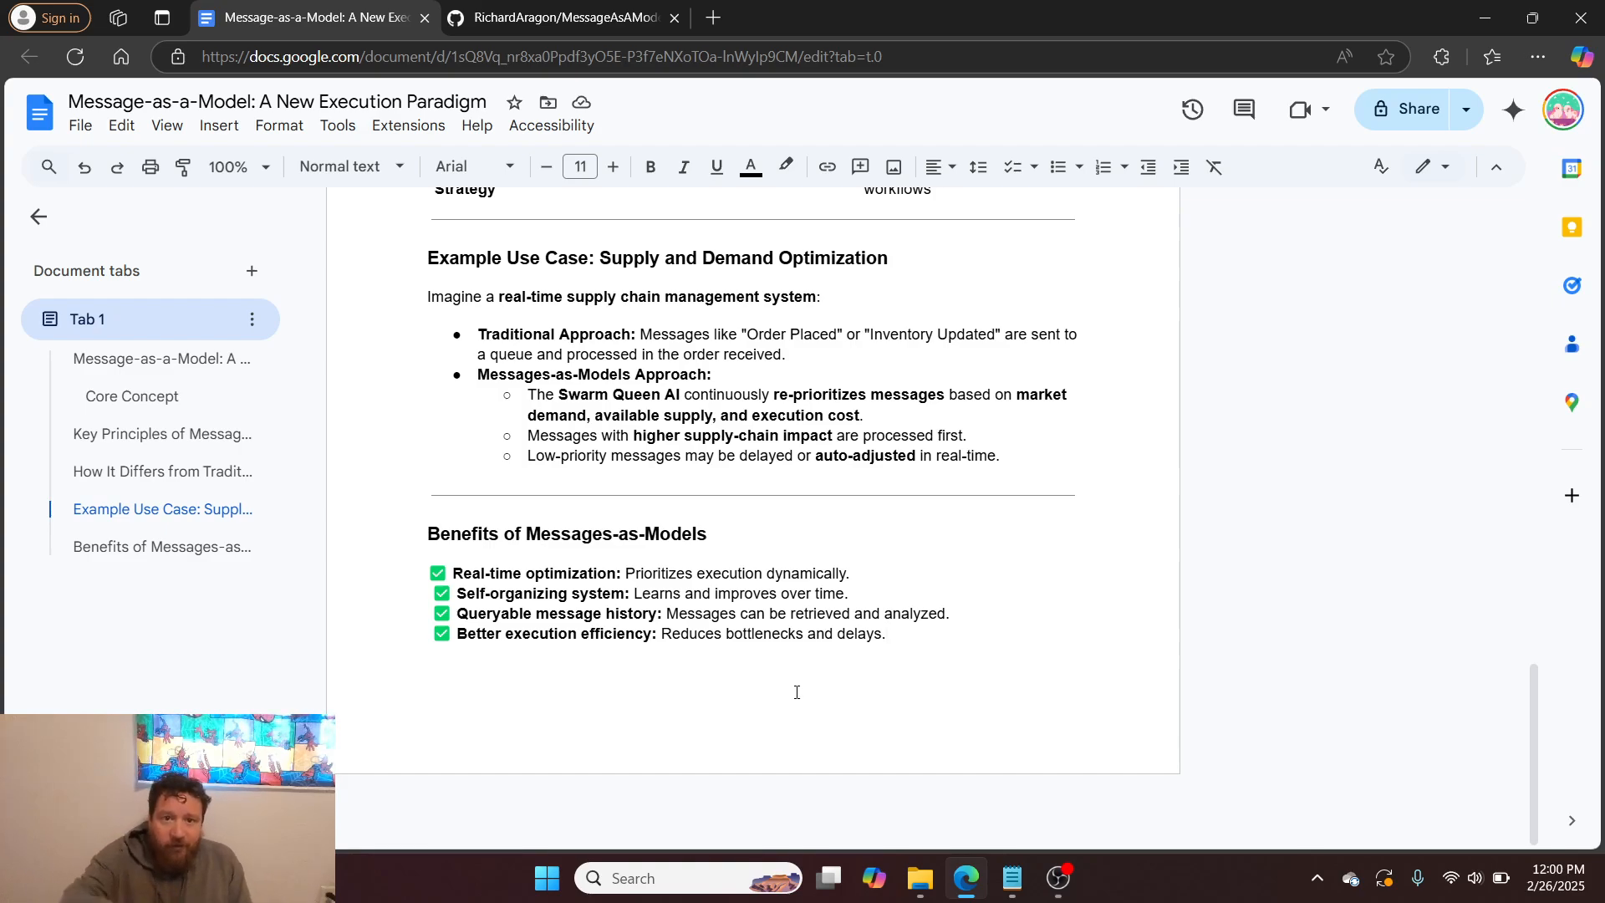
Step: Skim the MessageAsAModelSwarm README's features, architecture, setup and API endpoints, then return to top
{"action": "left_click", "coordinate": [562, 18]}
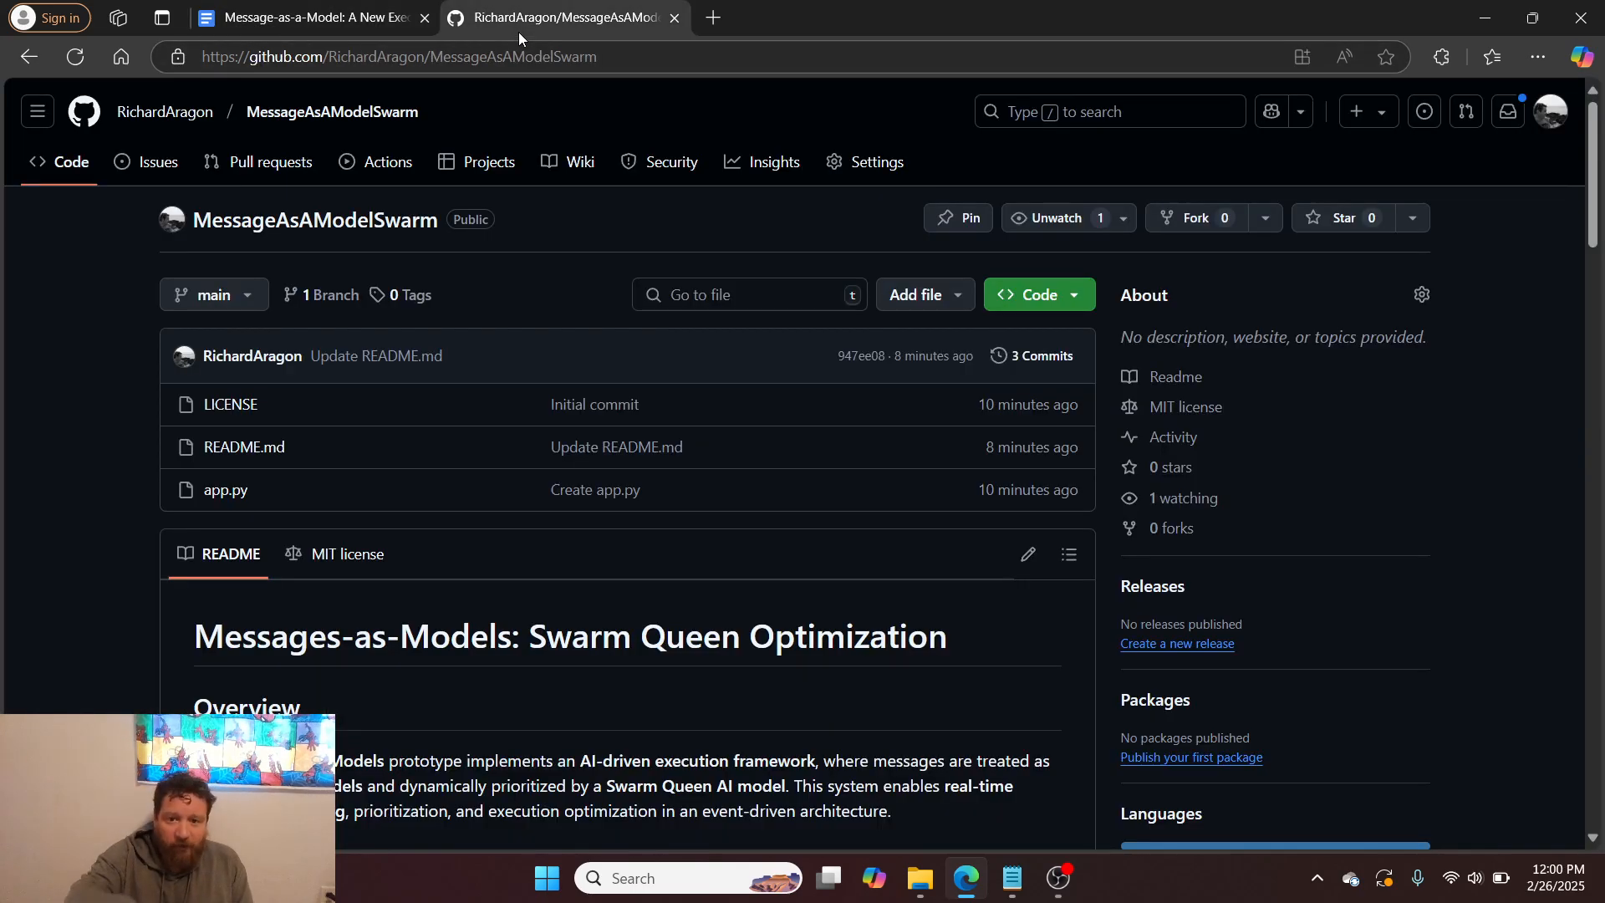
{"action": "scroll", "scroll_direction": "down", "scroll_amount": 3}
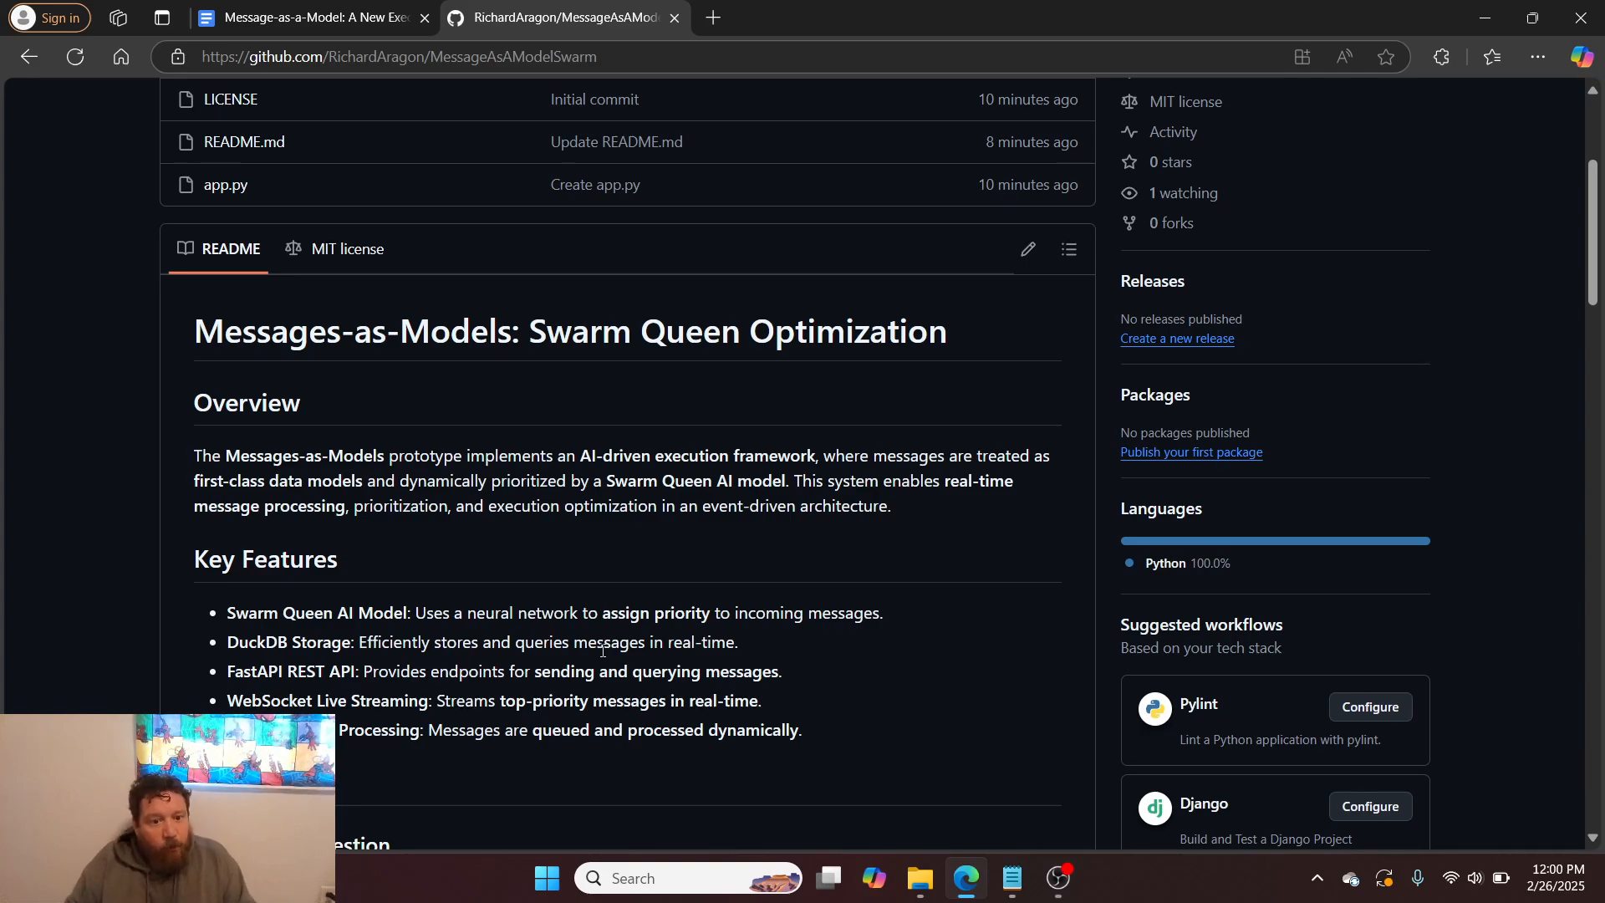
{"action": "scroll", "scroll_direction": "down", "scroll_amount": 3}
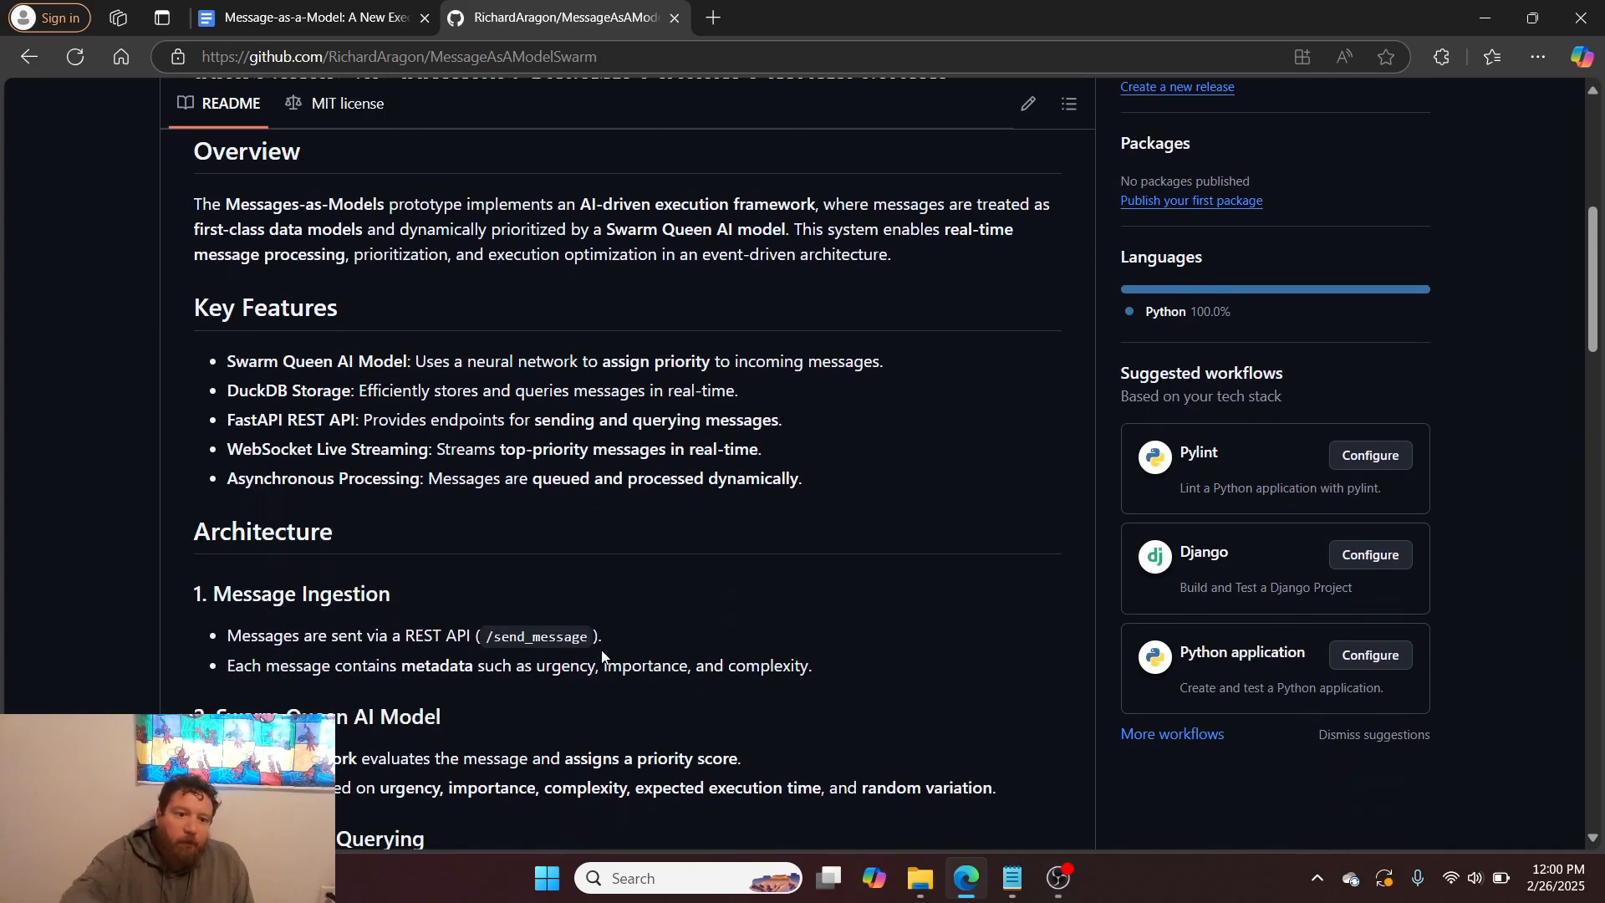
{"action": "scroll", "scroll_direction": "down", "scroll_amount": 3}
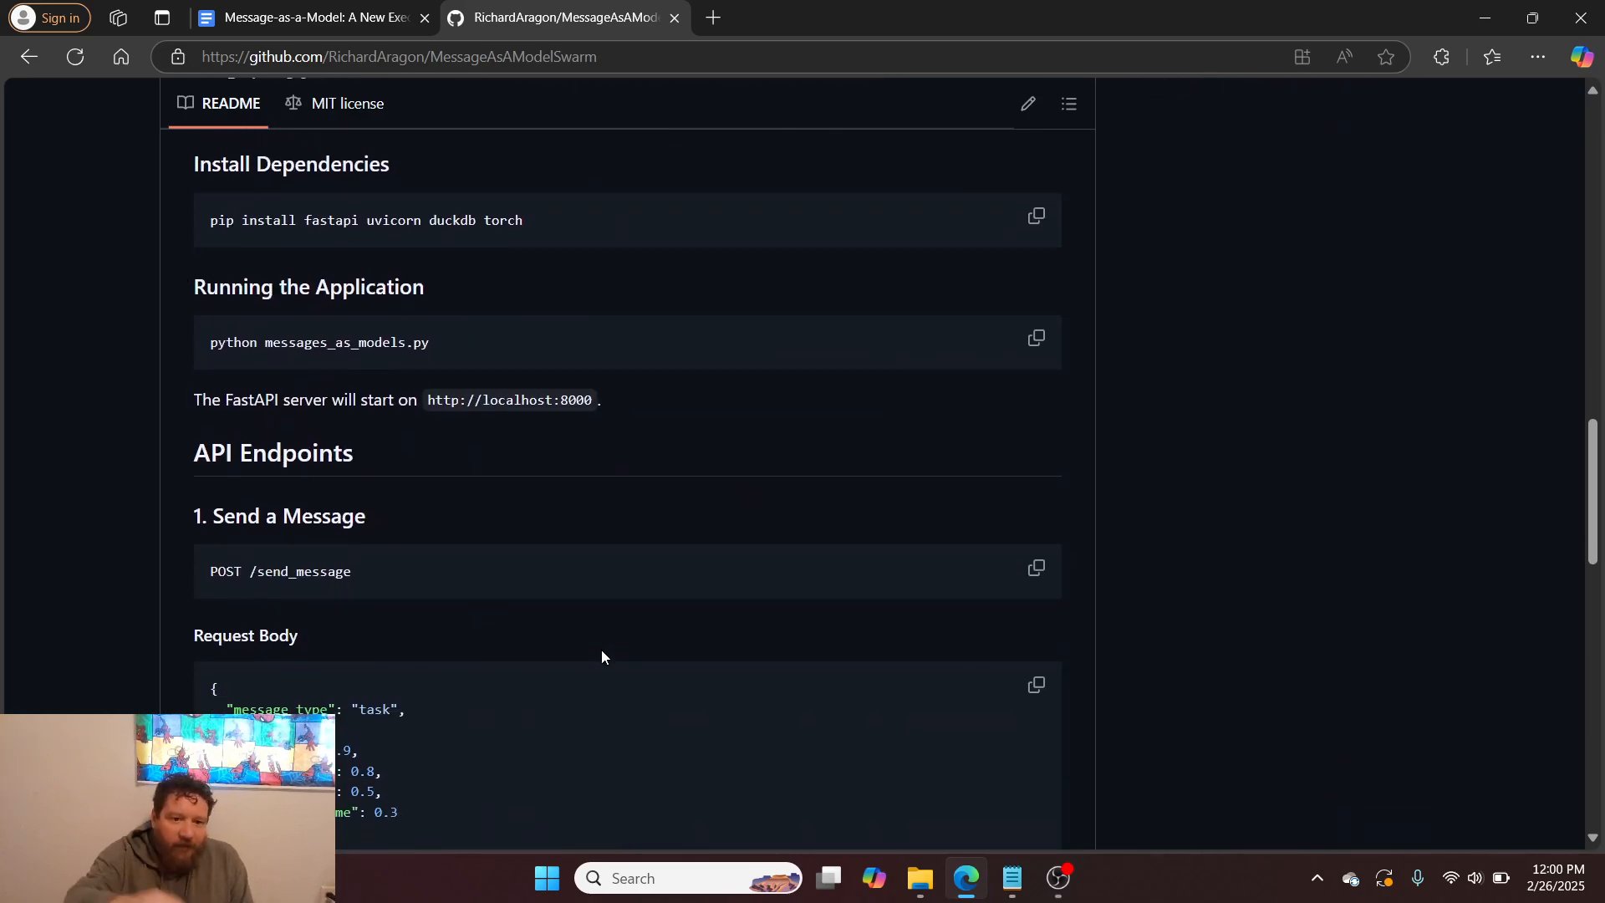
{"action": "scroll", "scroll_direction": "up", "scroll_amount": 3}
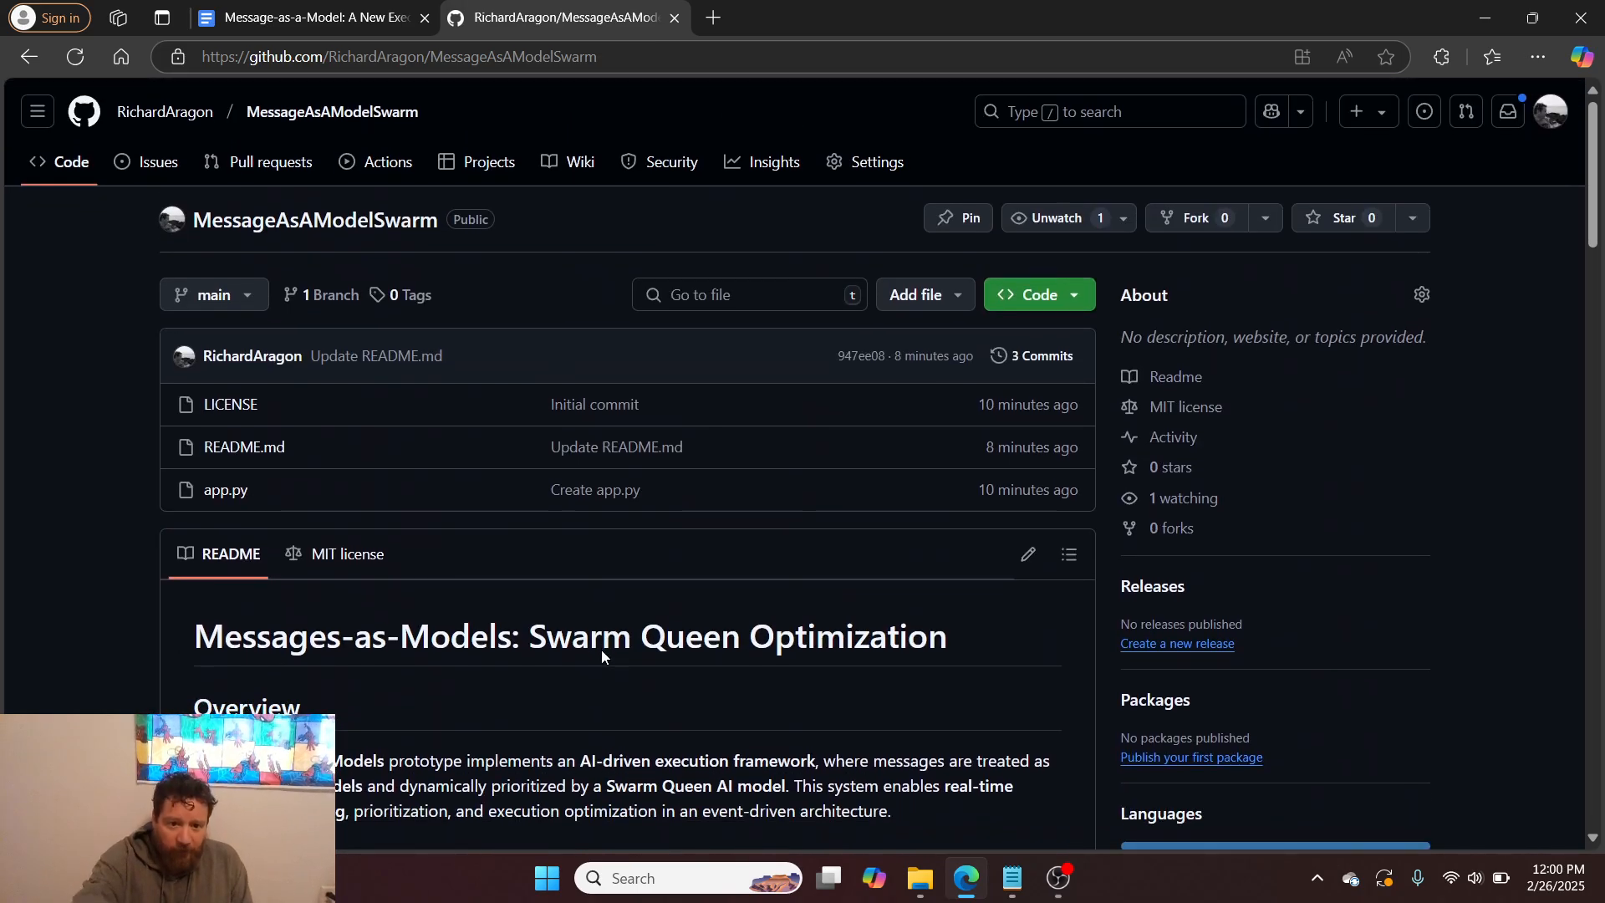
{"action": "mouse_move", "coordinate": [224, 489]}
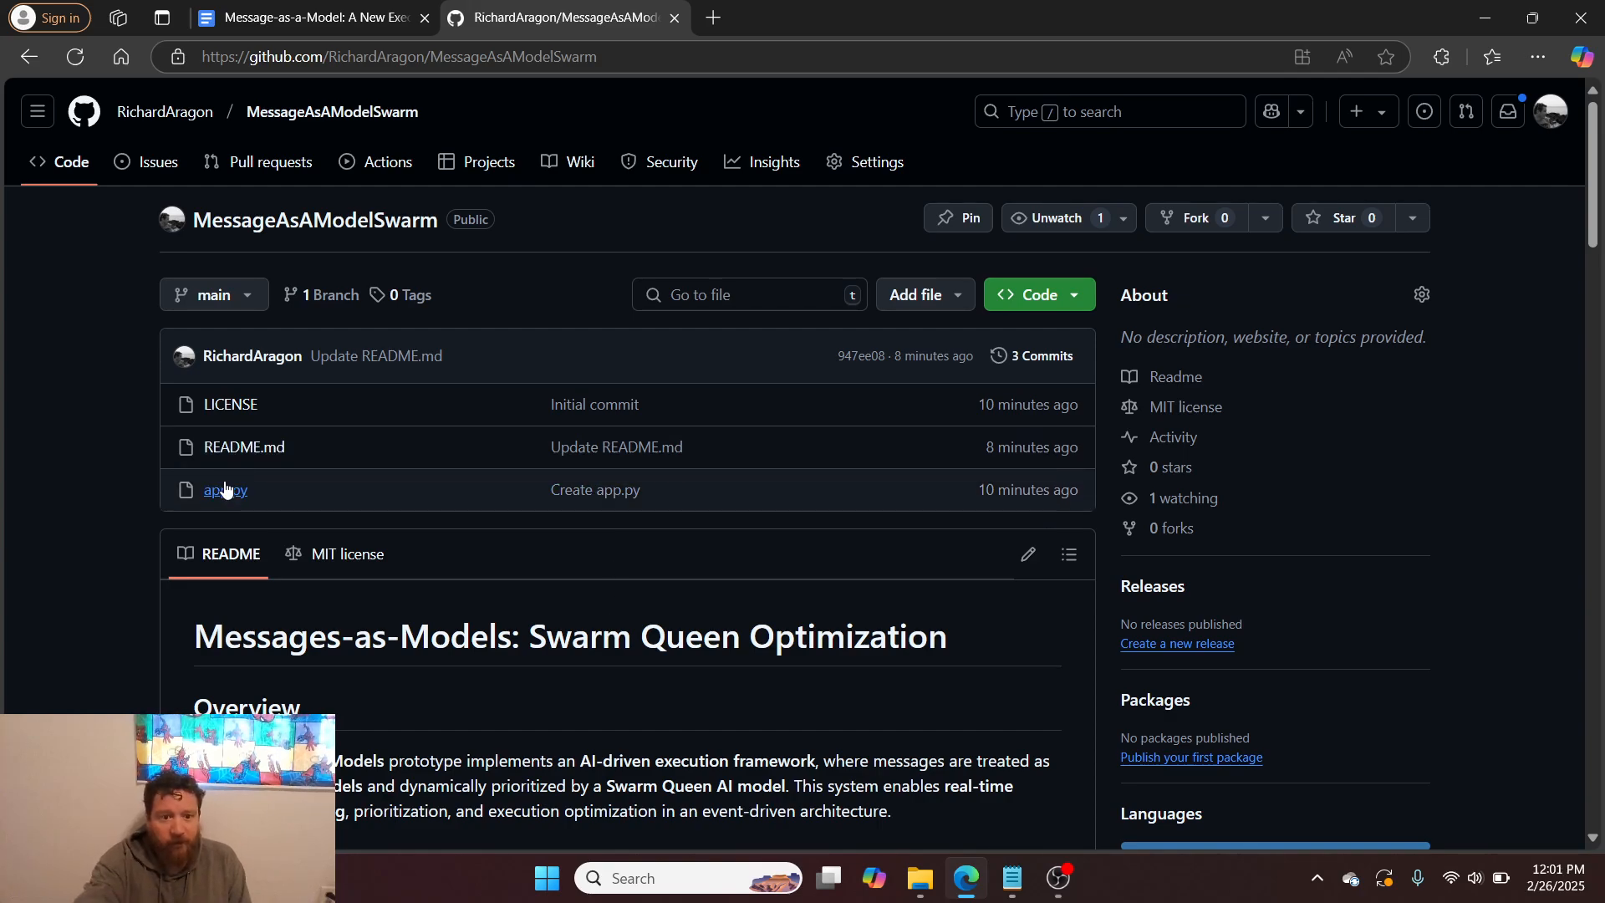
Step: Read MessageAsAModelSwarm's app.py down to its end and back up
{"action": "left_click", "coordinate": [219, 489]}
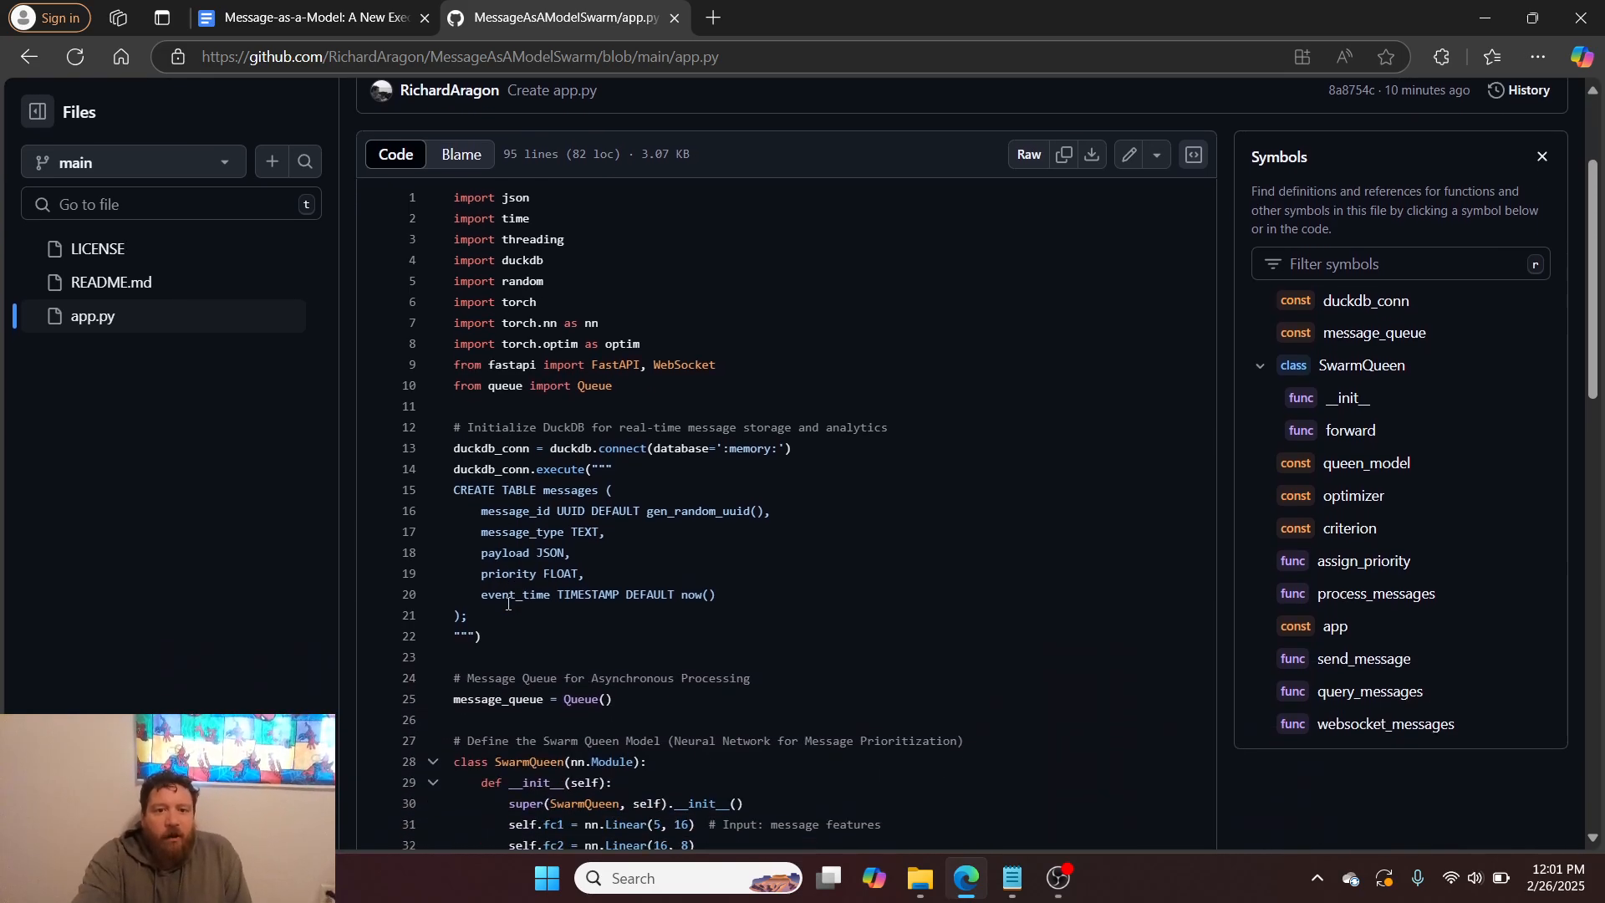
{"action": "scroll", "scroll_direction": "down", "scroll_amount": 3}
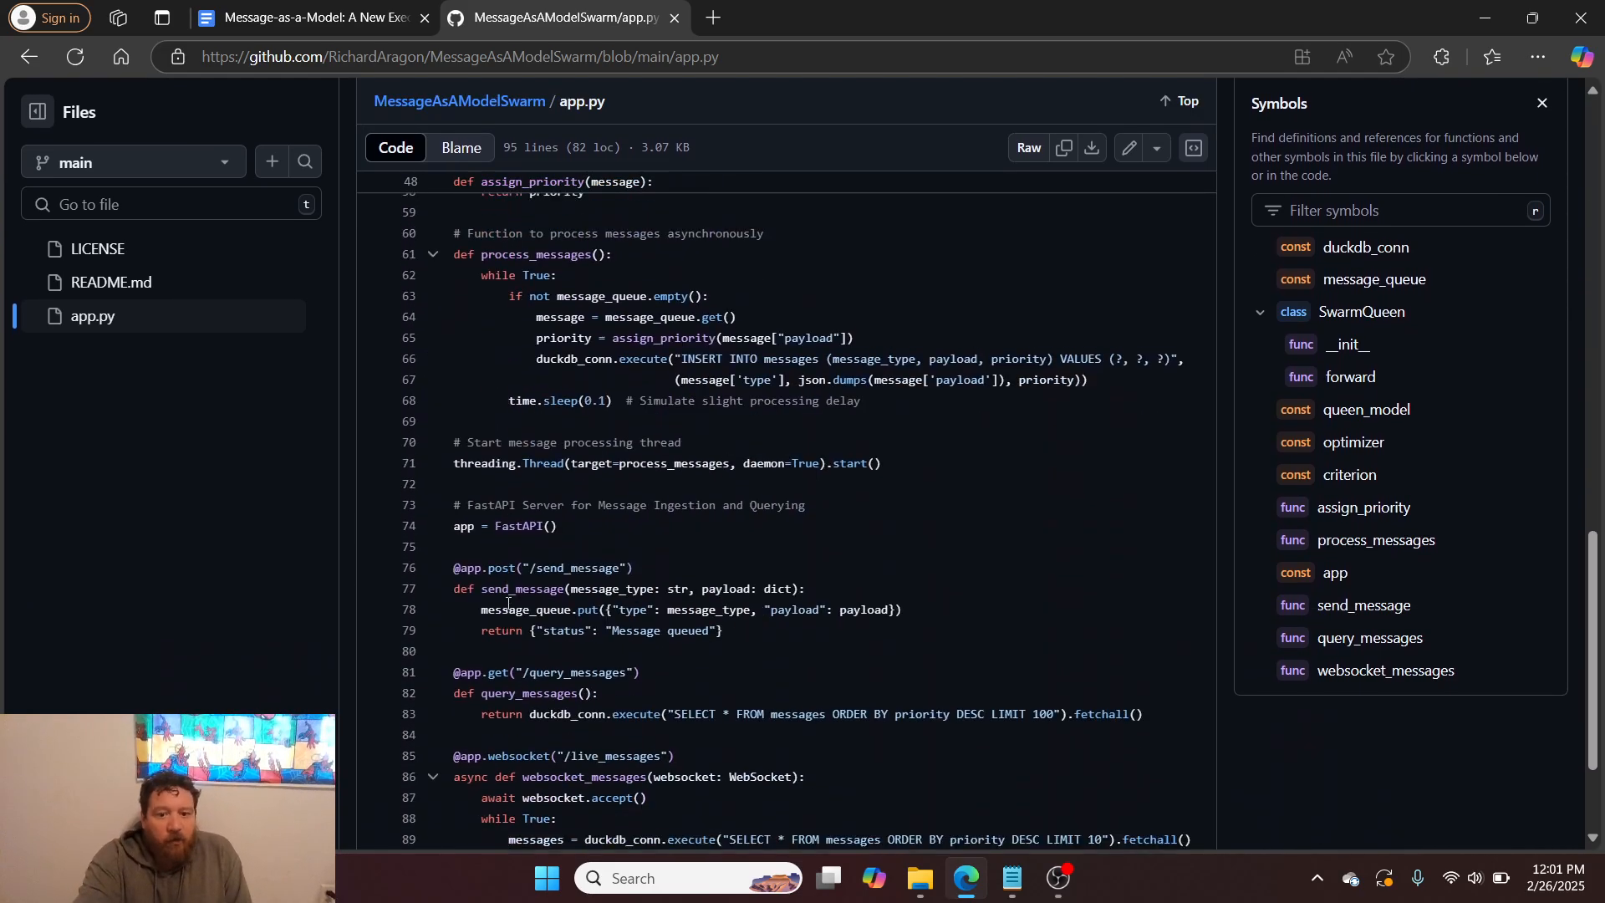
{"action": "scroll", "scroll_direction": "down", "scroll_amount": 3}
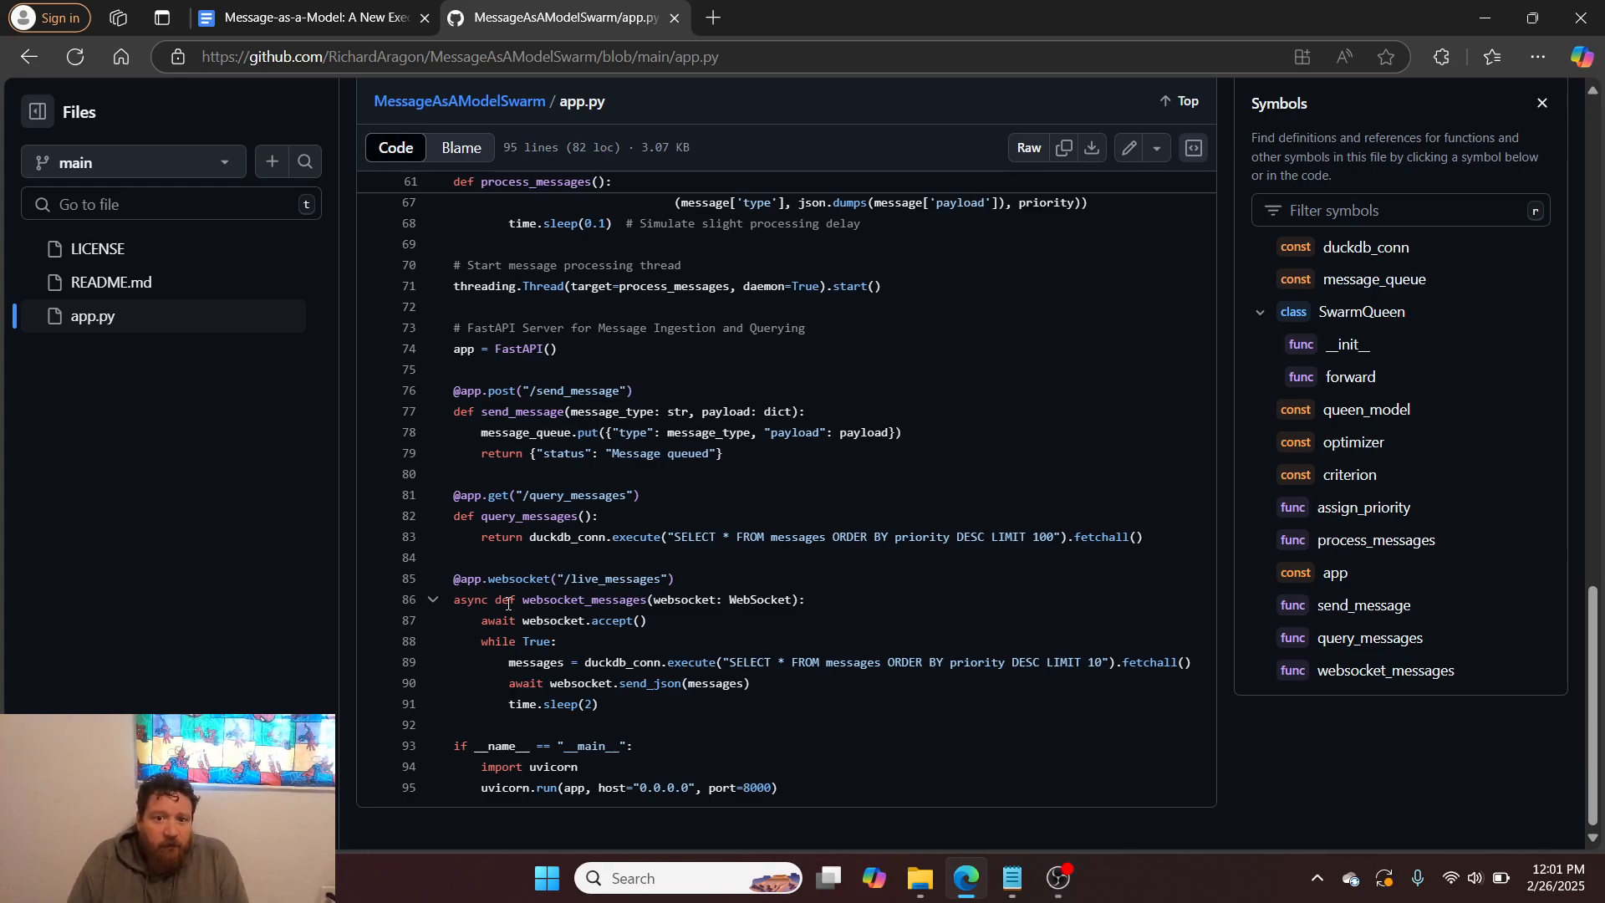
{"action": "scroll", "scroll_direction": "up", "scroll_amount": 3}
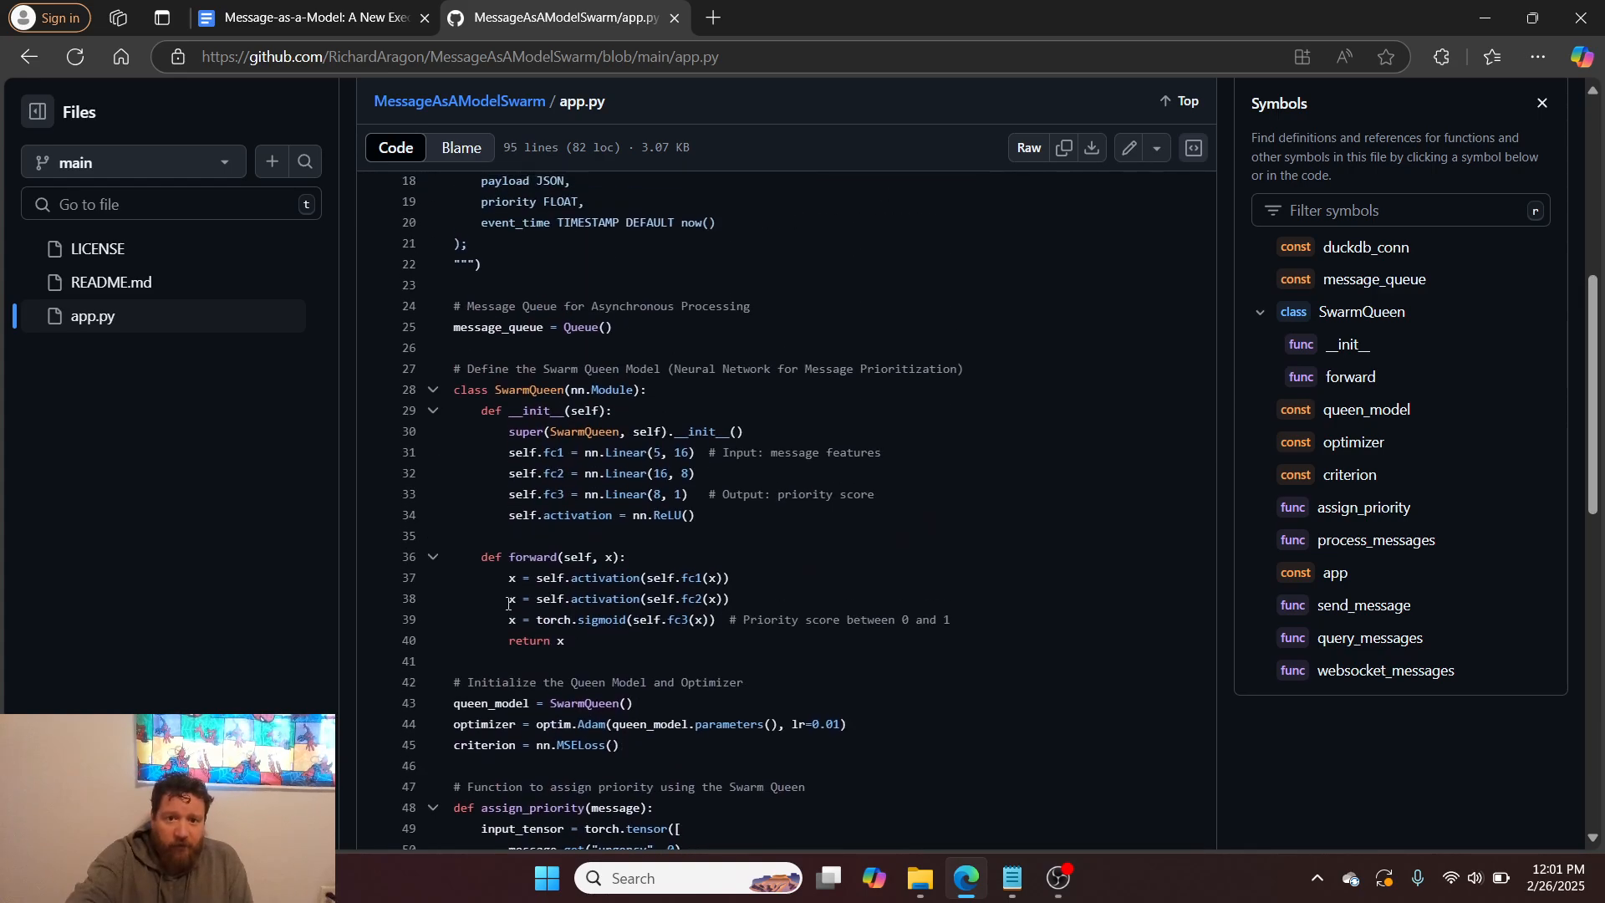
{"action": "scroll", "scroll_direction": "up", "scroll_amount": 3}
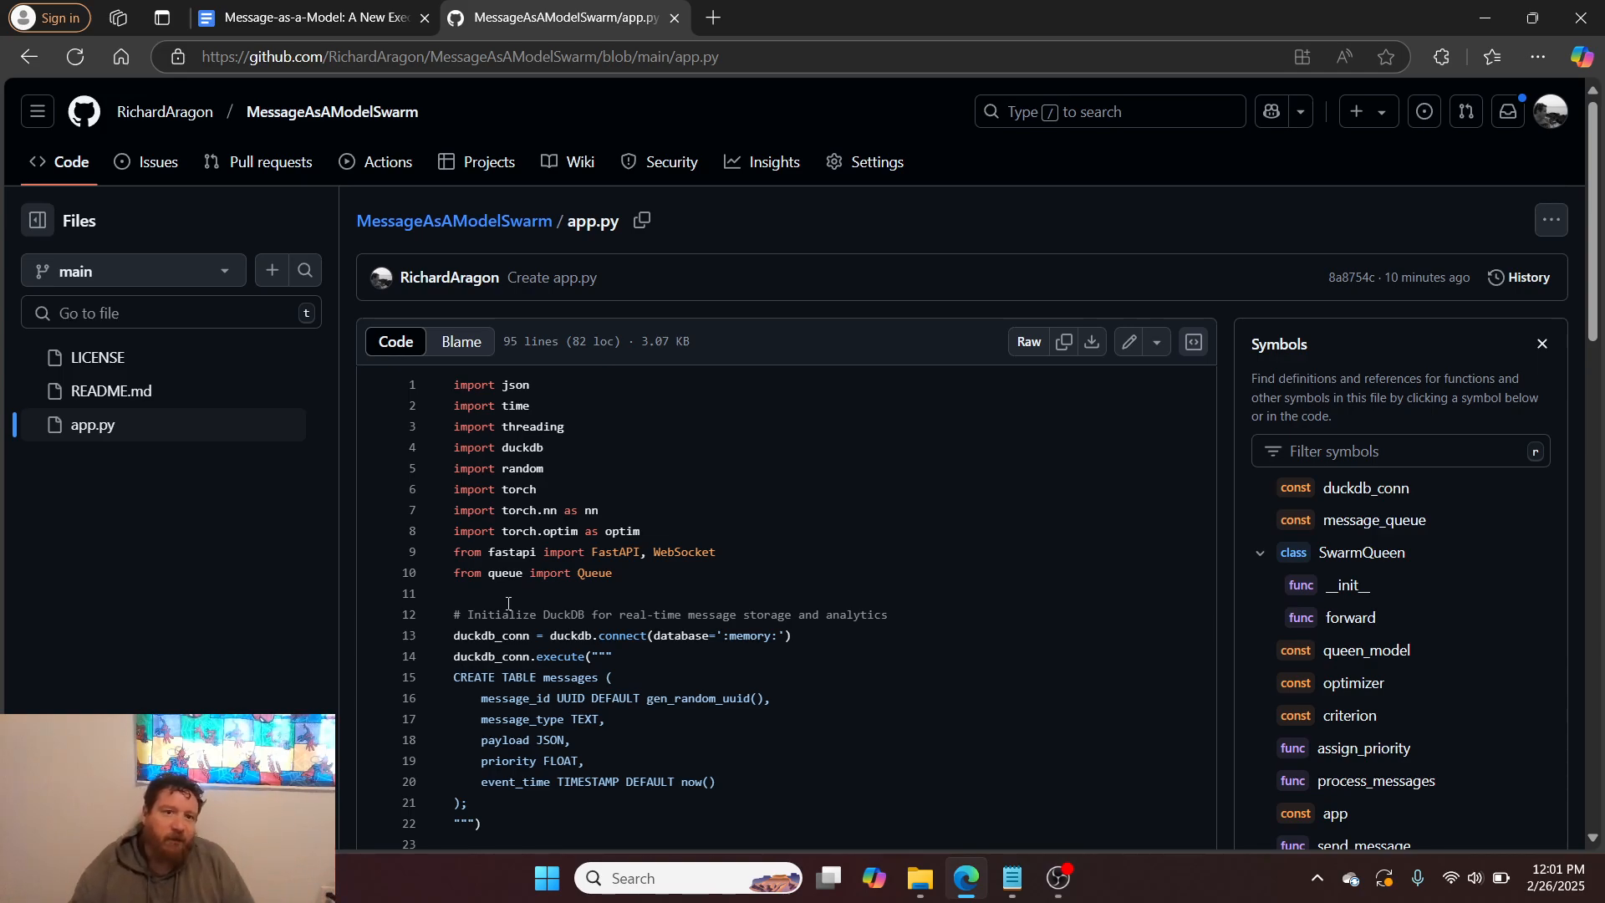
{"action": "mouse_move", "coordinate": [1072, 164]}
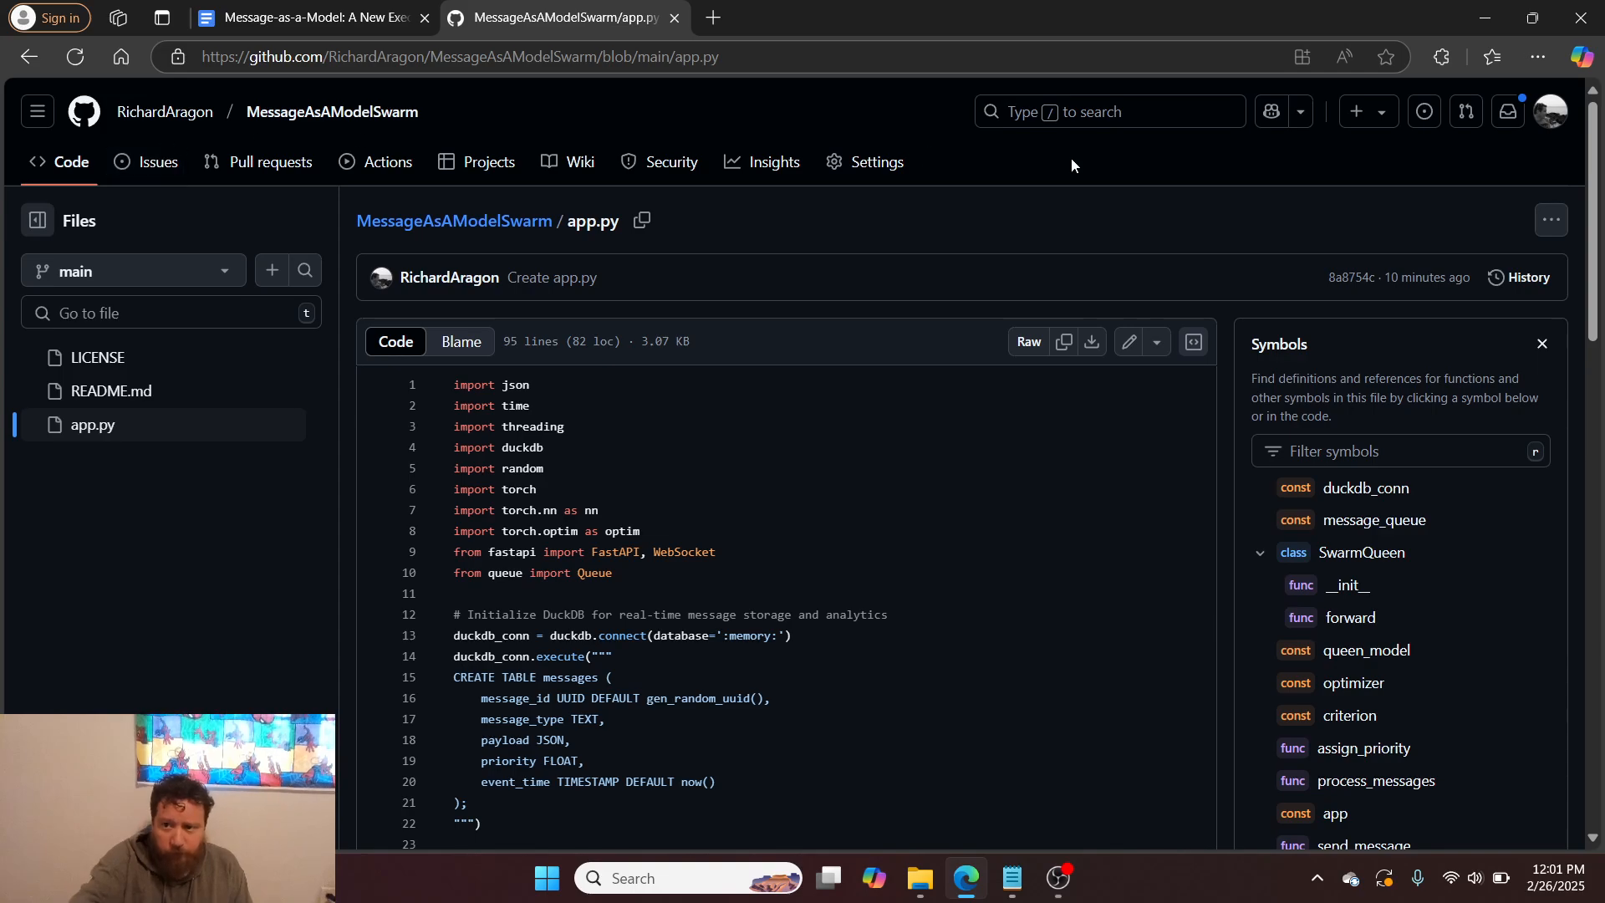
Step: Browse Your repositories from the account menu and open LiquidAPI
{"action": "left_click", "coordinate": [1549, 111]}
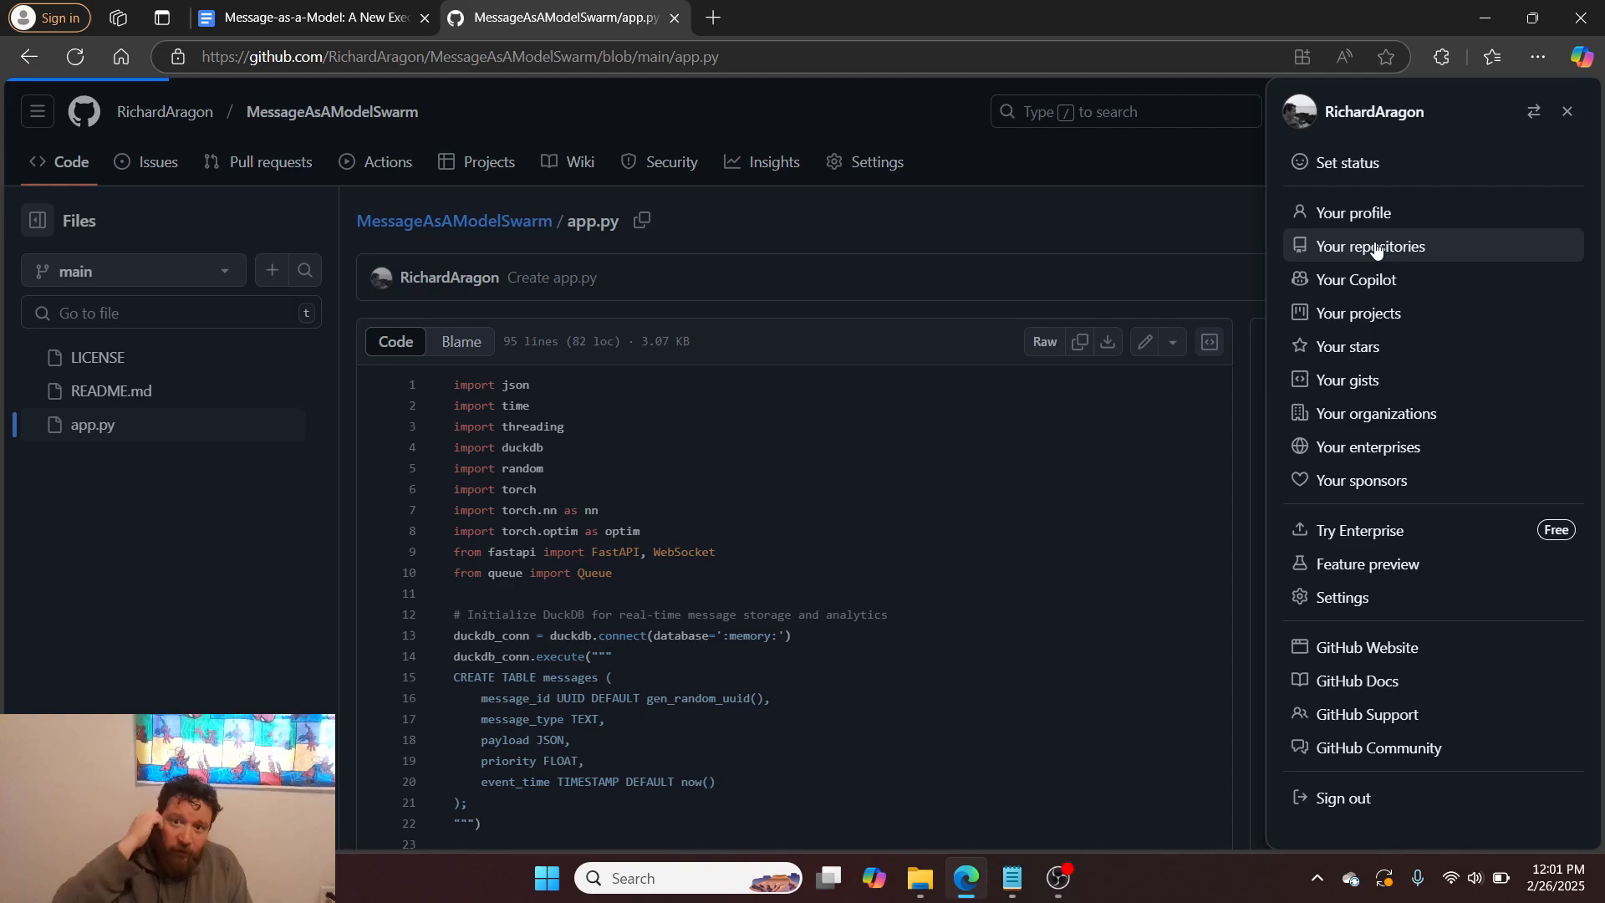
{"action": "left_click", "coordinate": [1371, 245]}
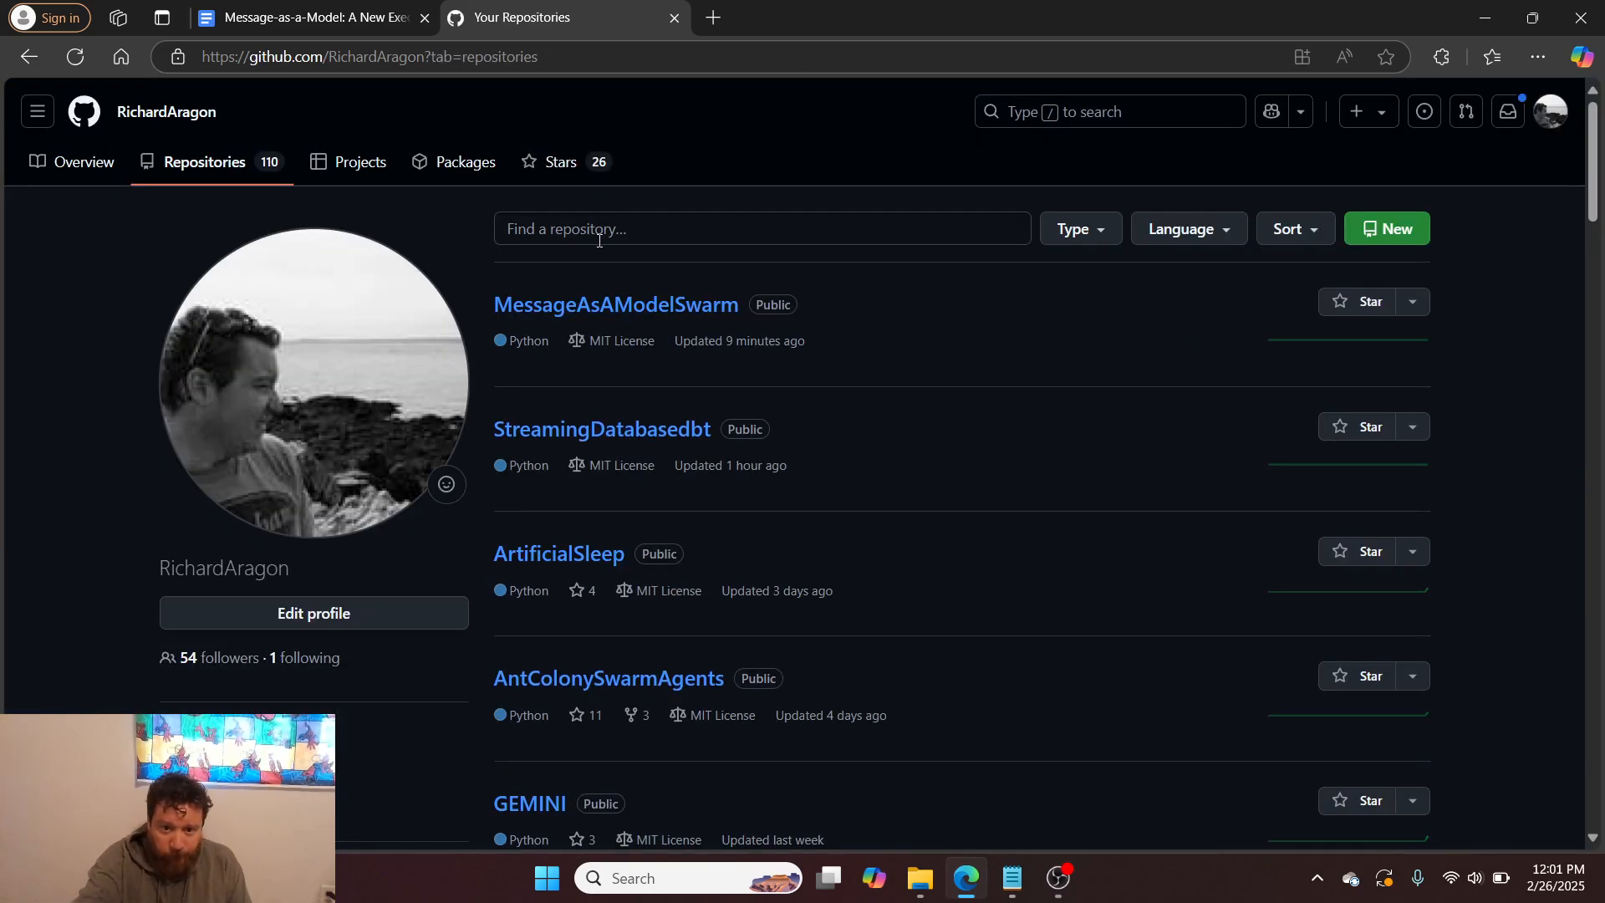
{"action": "scroll", "scroll_direction": "down", "scroll_amount": 3}
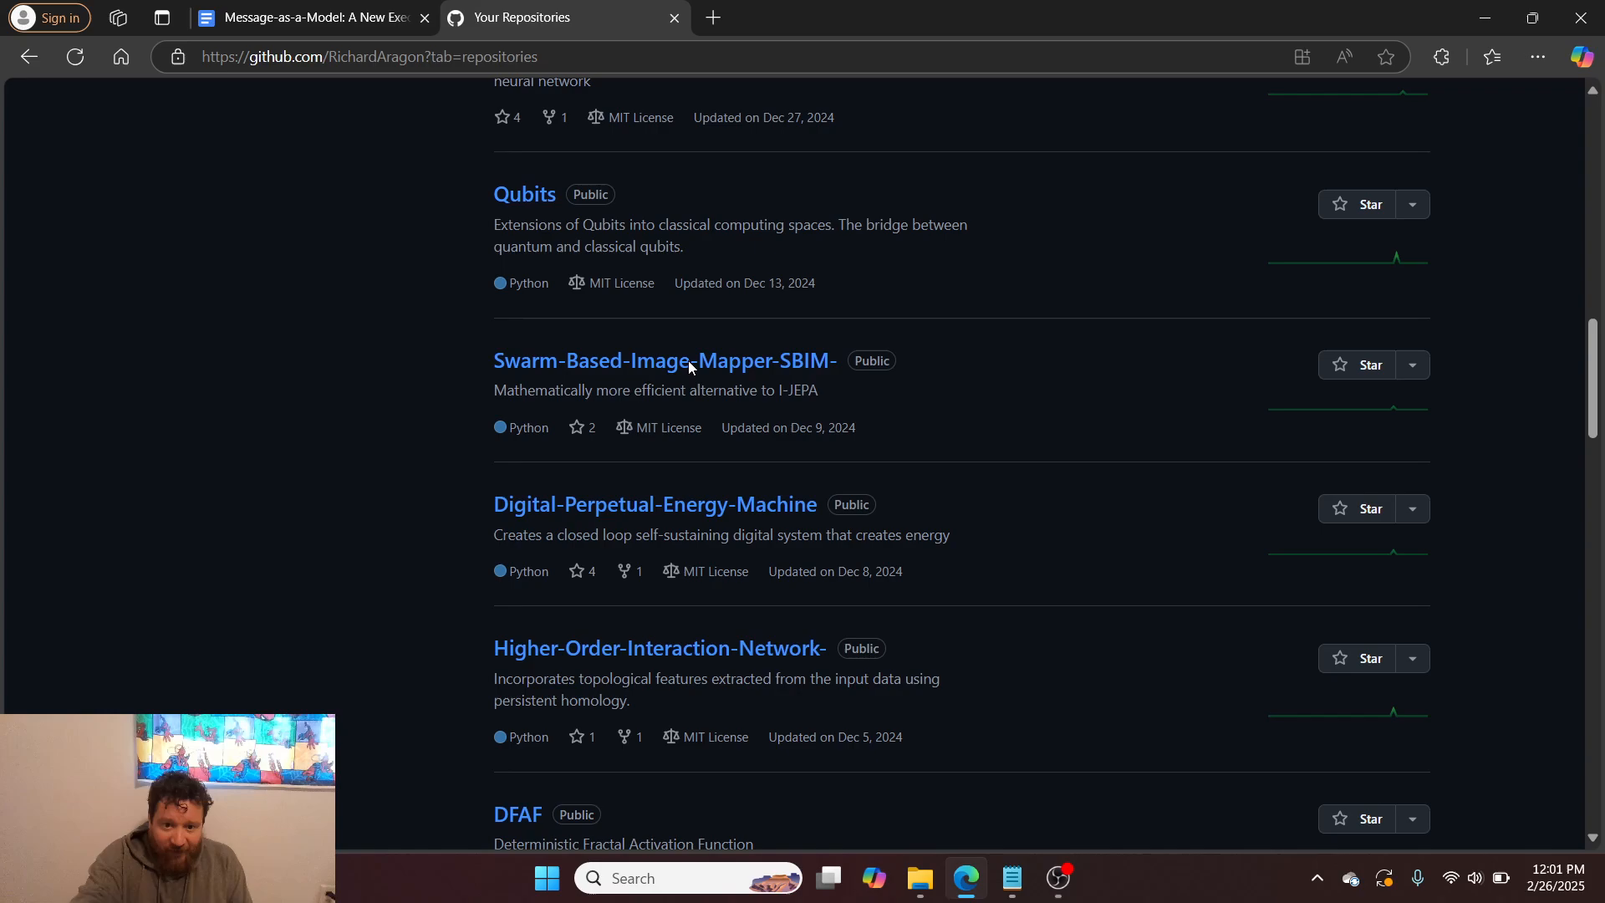
{"action": "scroll", "scroll_direction": "down", "scroll_amount": 3}
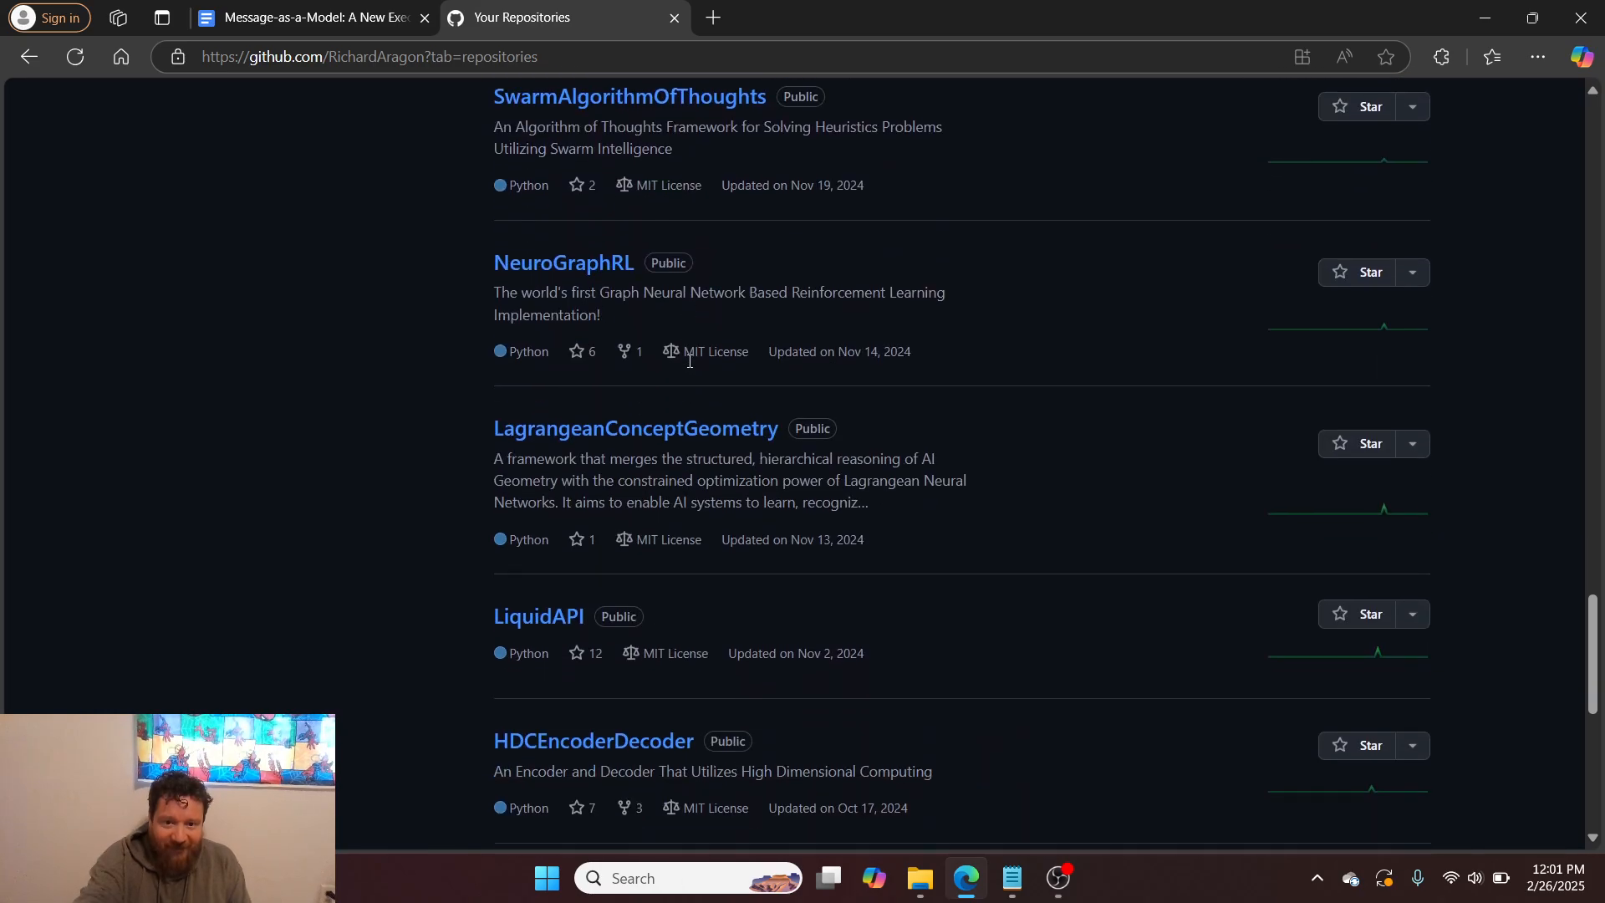
{"action": "scroll", "scroll_direction": "down", "scroll_amount": 3}
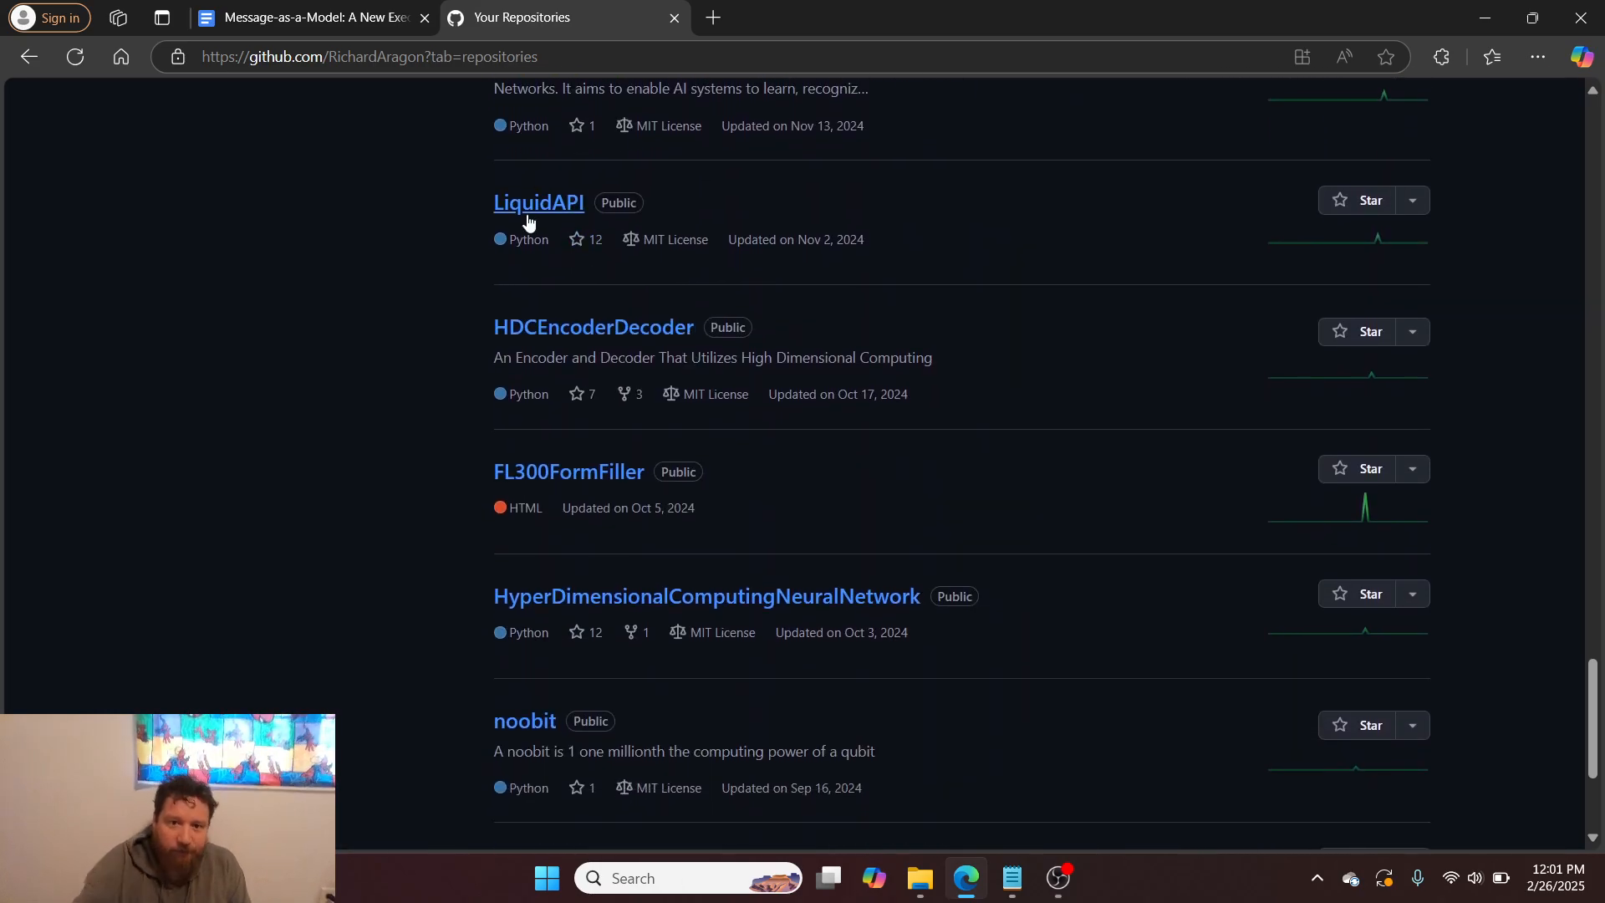
{"action": "left_click", "coordinate": [538, 201]}
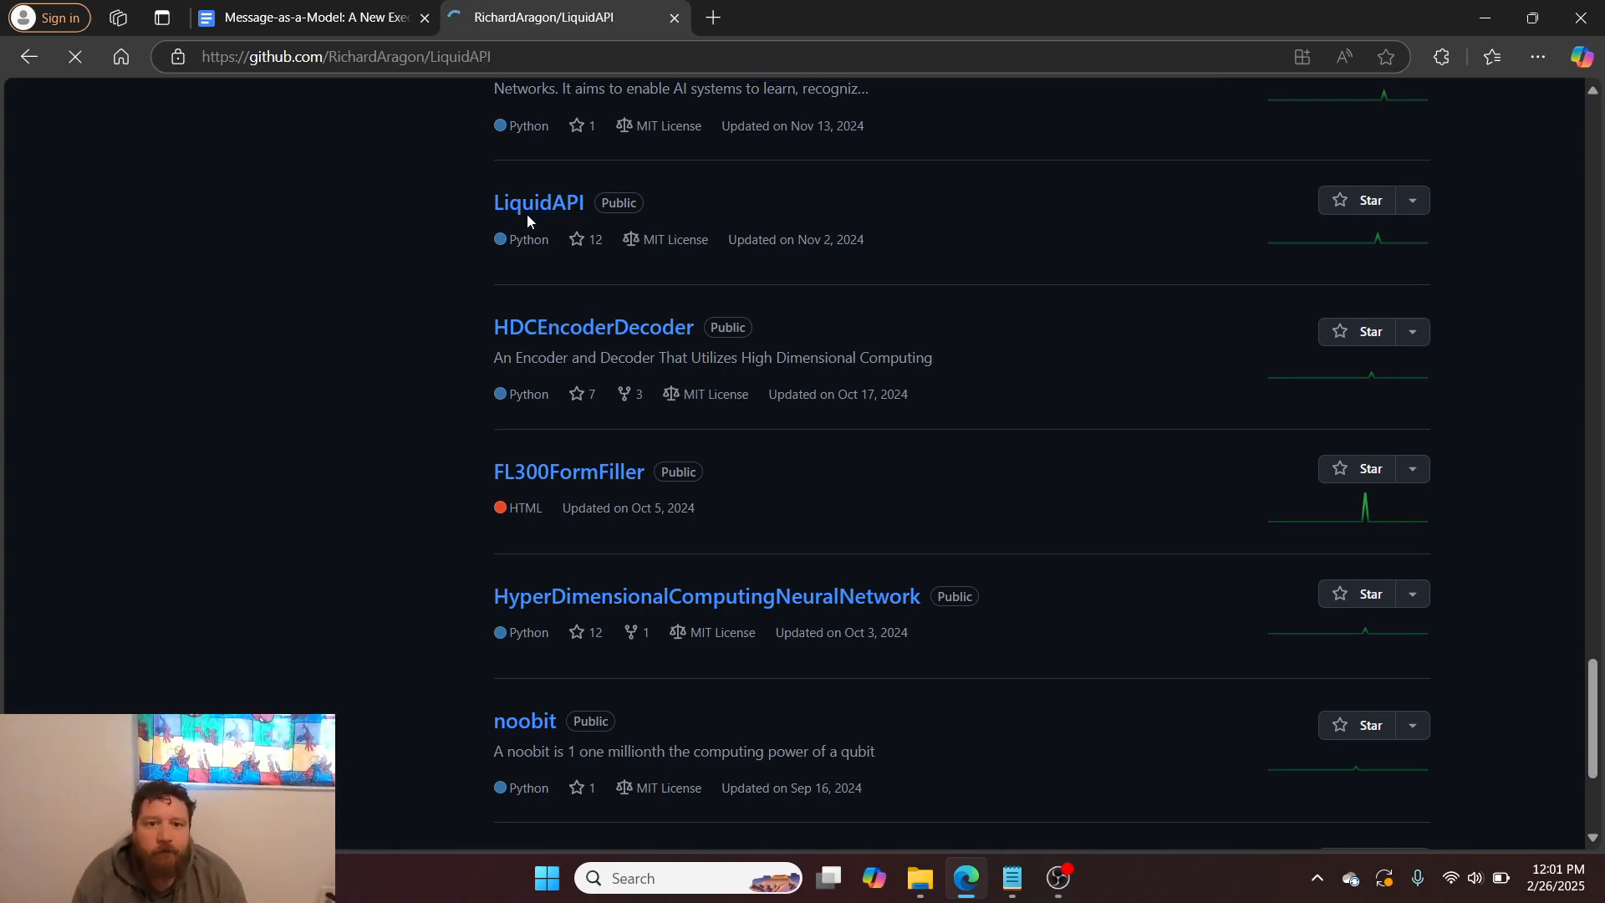
Step: Read the LiquidAPI README through its License section, then open app.py
{"action": "left_click", "coordinate": [538, 201]}
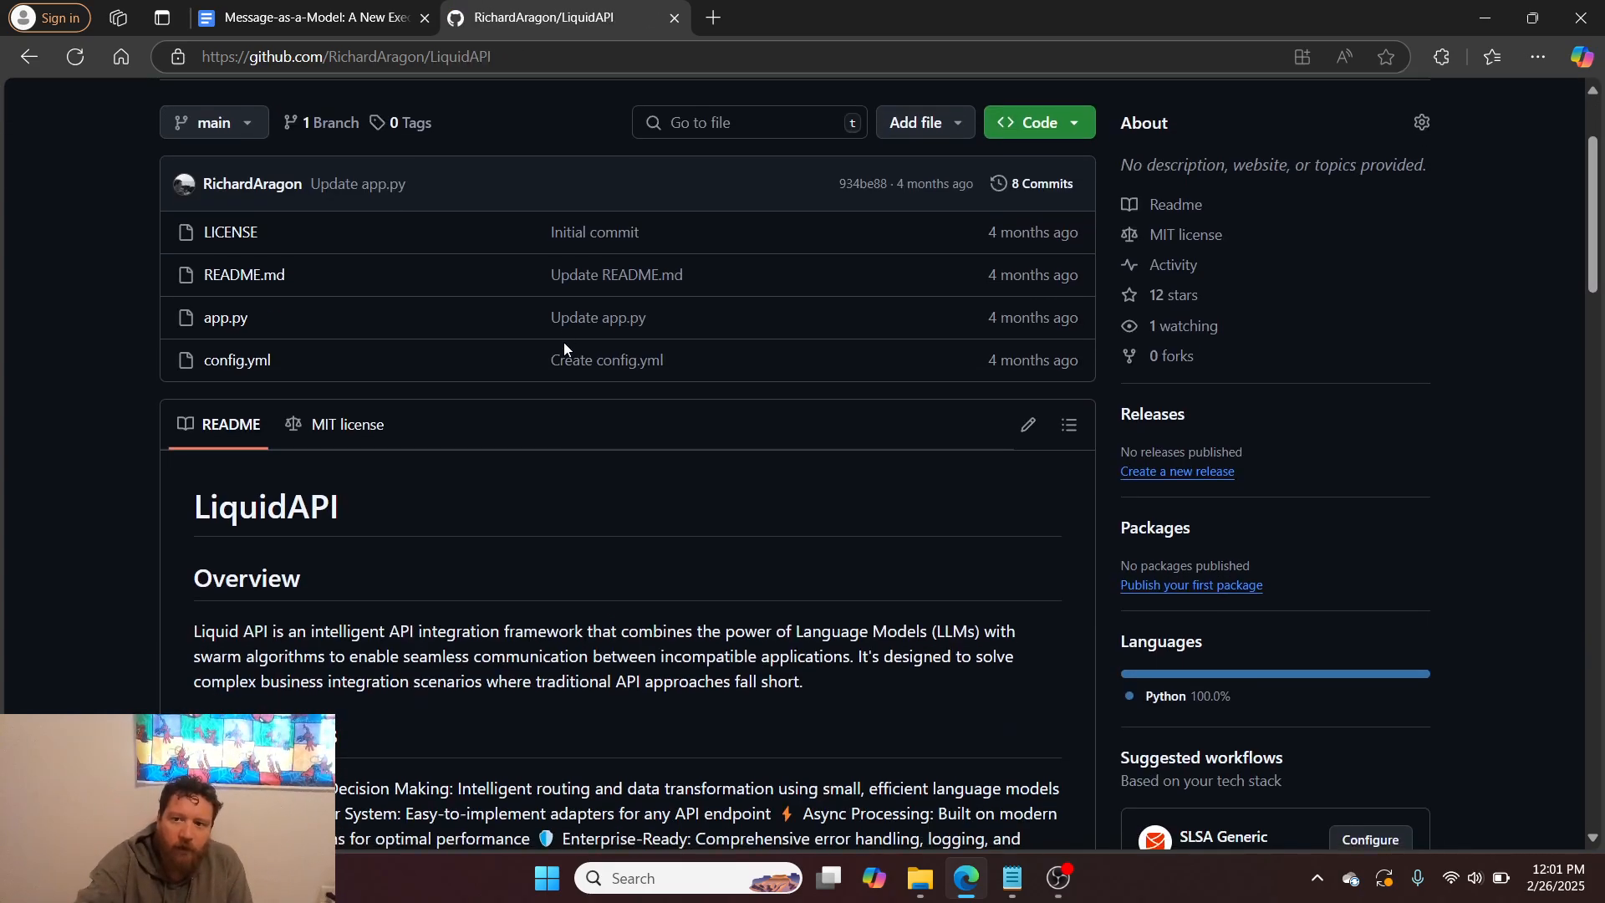
{"action": "scroll", "scroll_direction": "down", "scroll_amount": 3}
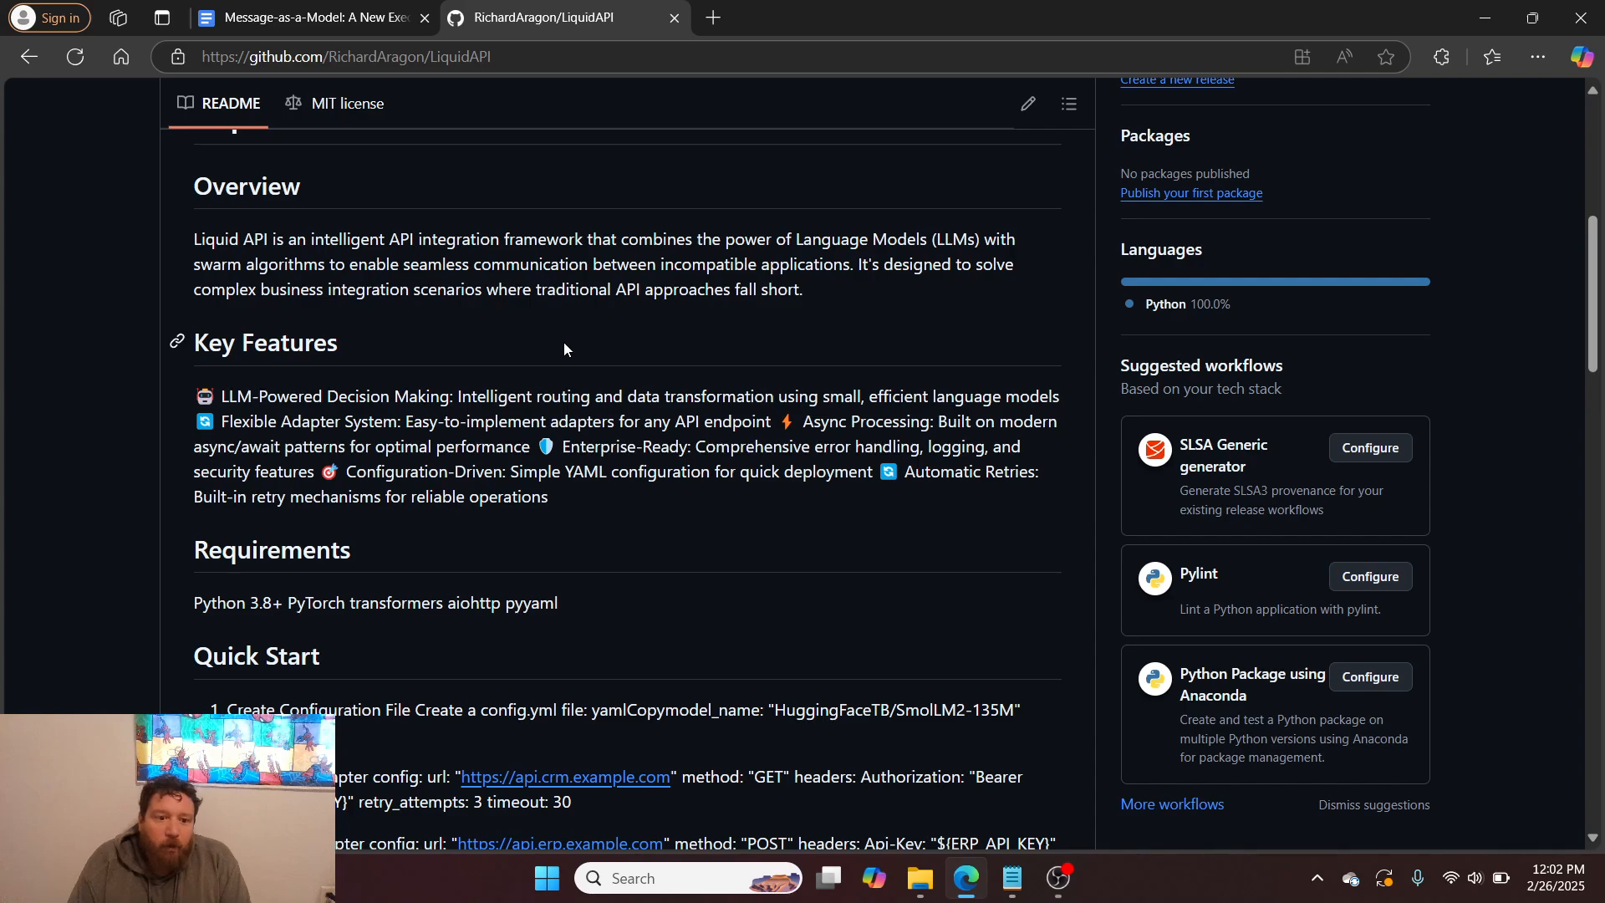
{"action": "scroll", "scroll_direction": "down", "scroll_amount": 3}
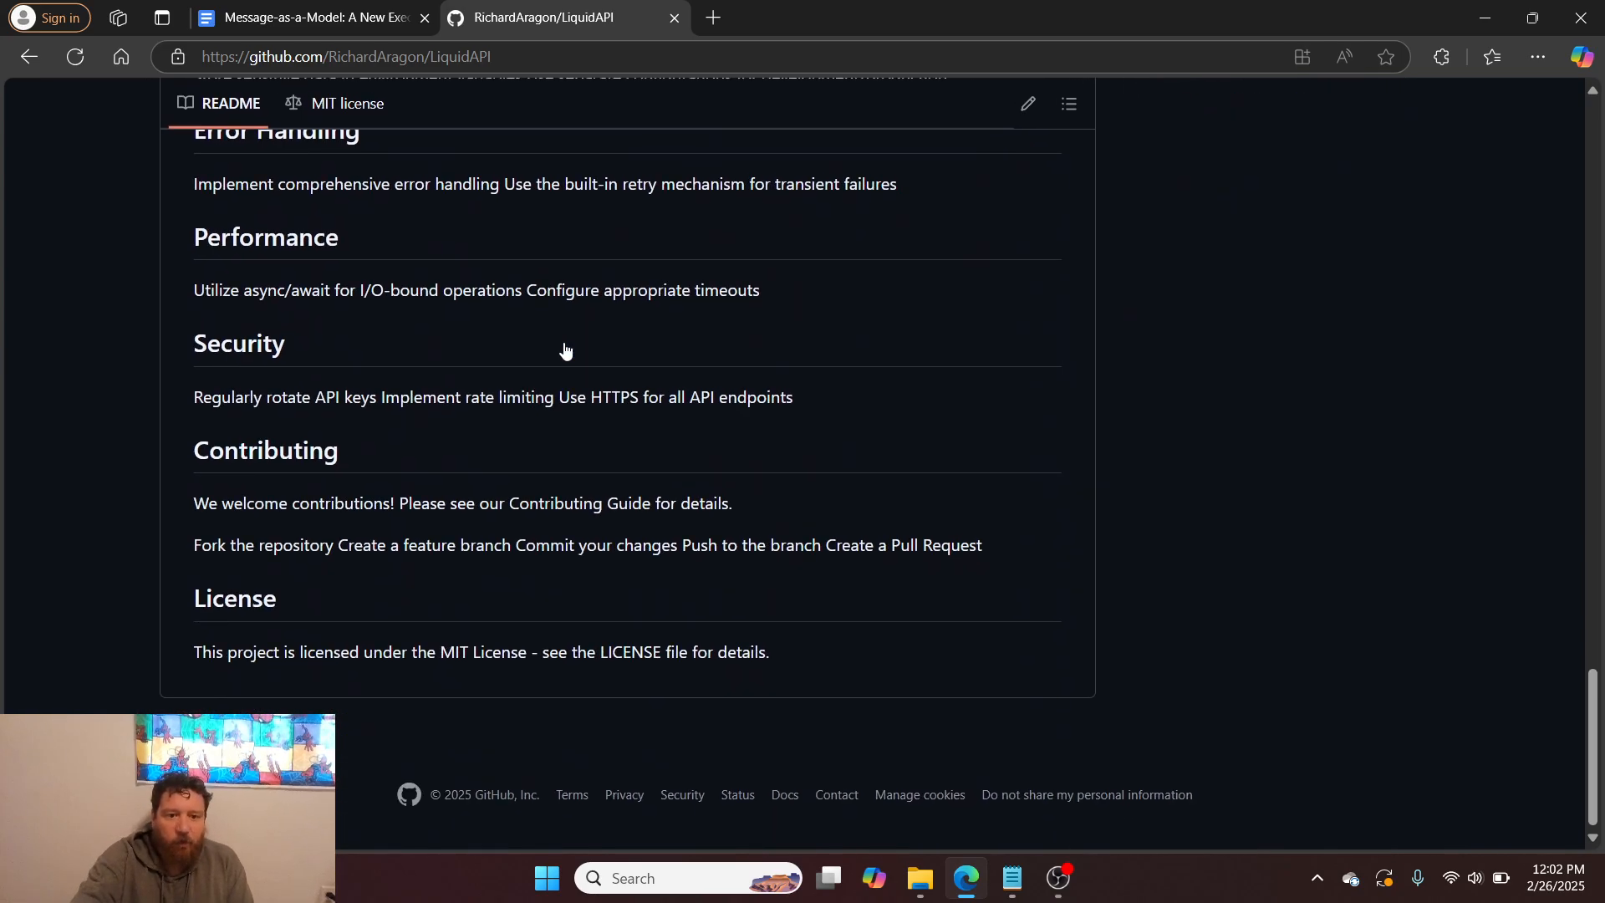
{"action": "scroll", "scroll_direction": "up", "scroll_amount": 3}
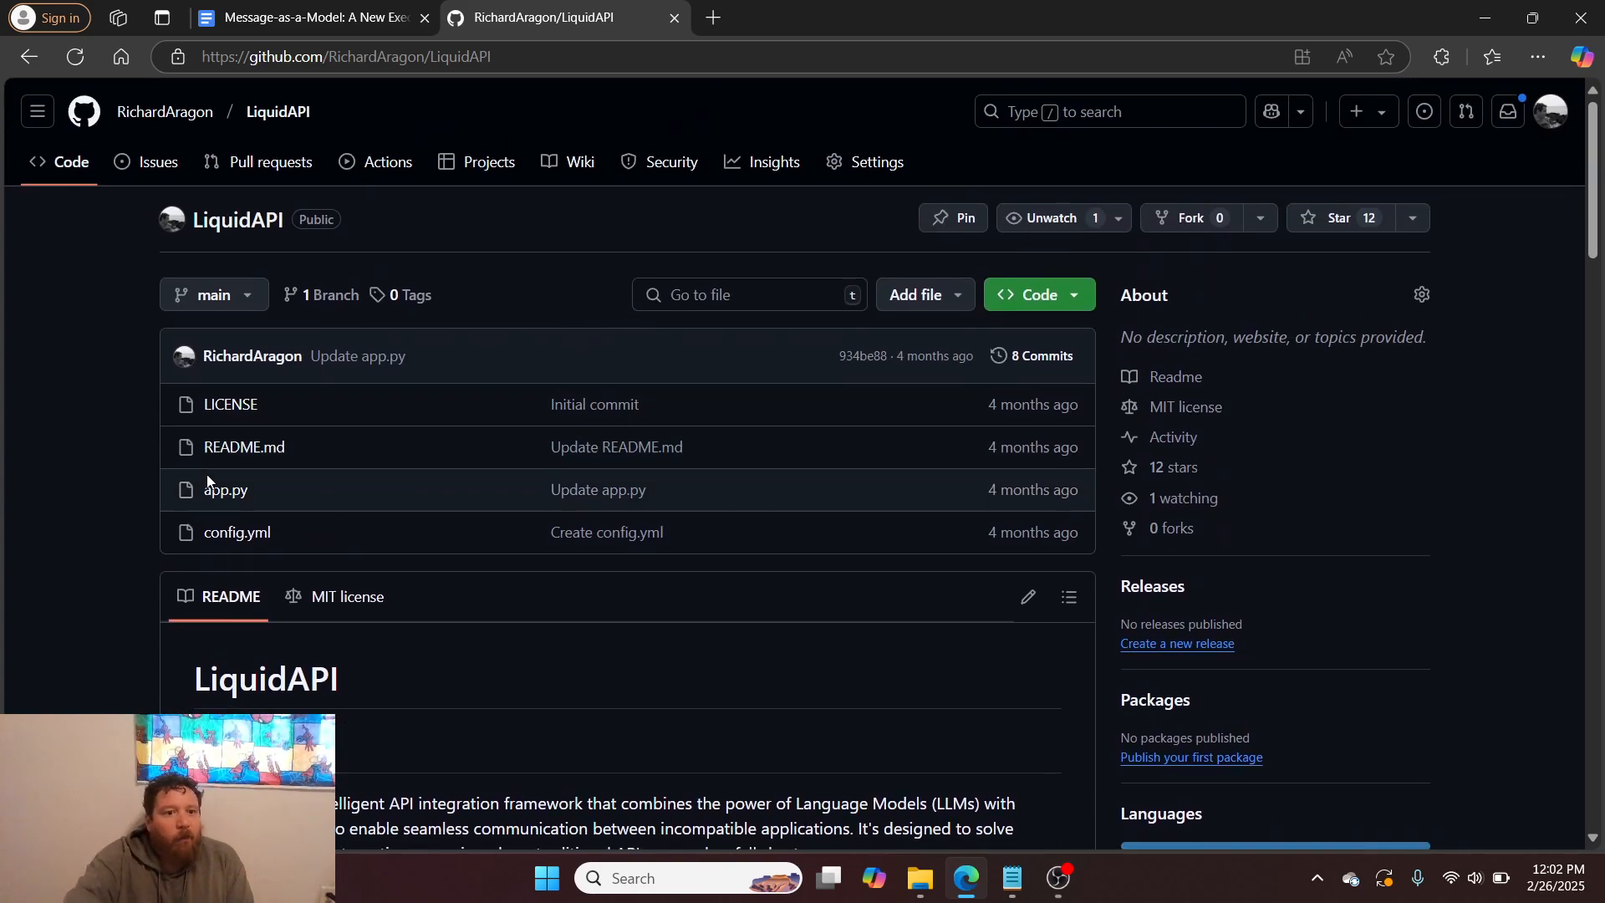
{"action": "left_click", "coordinate": [224, 489]}
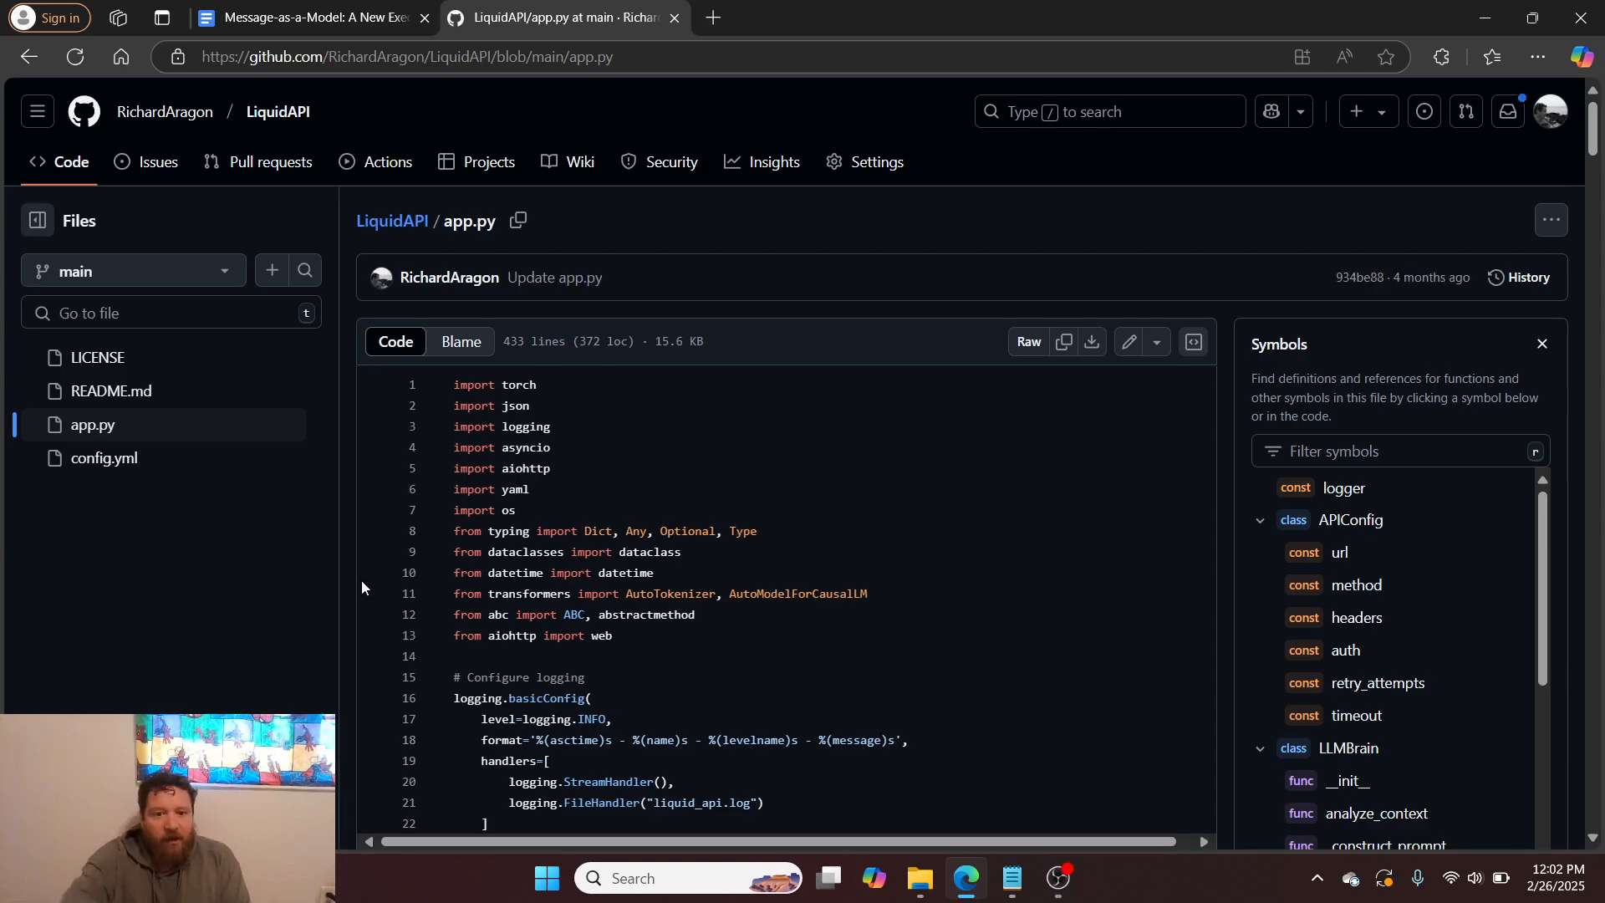
Step: Review LiquidAPI's app.py adapter classes and example config, then return to the repository page
{"action": "scroll", "scroll_direction": "down", "scroll_amount": 3}
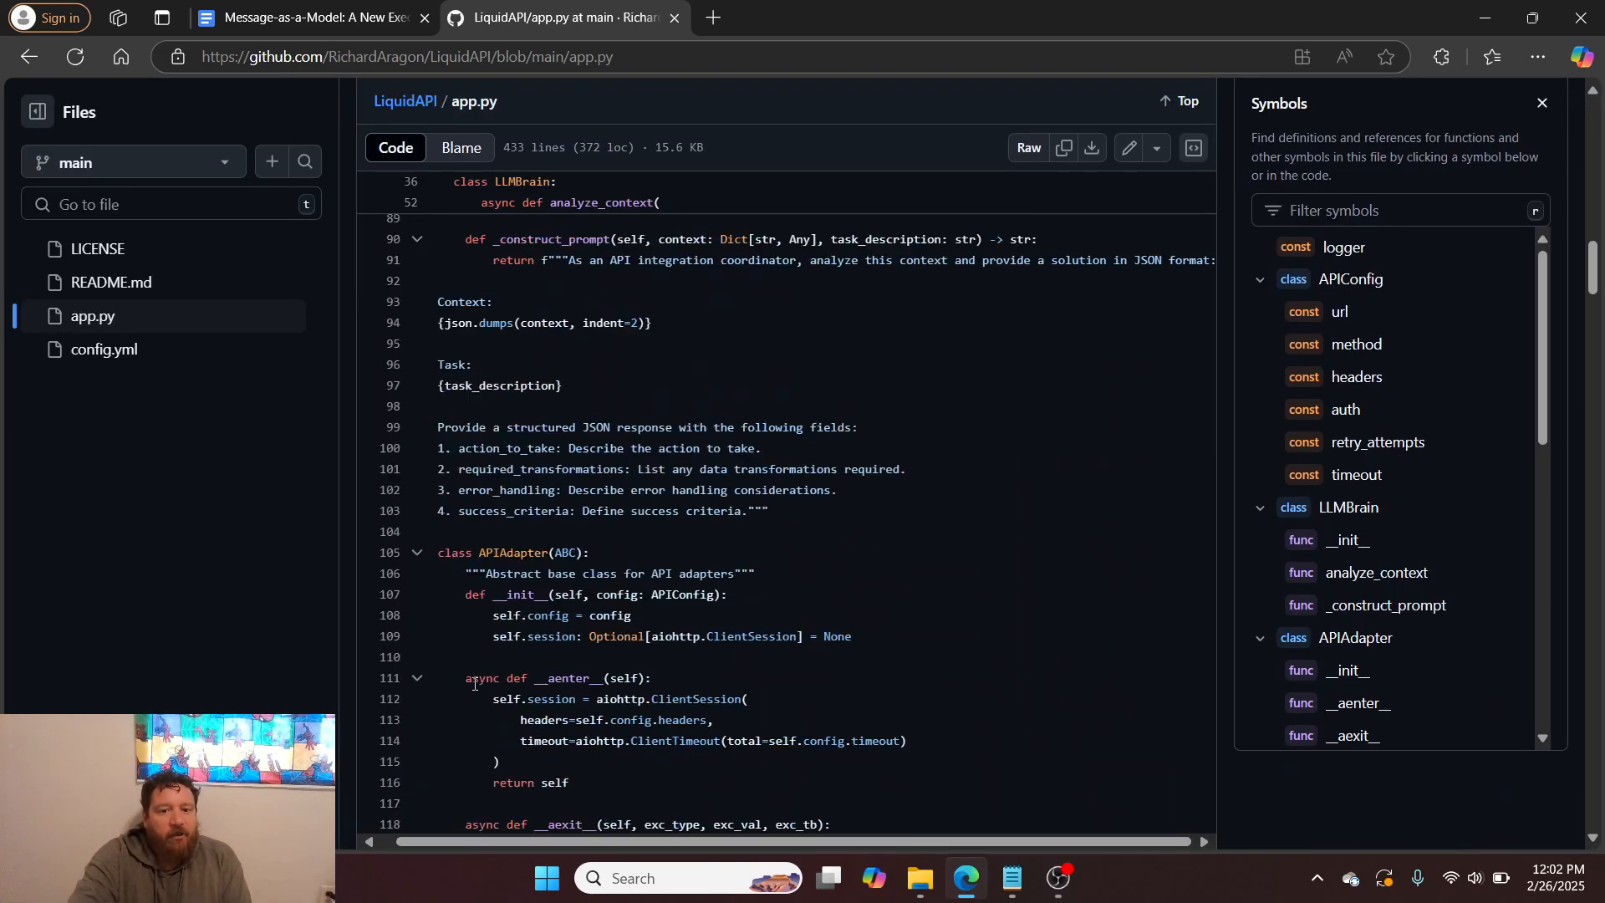
{"action": "scroll", "scroll_direction": "down", "scroll_amount": 3}
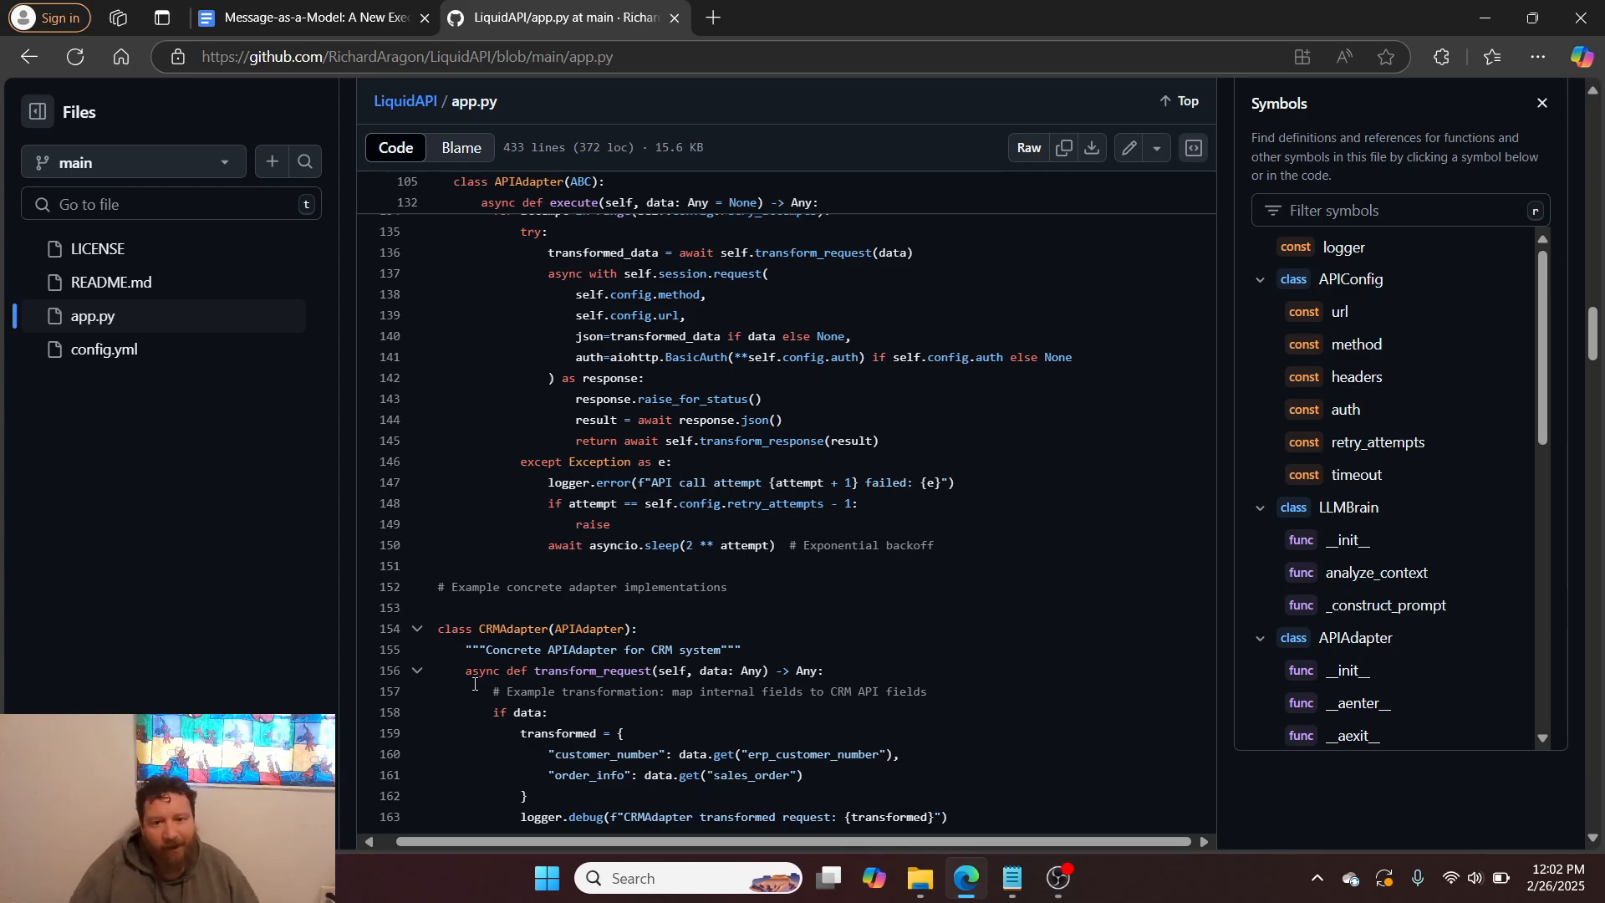
{"action": "scroll", "scroll_direction": "down", "scroll_amount": 3}
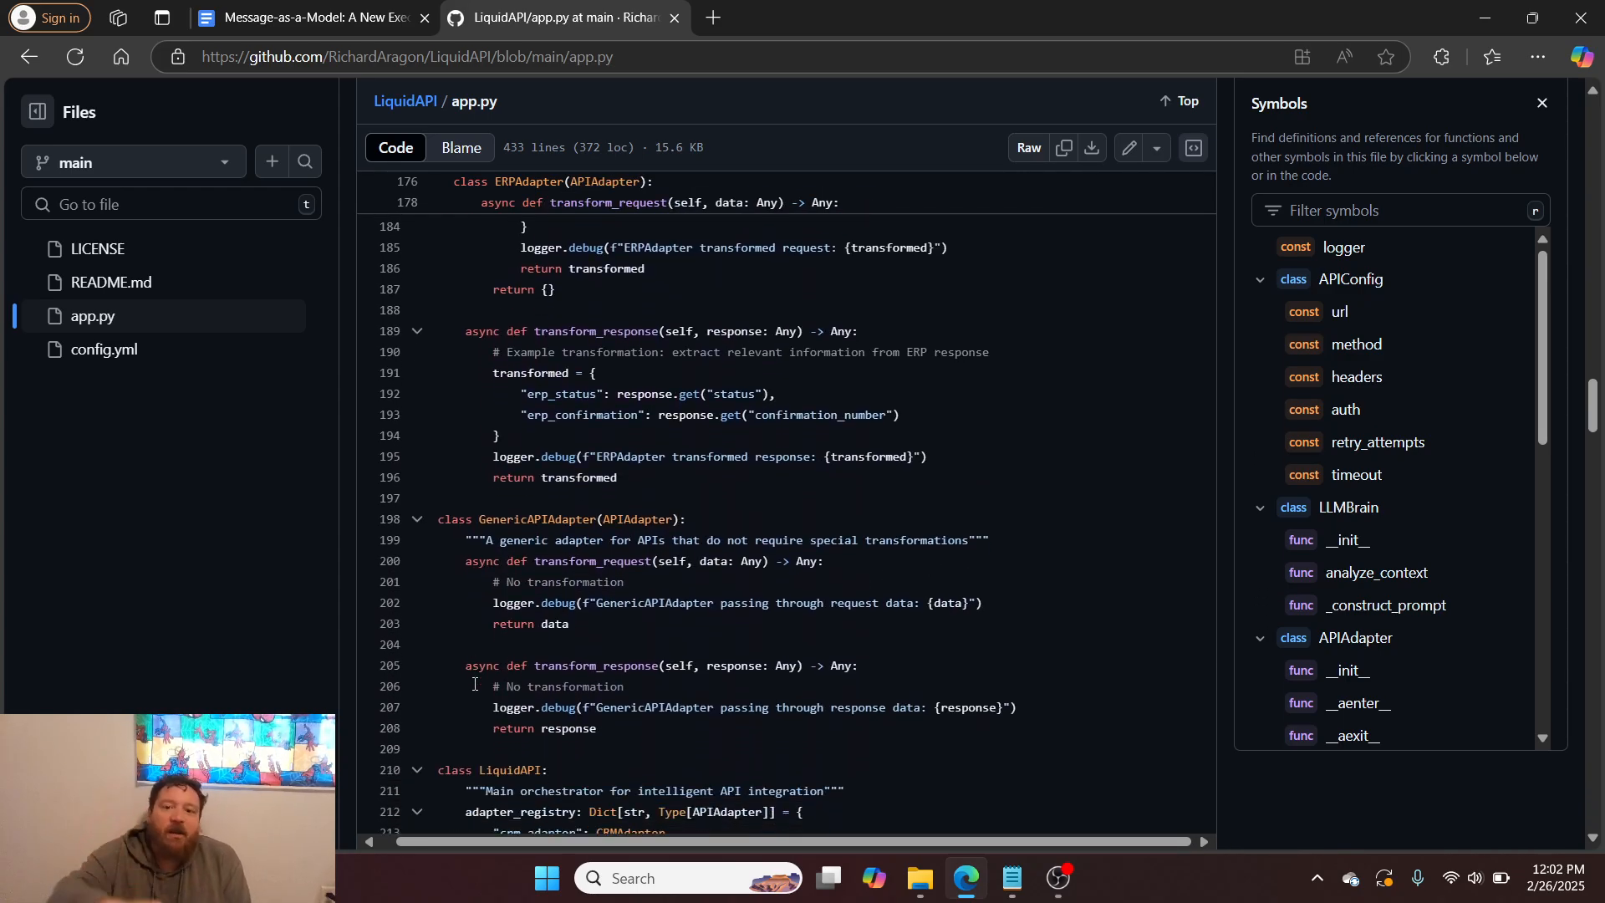
{"action": "scroll", "scroll_direction": "down", "scroll_amount": 3}
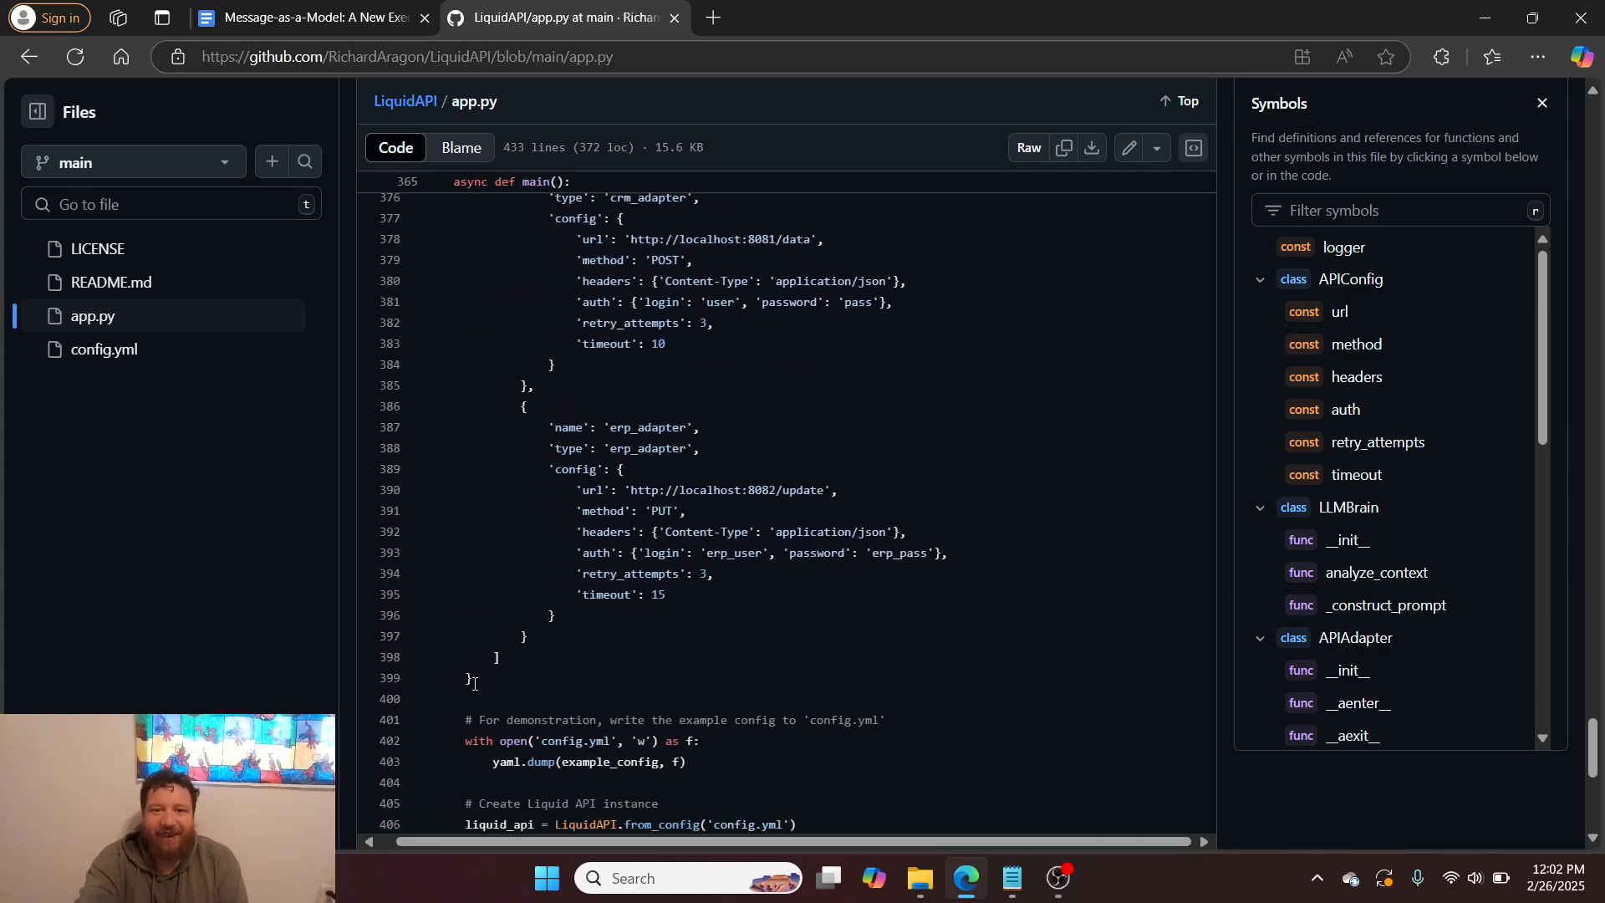
{"action": "scroll", "scroll_direction": "up", "scroll_amount": 3}
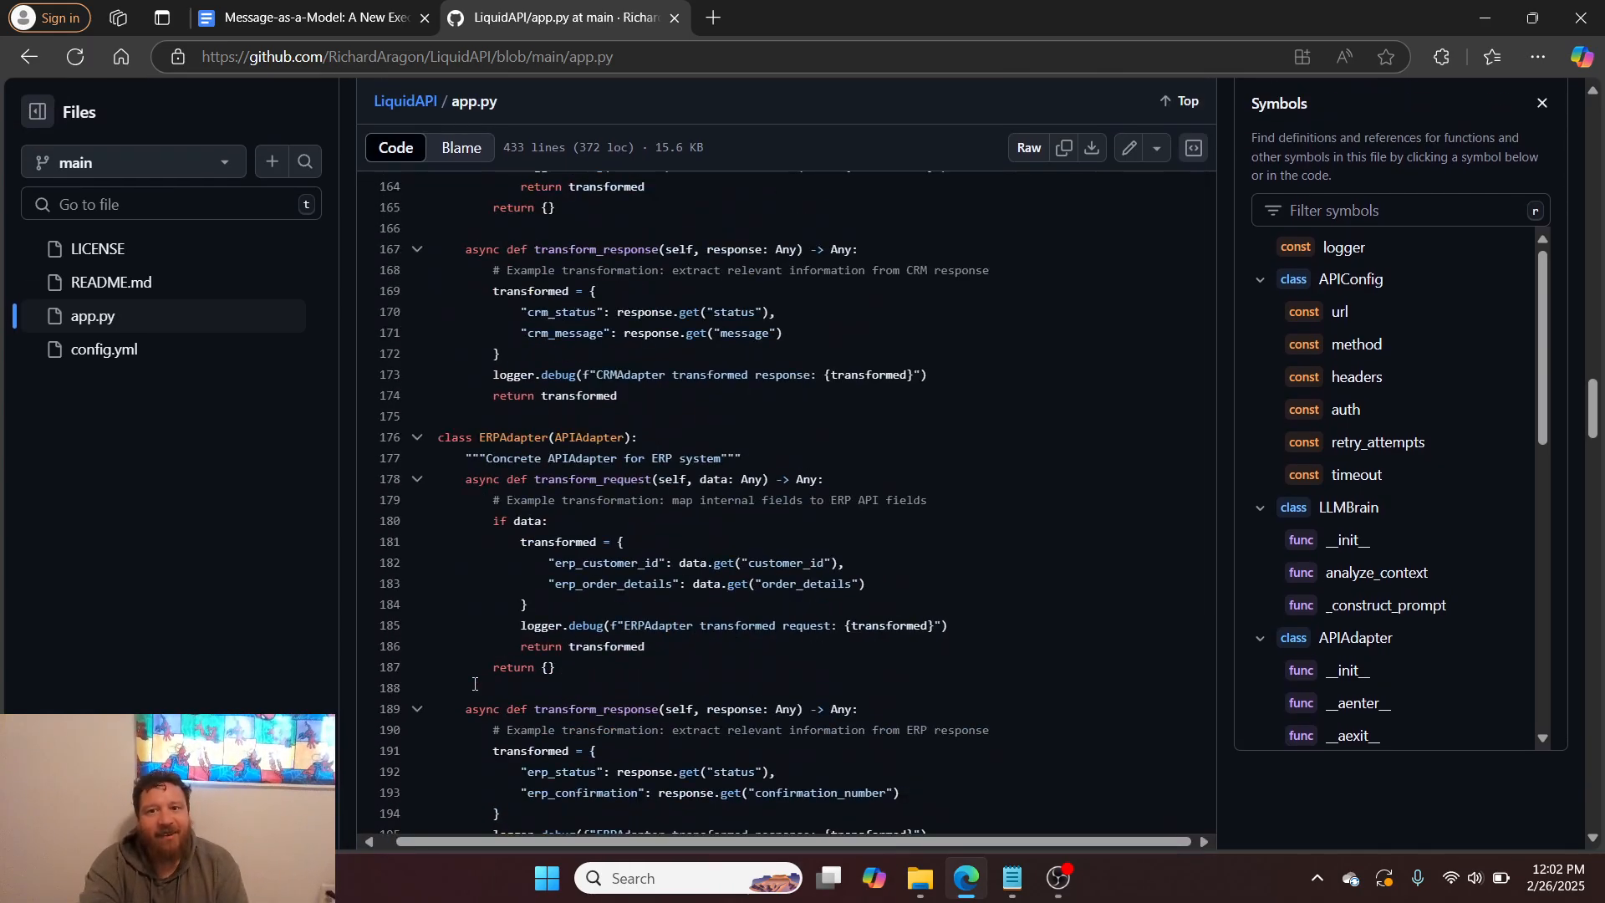
{"action": "scroll", "scroll_direction": "up", "scroll_amount": 3}
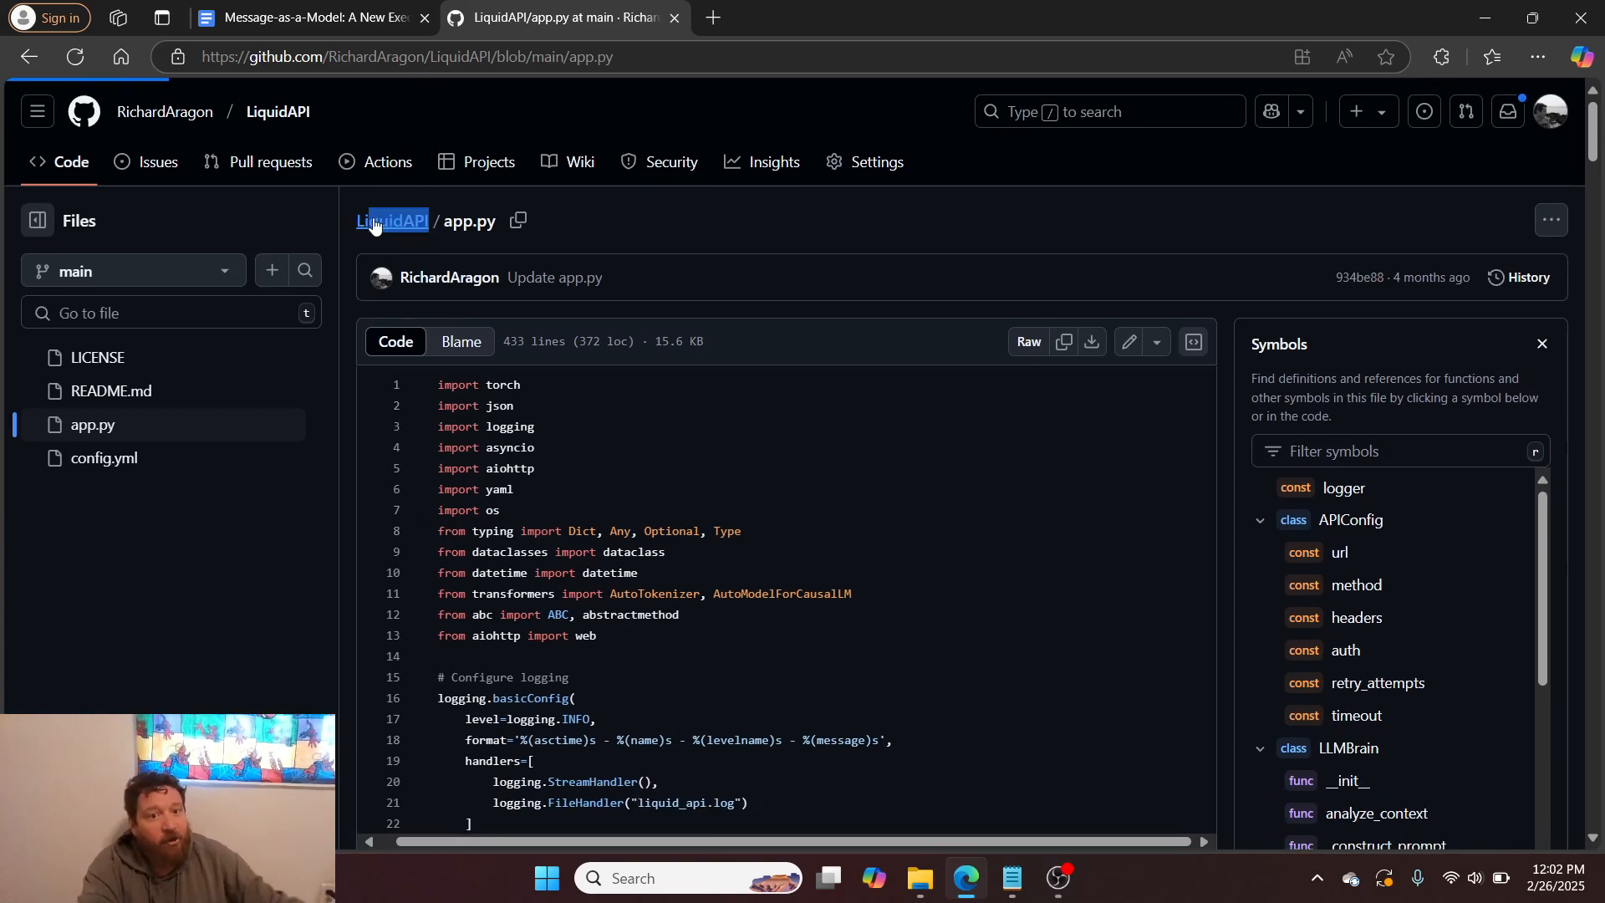
{"action": "left_click", "coordinate": [391, 221]}
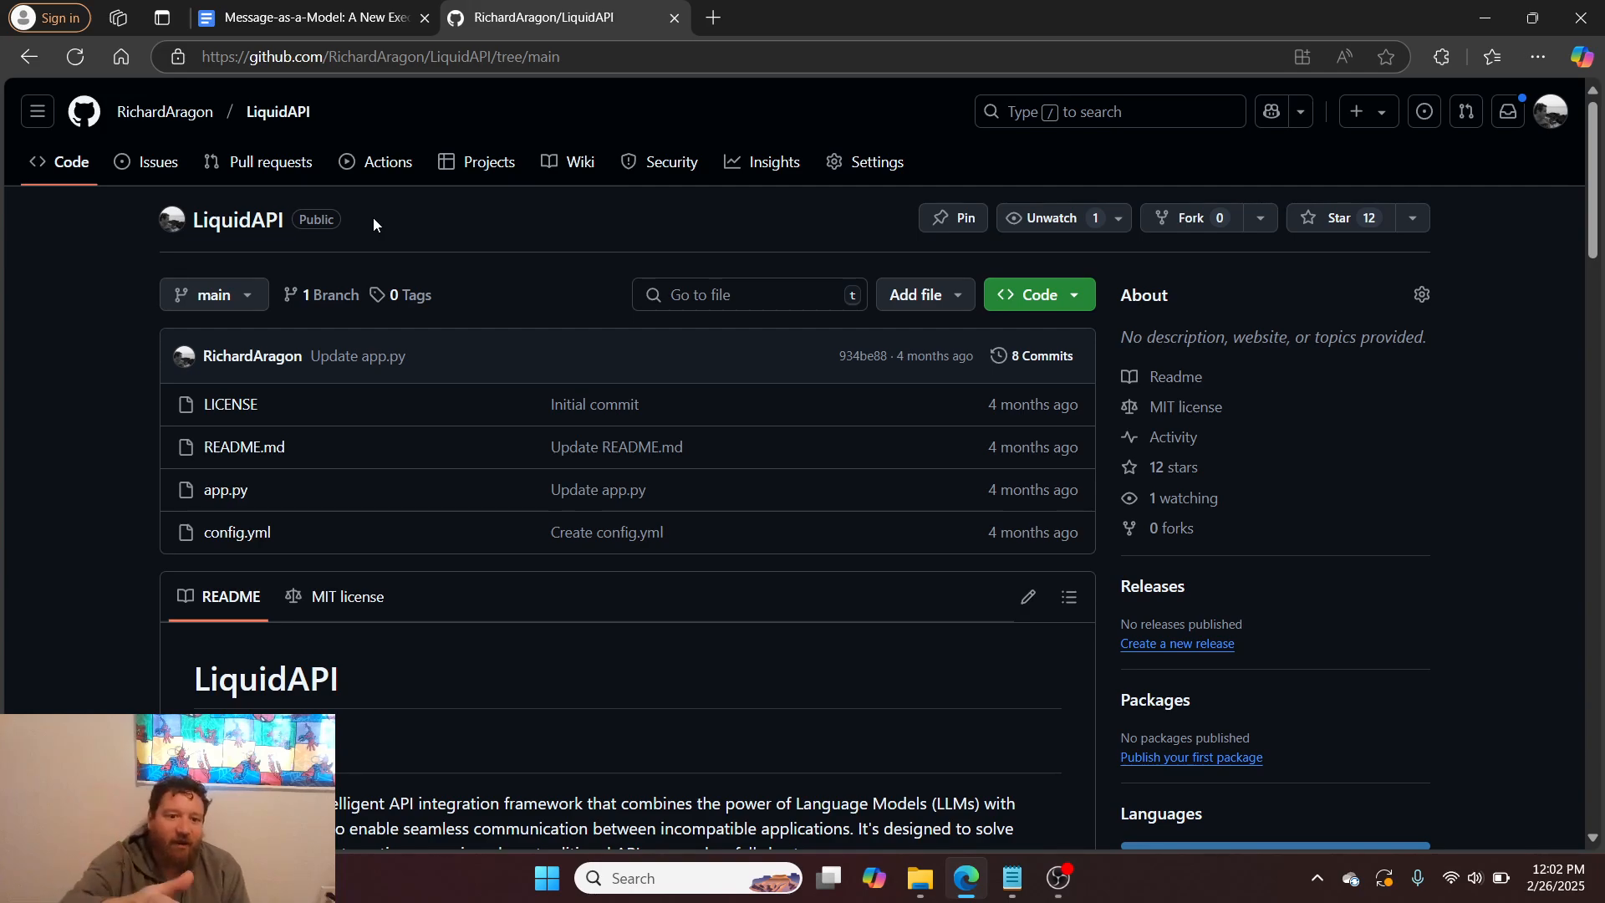
{"action": "mouse_move", "coordinate": [1552, 106]}
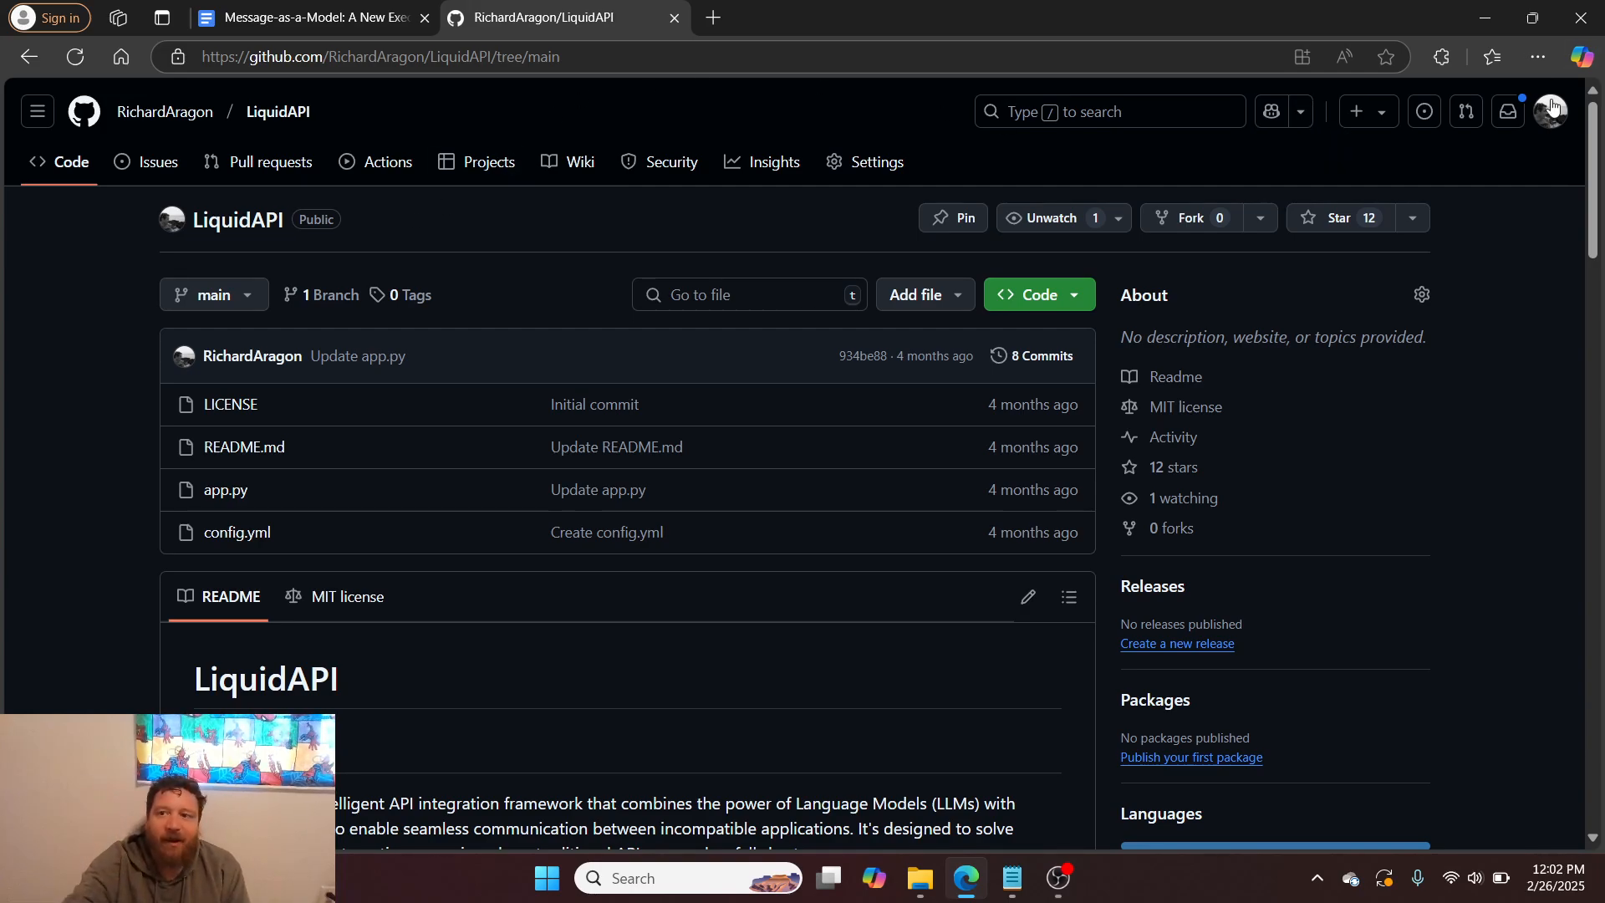
Step: Open Your repositories from the profile avatar menu
{"action": "left_click", "coordinate": [1550, 111]}
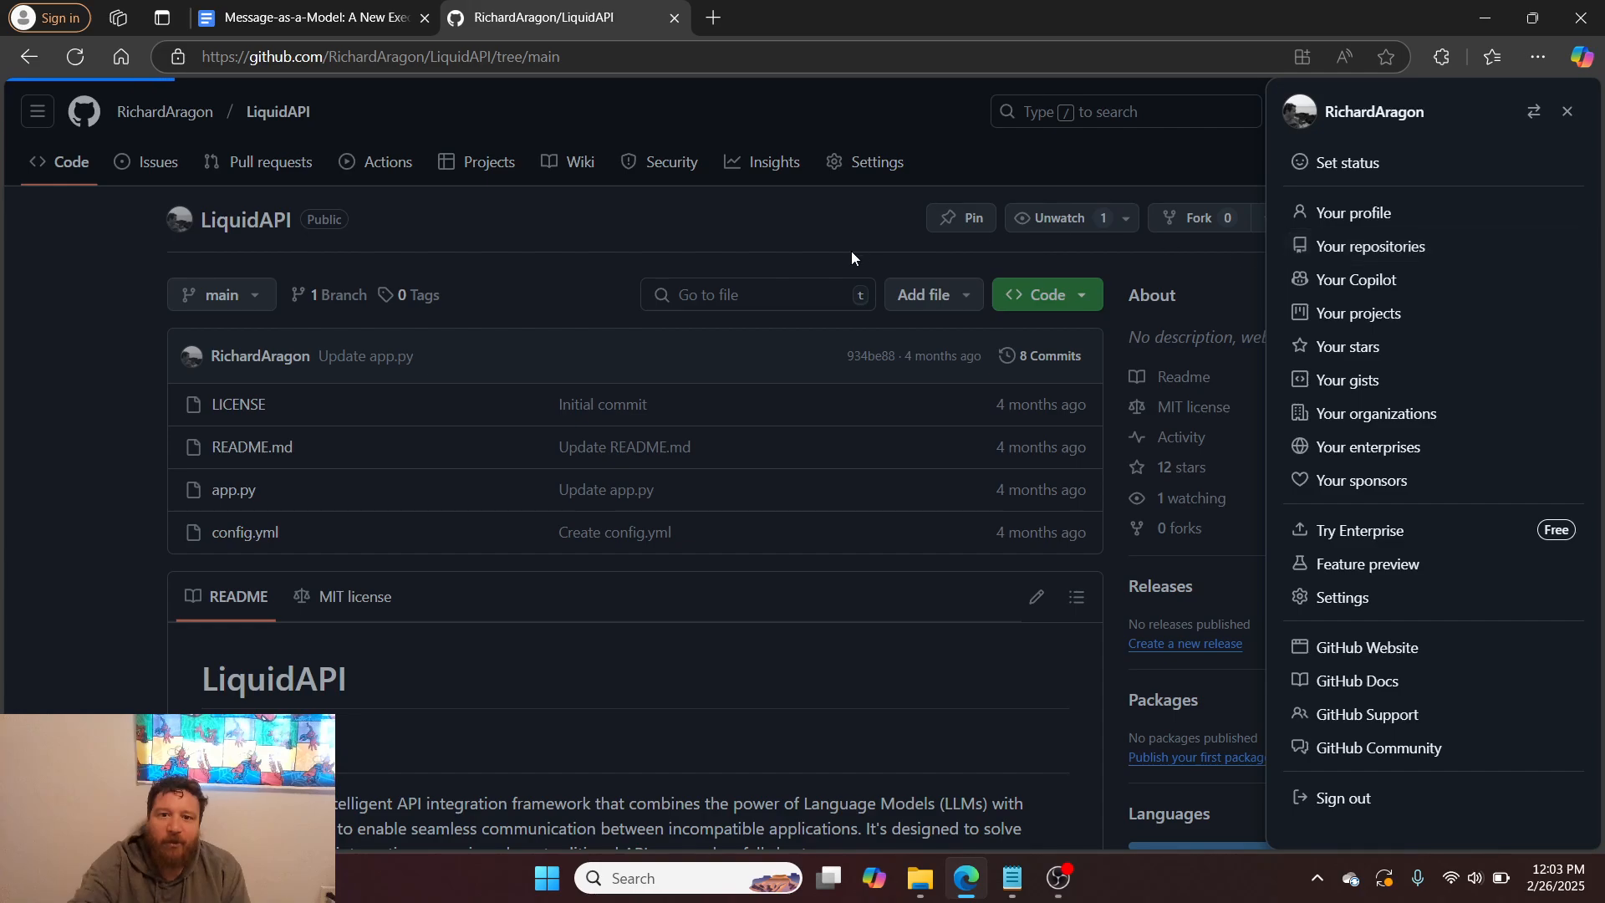
{"action": "left_click", "coordinate": [1372, 246]}
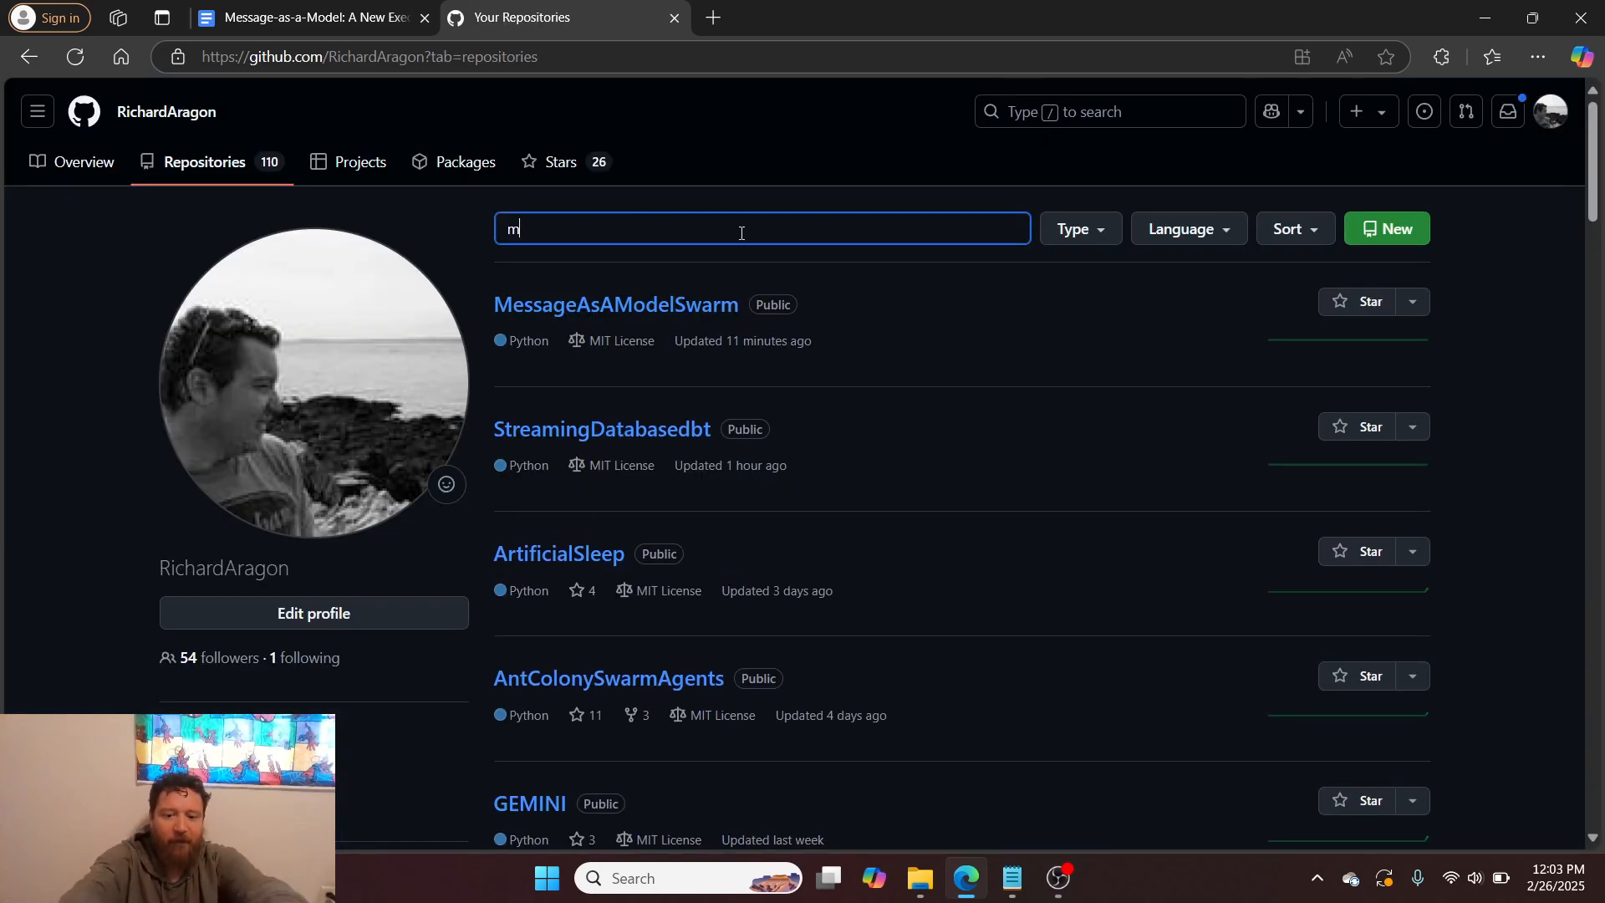
Step: Filter repositories for 'mobasw', skim the MOBASwarmAgents README, and return to the Google Doc
{"action": "type", "text": "obasw"}
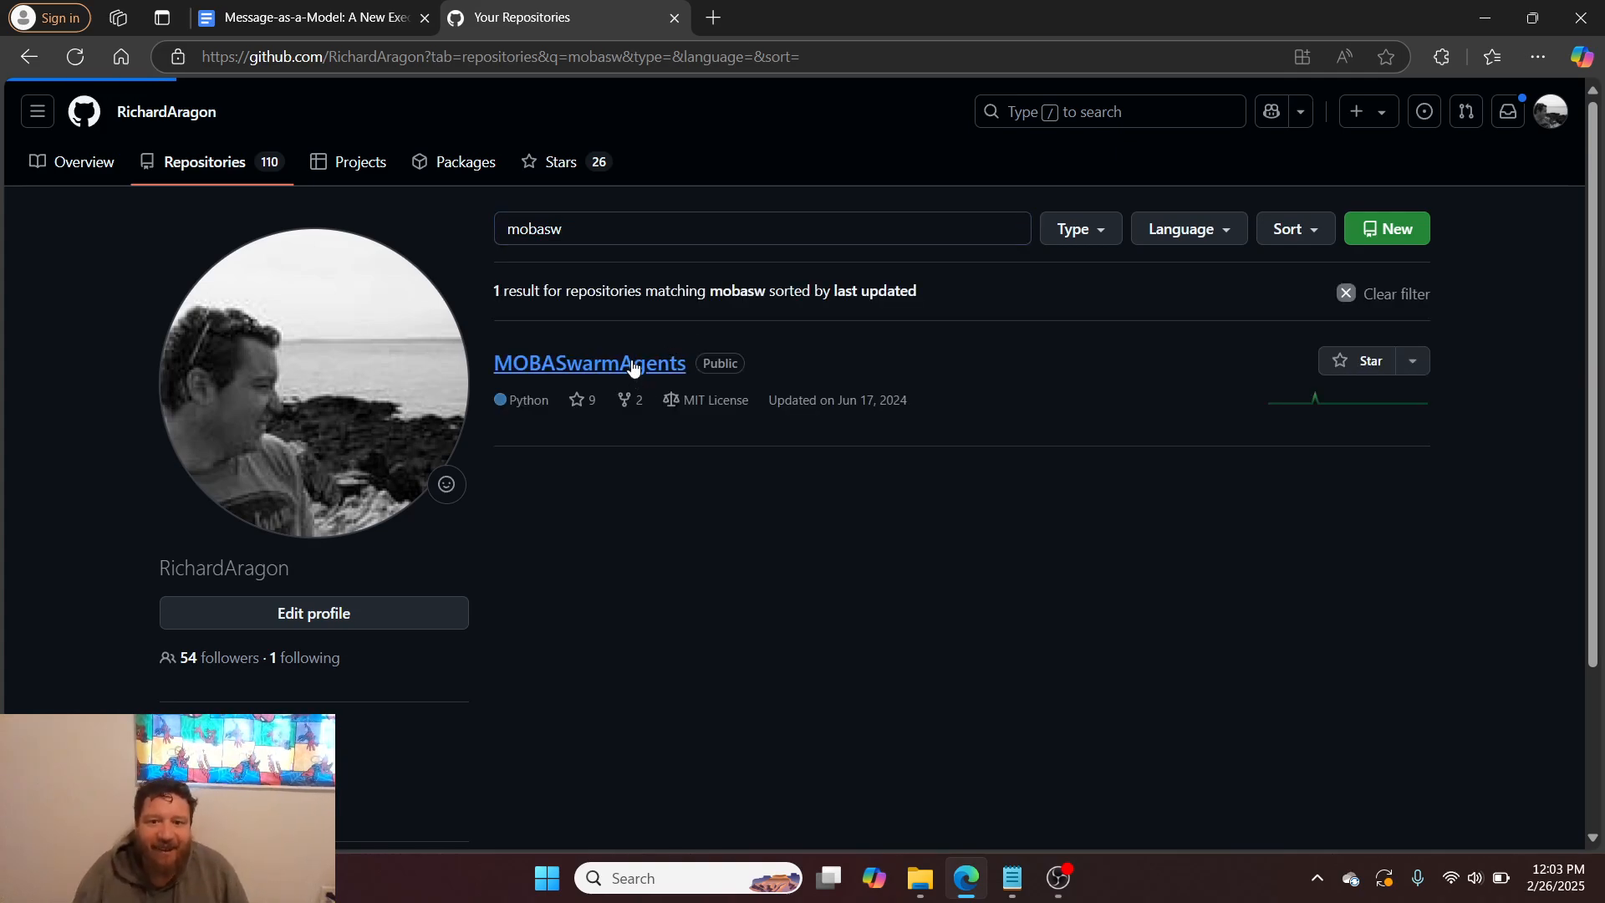
{"action": "left_click", "coordinate": [588, 364]}
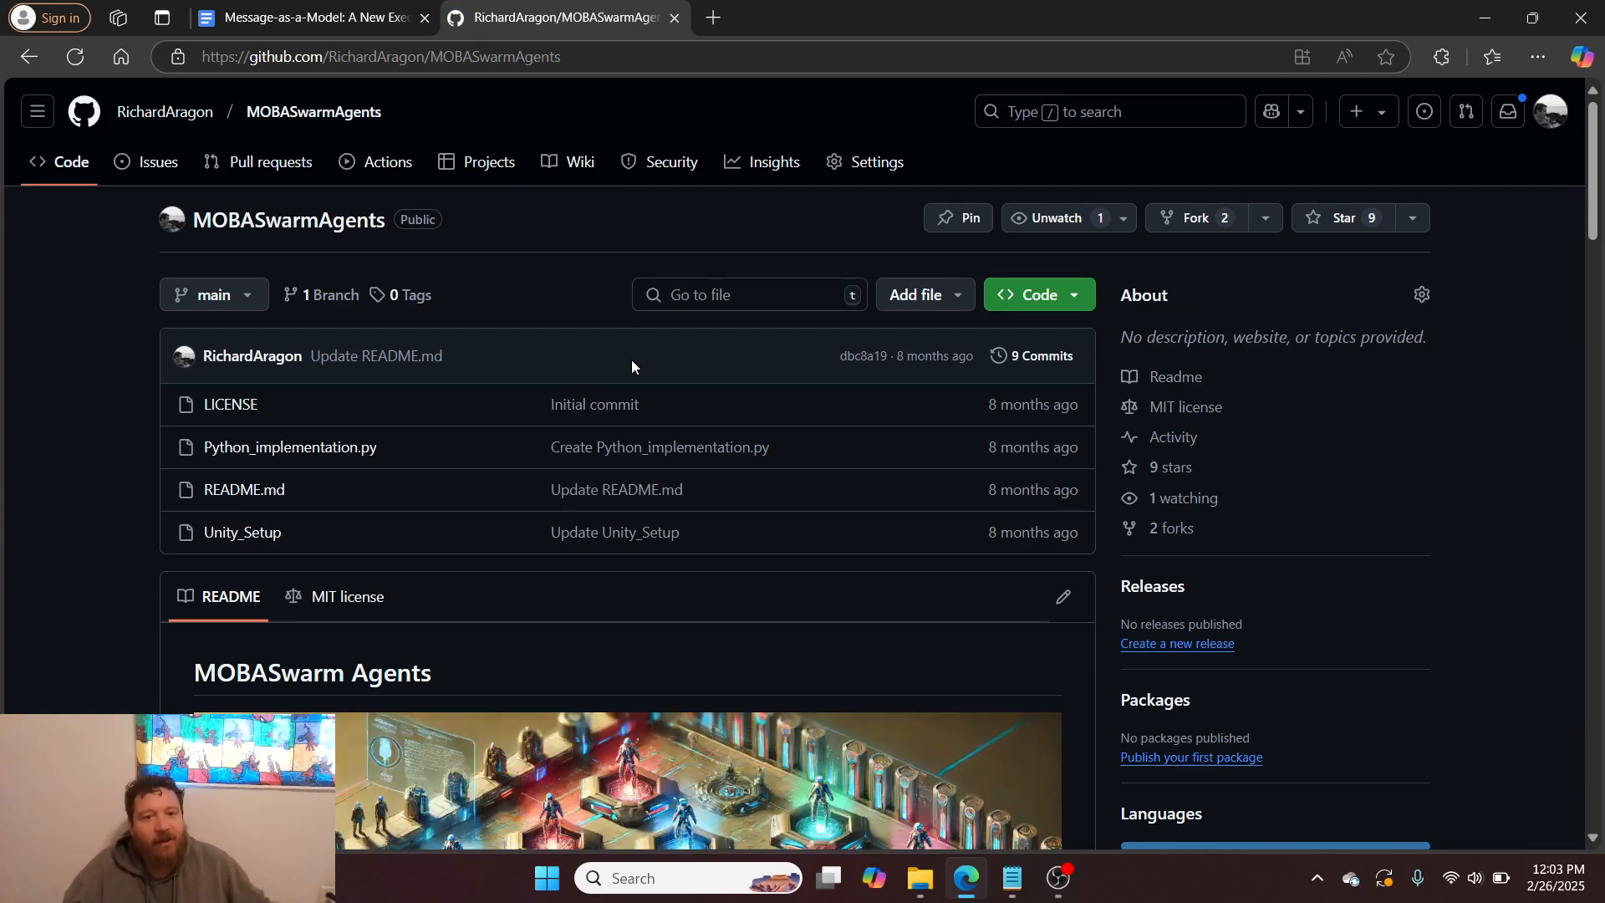
{"action": "scroll", "scroll_direction": "down", "scroll_amount": 3}
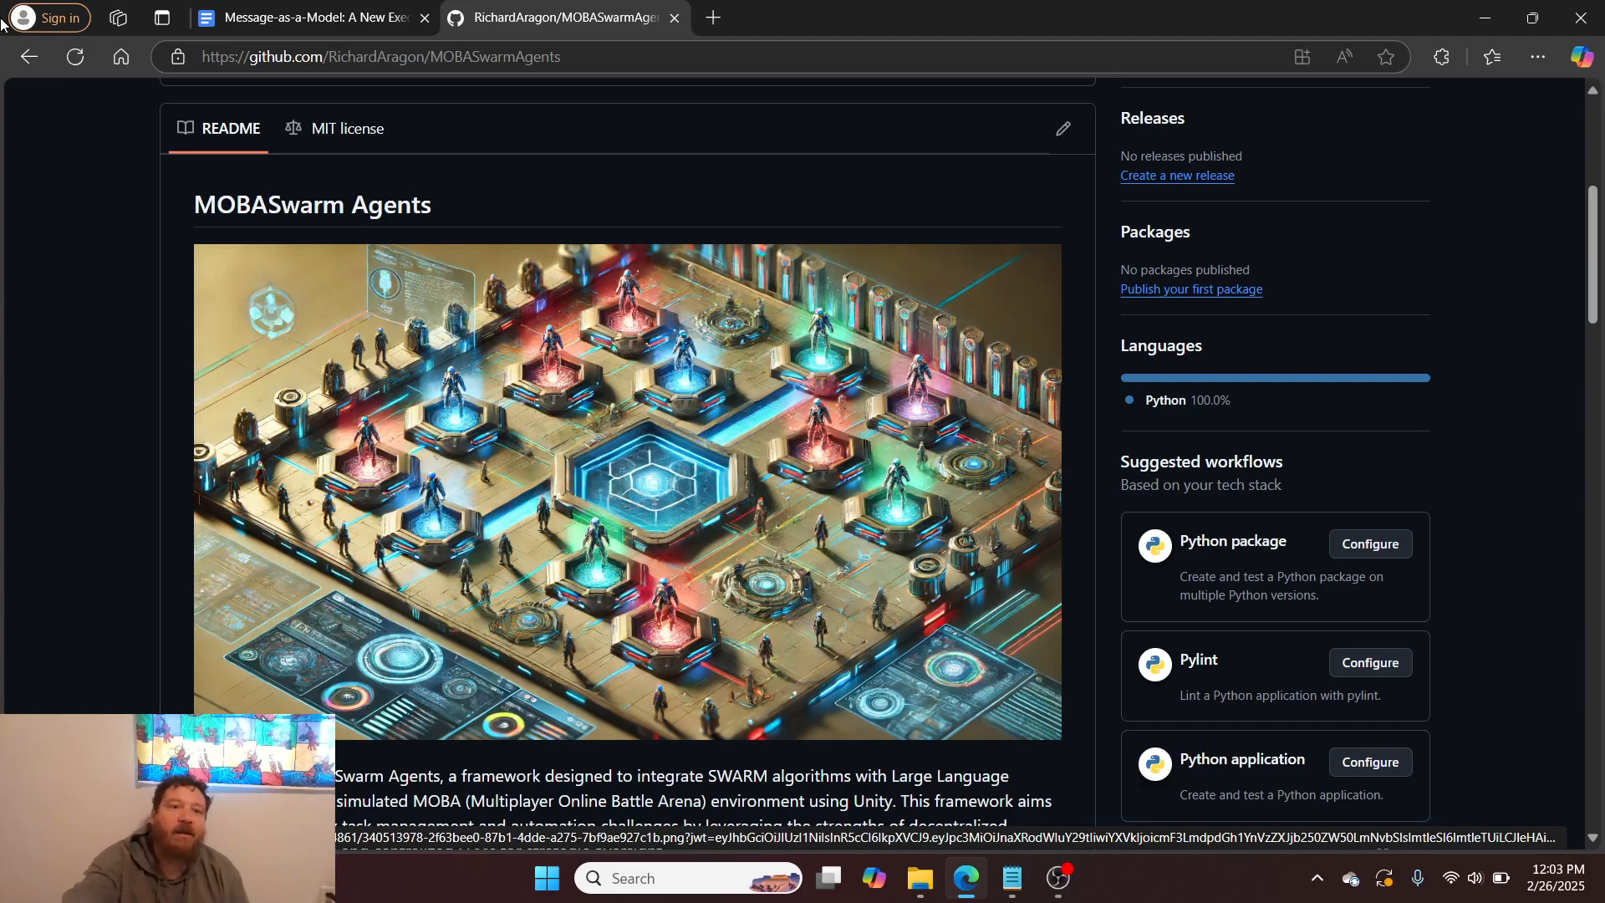
{"action": "left_click", "coordinate": [312, 18]}
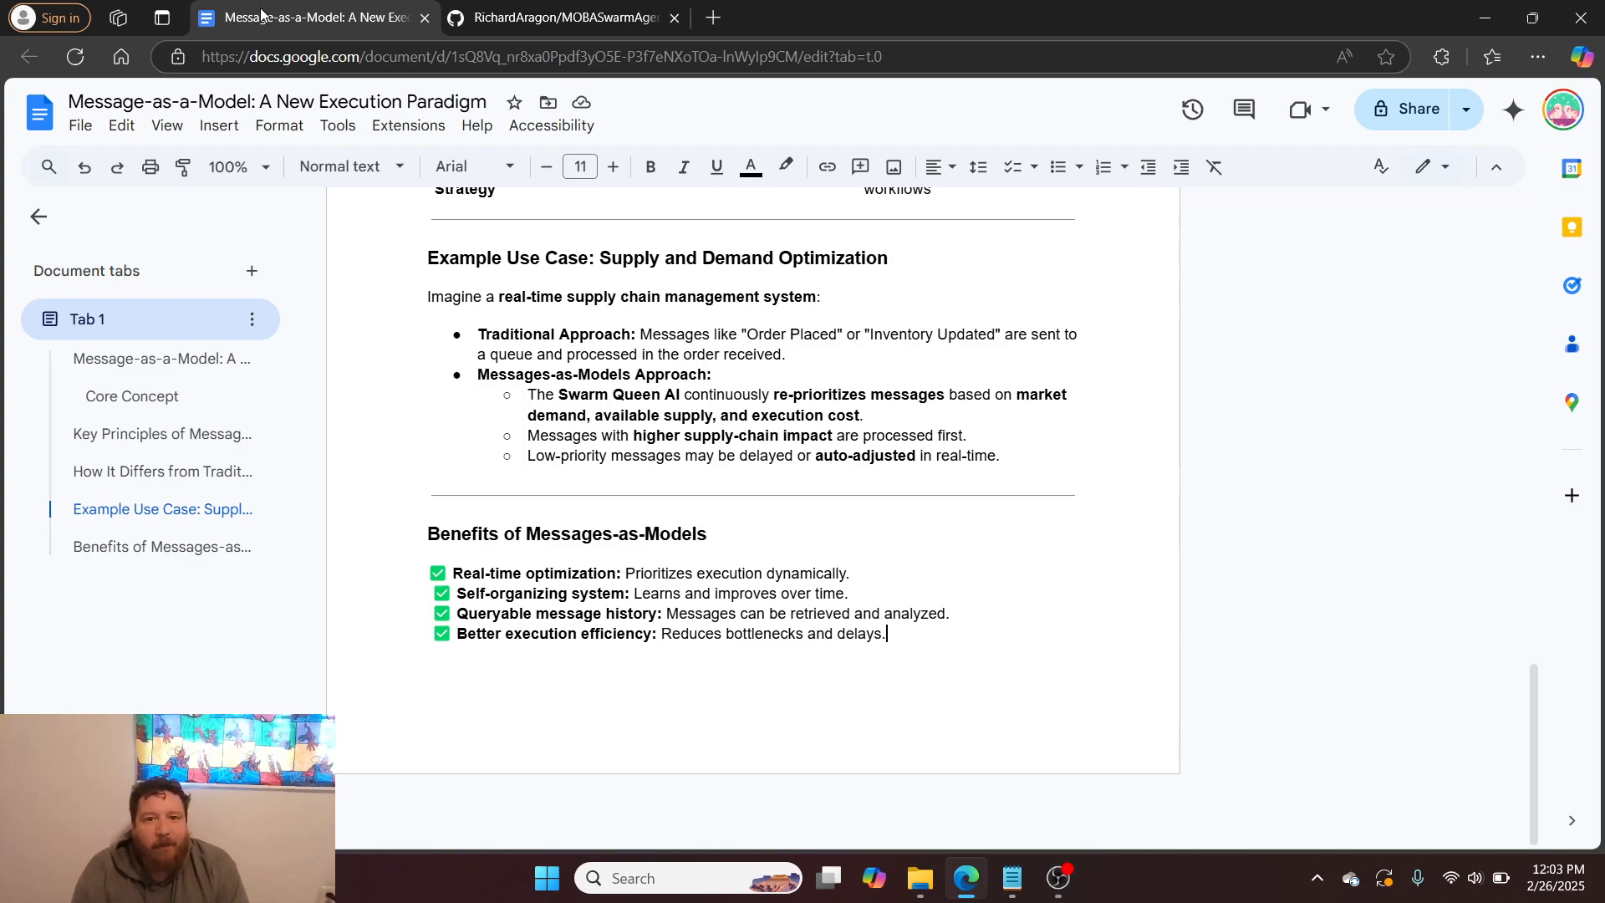